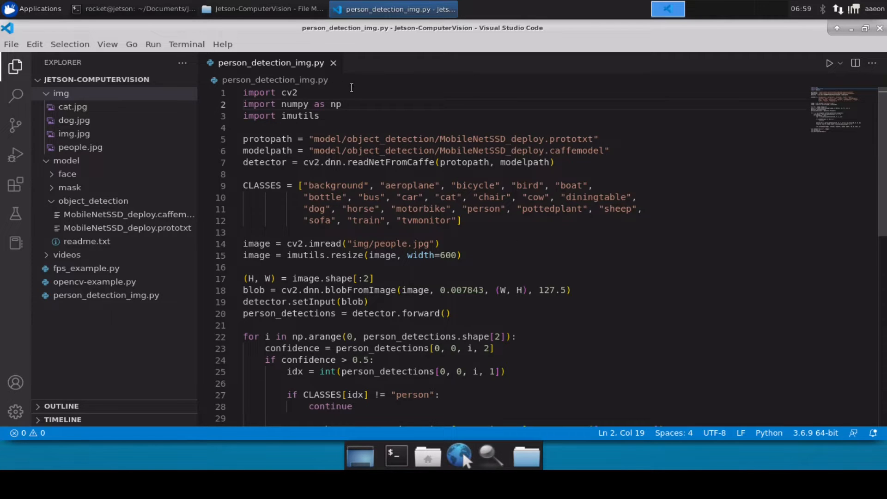
Close person_detection_img.py and create a new file named person_detection_video.py in the project root.
left_click(334, 63)
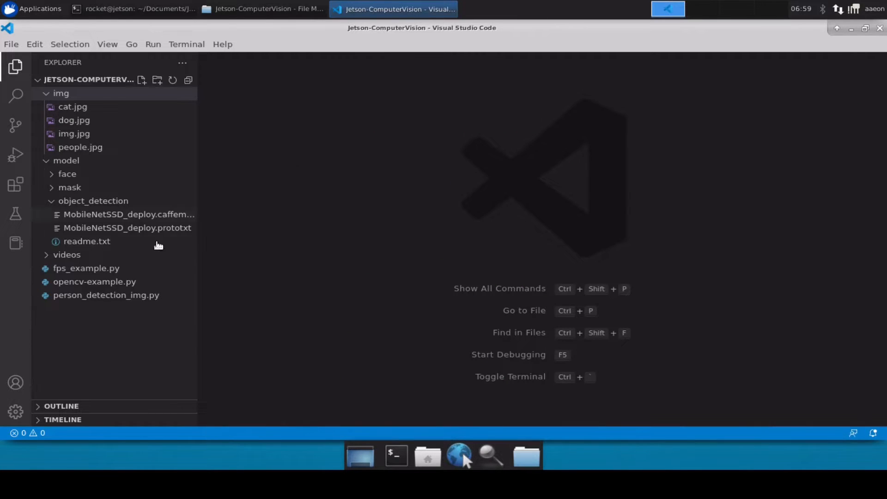
left_click(86, 268)
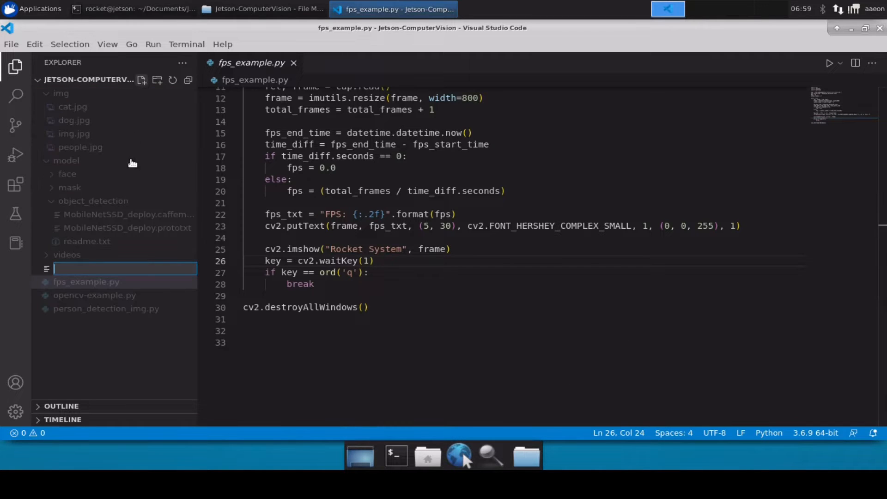
type("person")
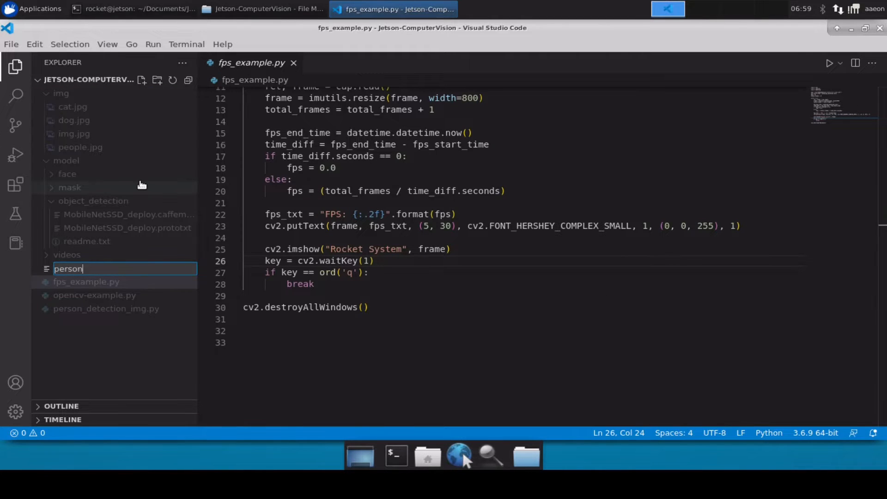
type("_detection")
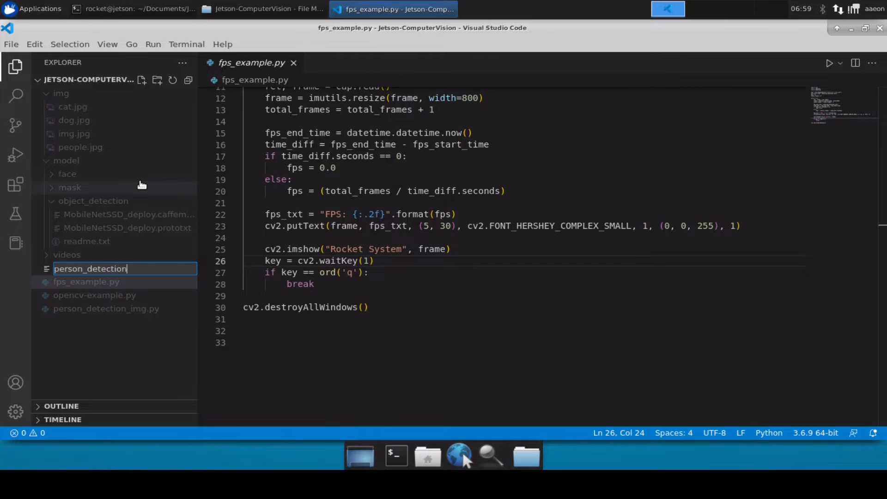
type("_video")
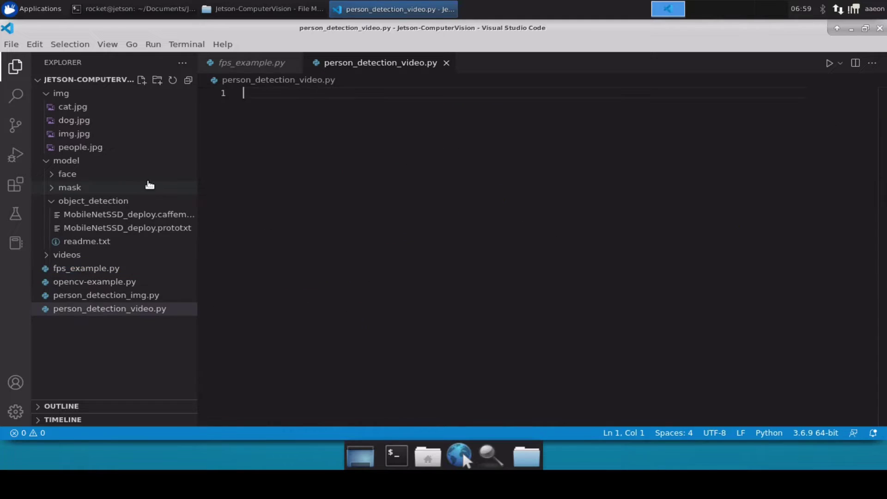
Close fps_example.py and collapse the img and model folders in the Explorer.
left_click(285, 62)
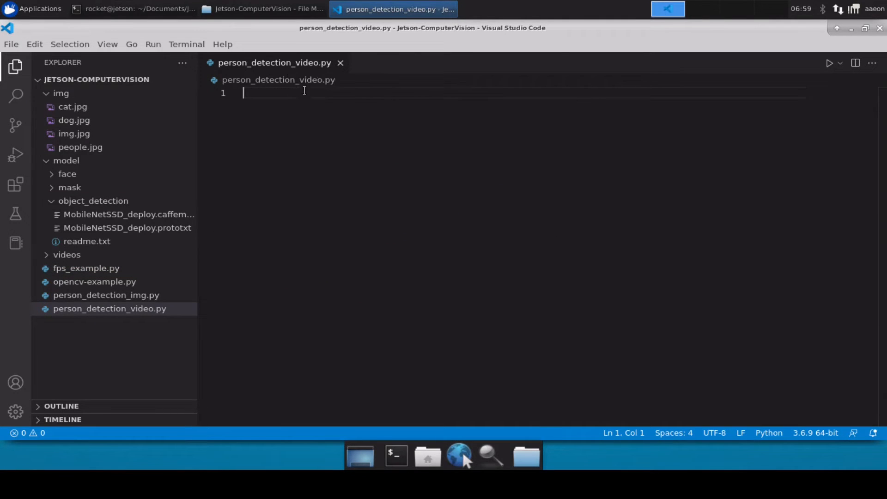
mouse_move(125, 172)
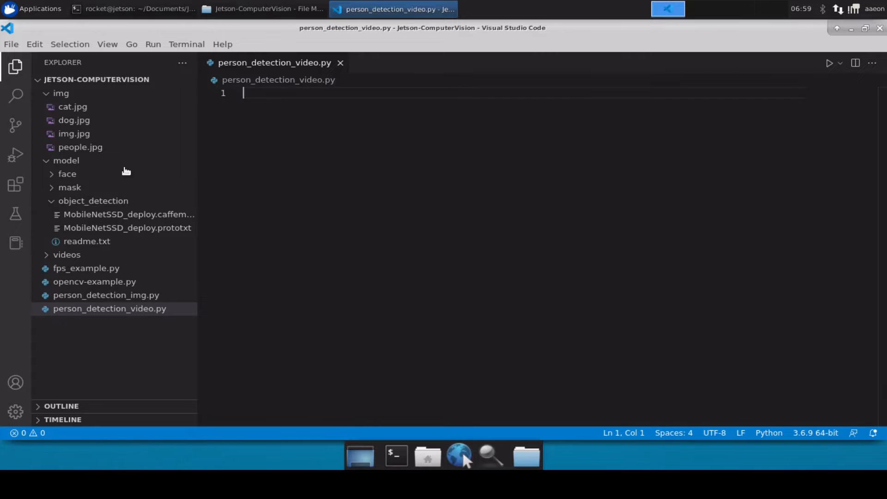
left_click(61, 93)
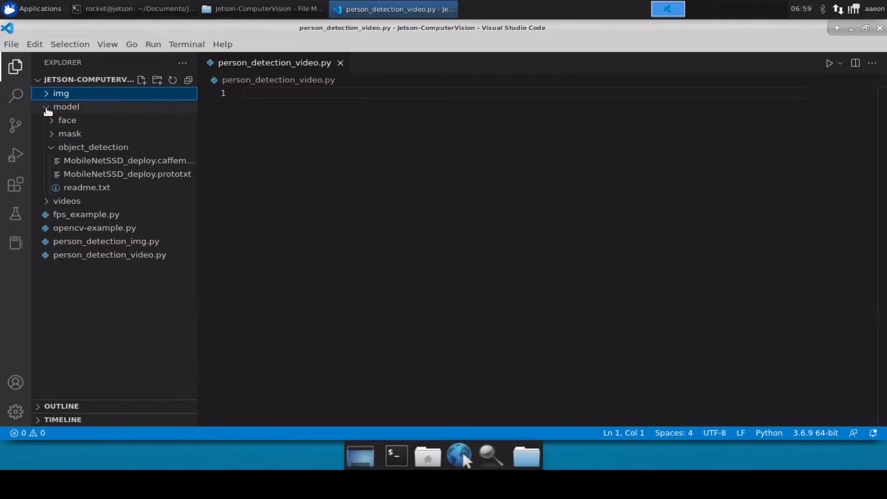
left_click(66, 201)
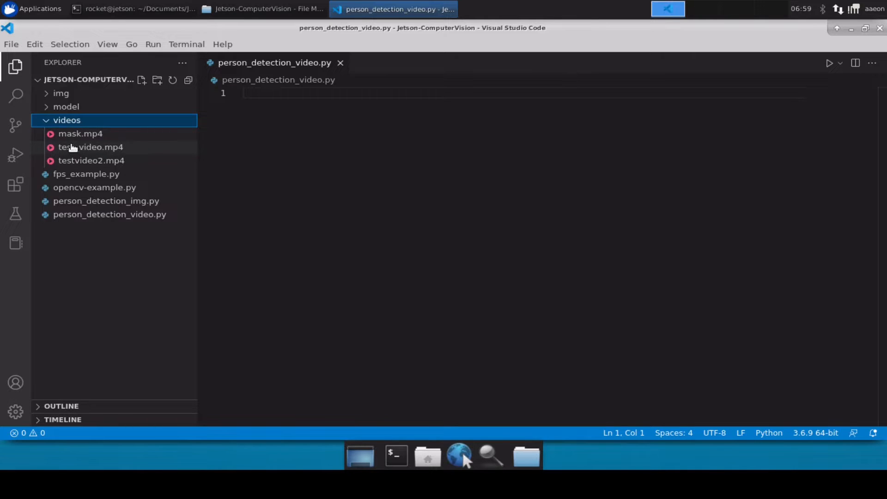
mouse_move(81, 133)
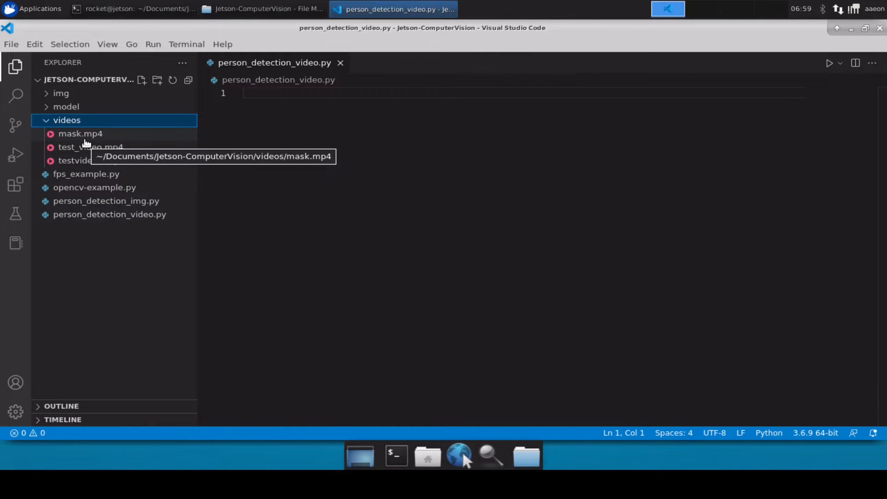
mouse_move(88, 85)
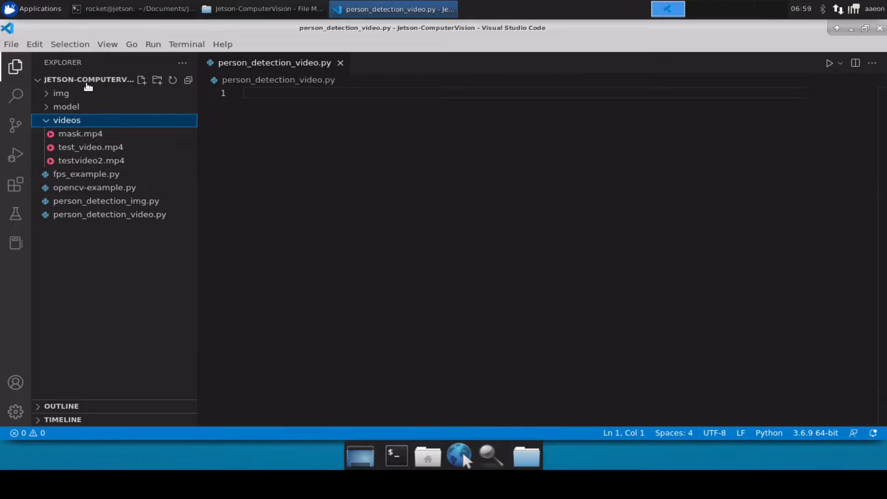
mouse_move(88, 79)
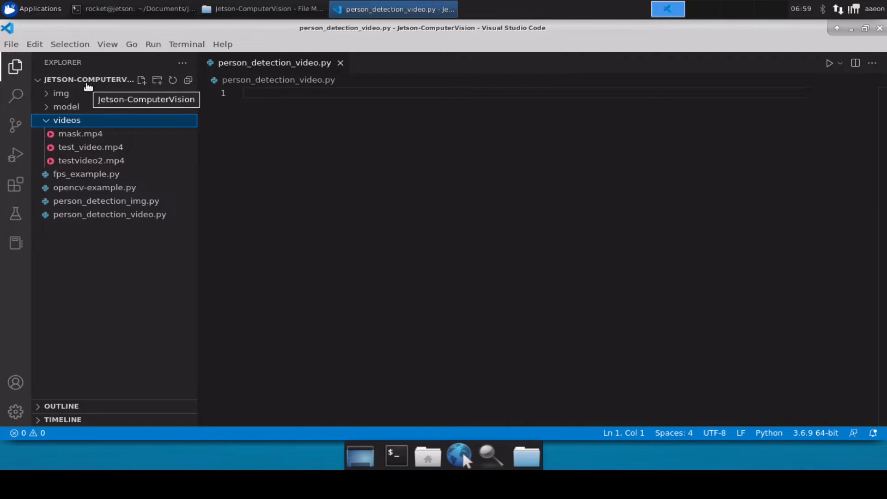
mouse_move(290, 211)
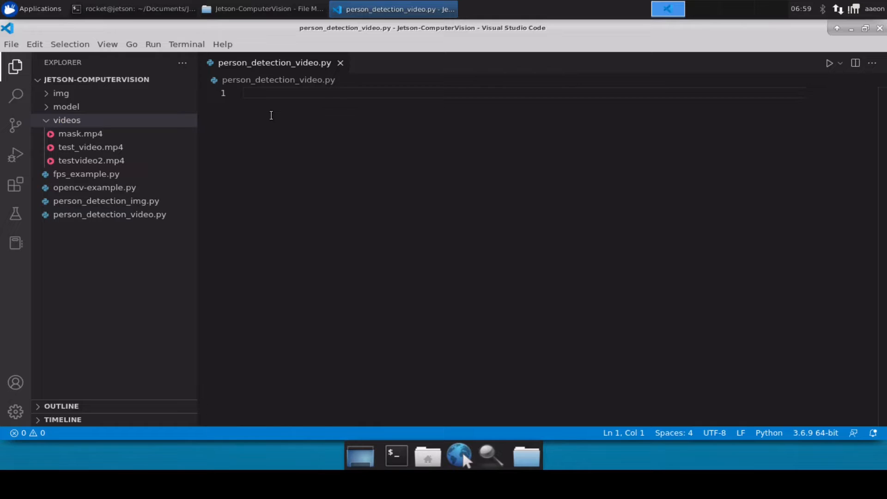
Write import lines for cv2, imutils and numpy as np at the top of the script.
type("import cv")
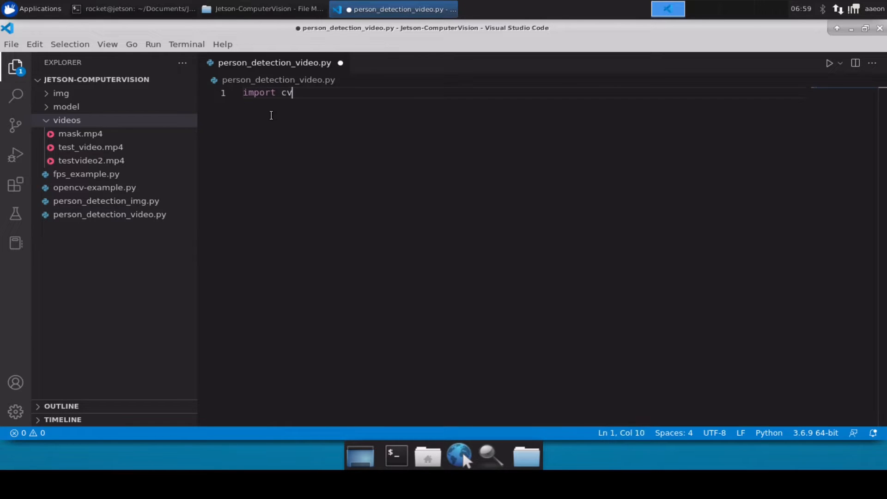
type("2\\nimport im")
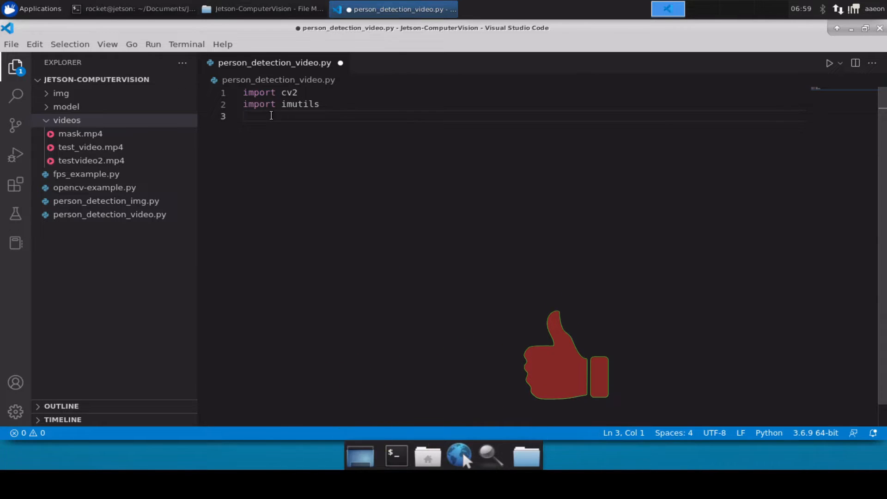
type("import num")
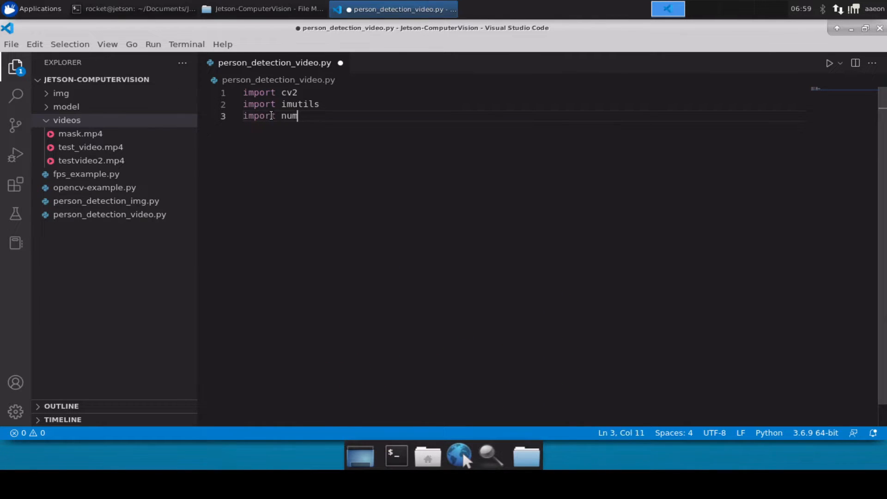
type("py as np")
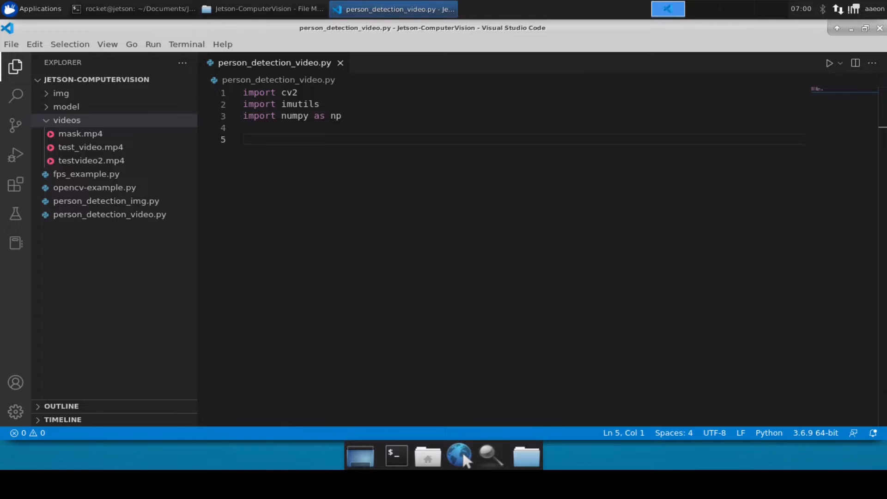
mouse_move(438, 172)
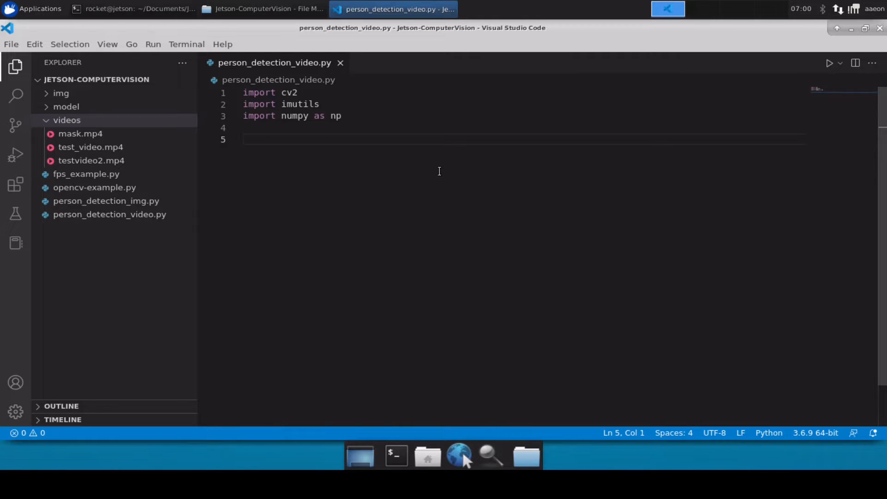
Set protopath to "model/object_detection/MobileNetSSD_deploy.prototxt", checking the model folder for file names.
type("proto")
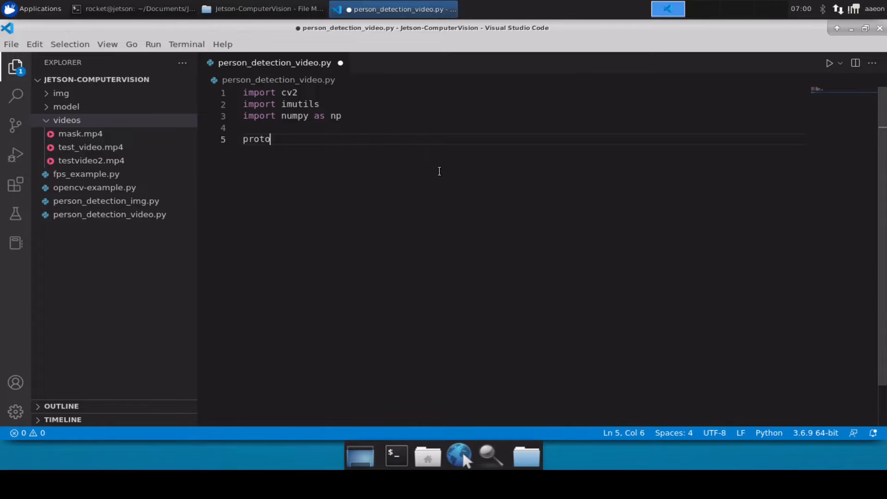
type("path =")
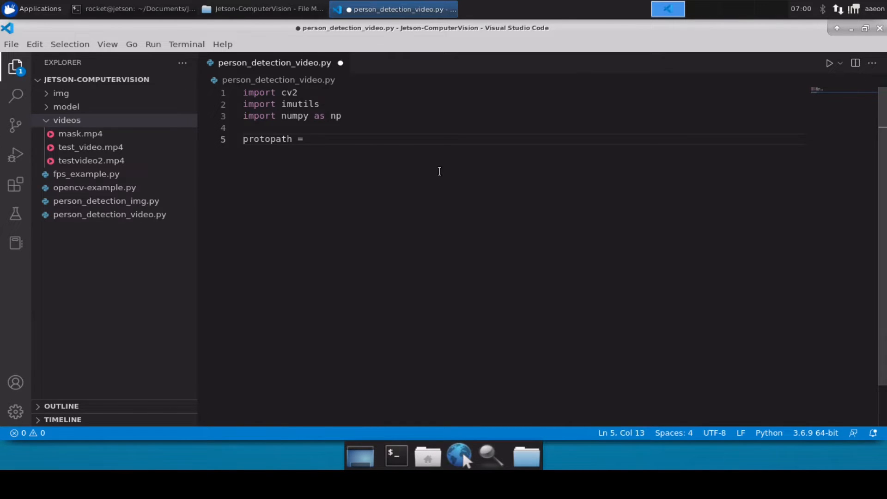
type("\"\"")
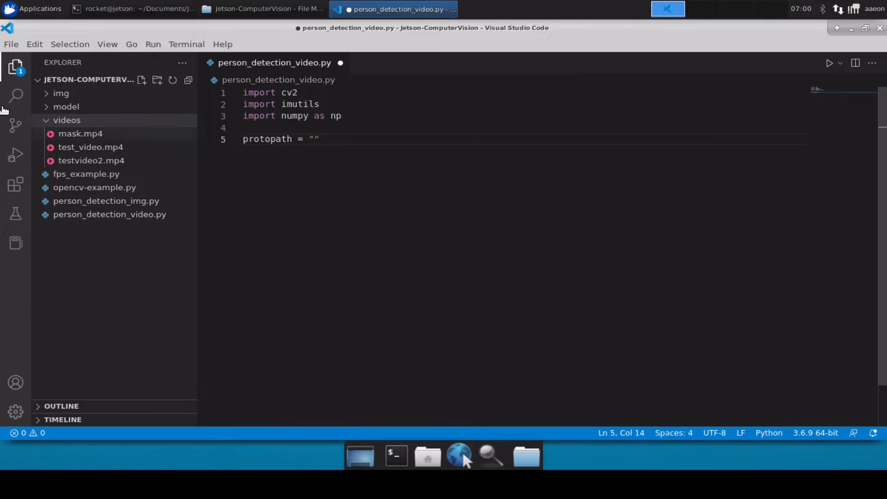
left_click(65, 106)
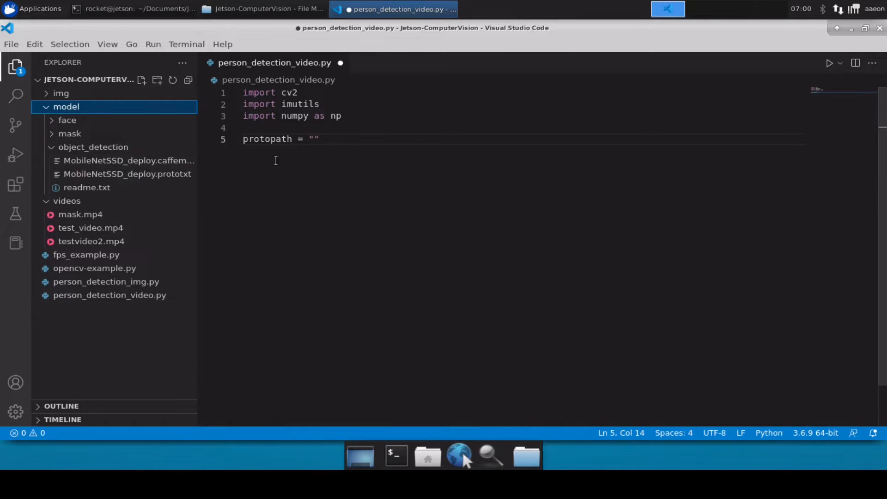
type("m")
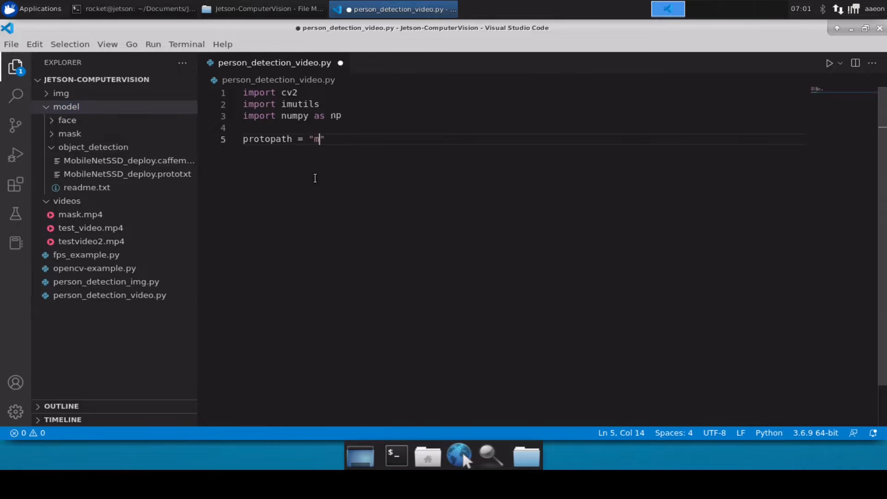
type("odel/")
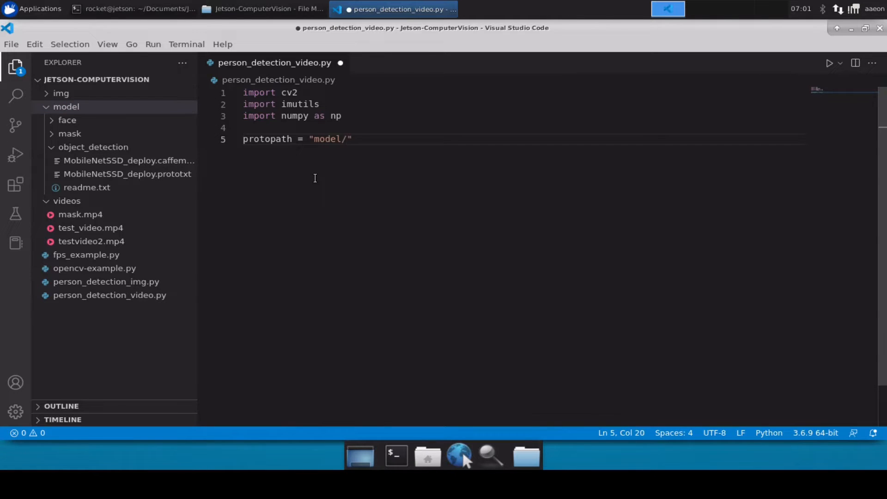
type("object_det")
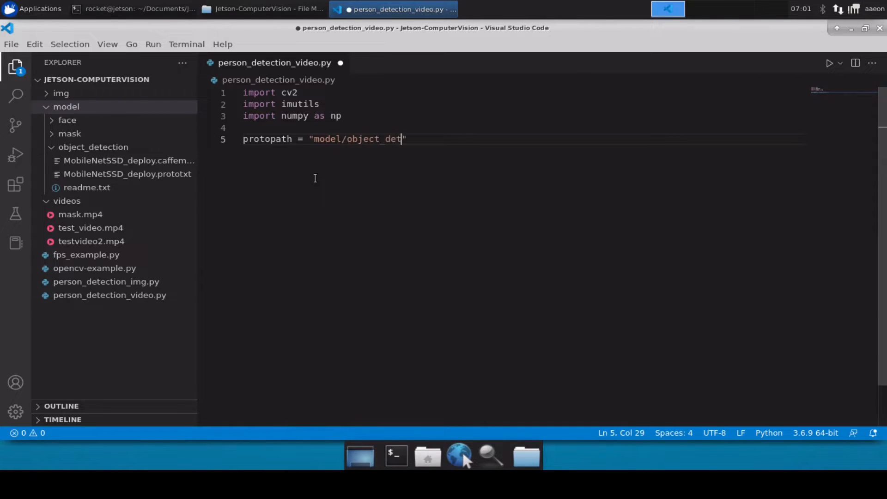
type("ection/")
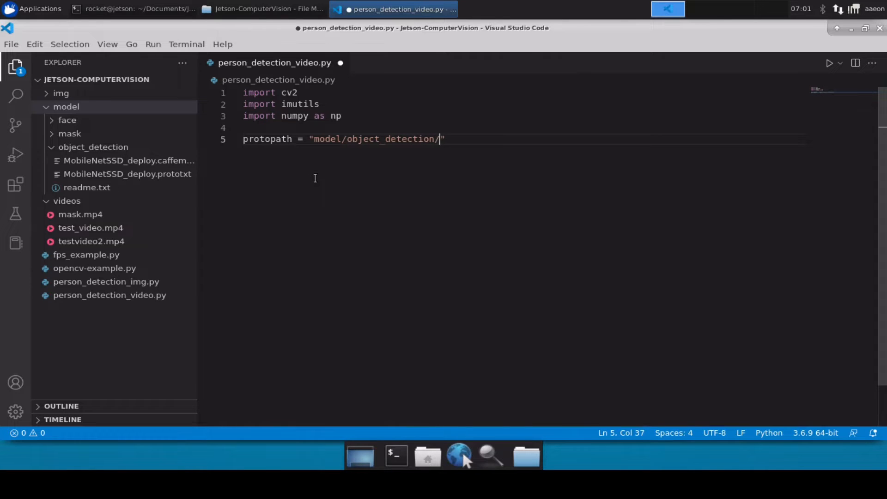
type("MobileNetSSD")
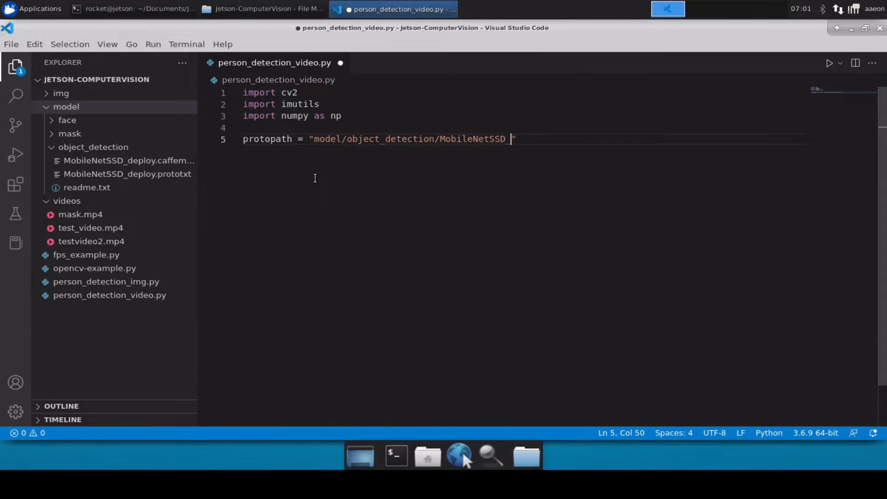
type("deploy.")
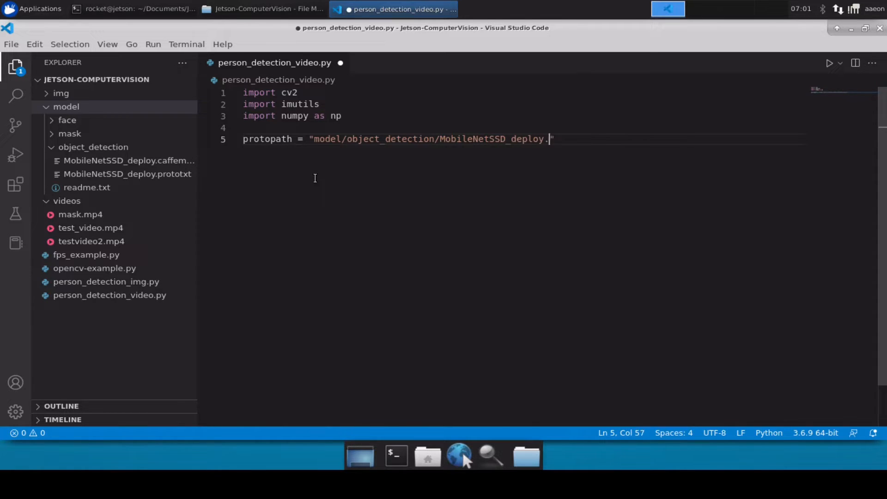
type("p")
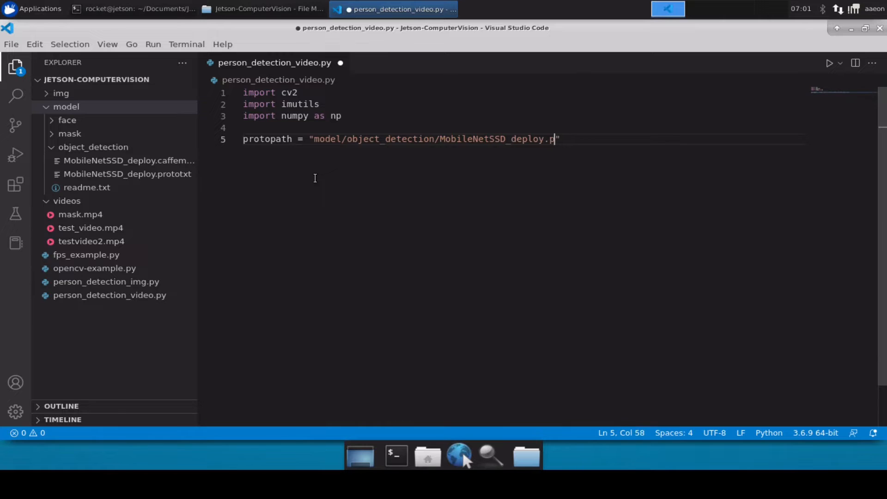
type("rototxt")
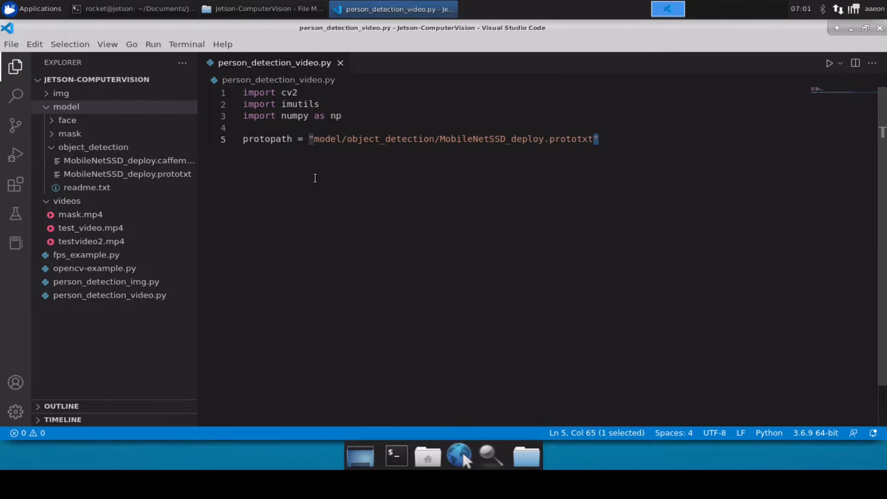
Set modelpath to the matching MobileNetSSD_deploy caffemodel file path on the next line.
key("Return")
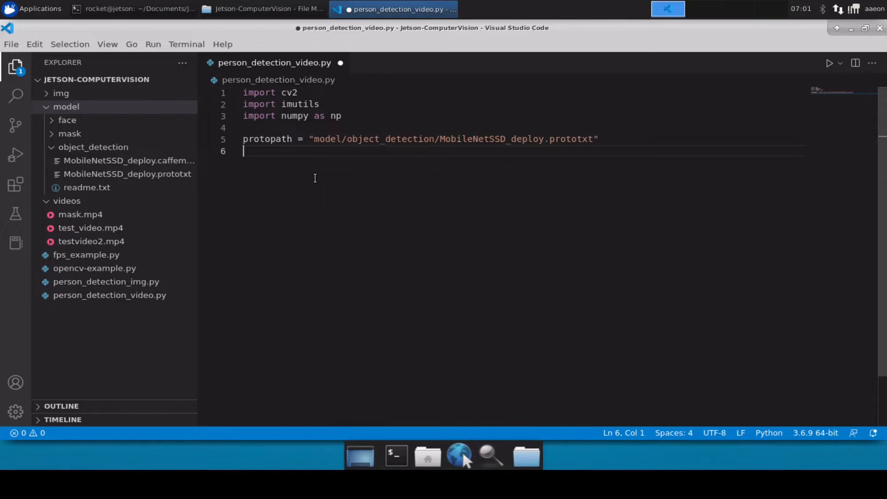
type("modelpath =")
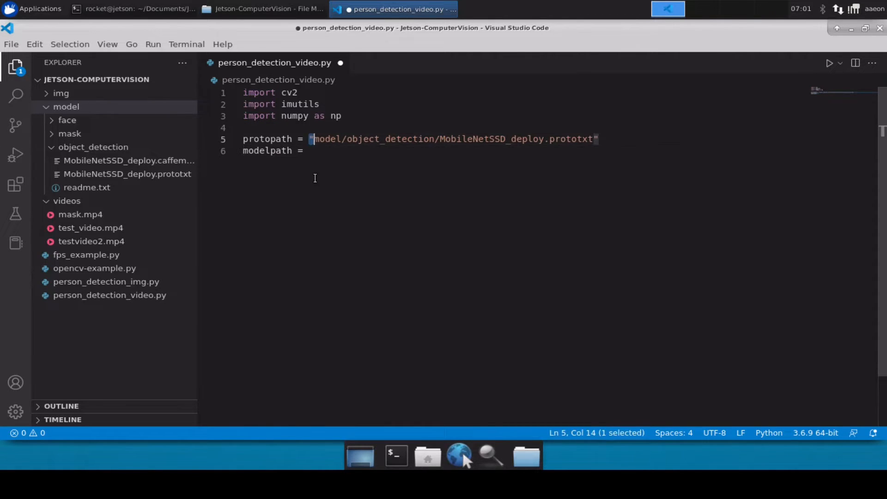
type("\"model/object_detection/MobileNetSSD_deploy.prototxt\"")
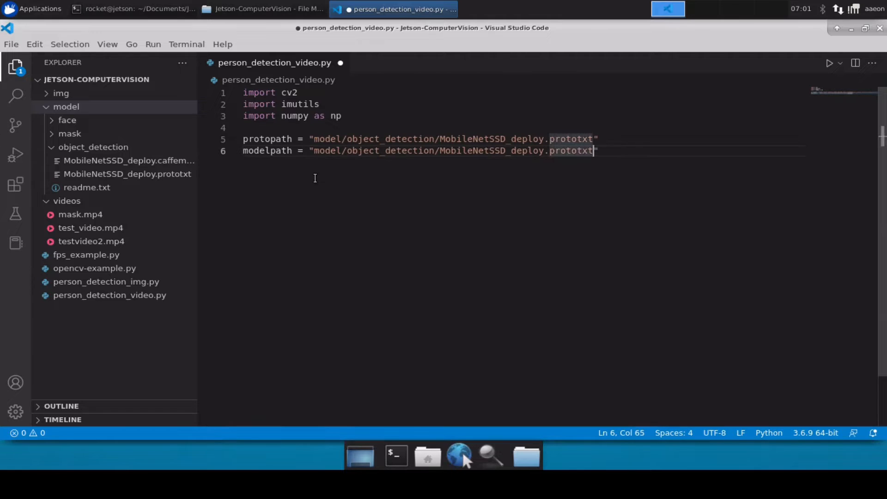
key("Backspace")
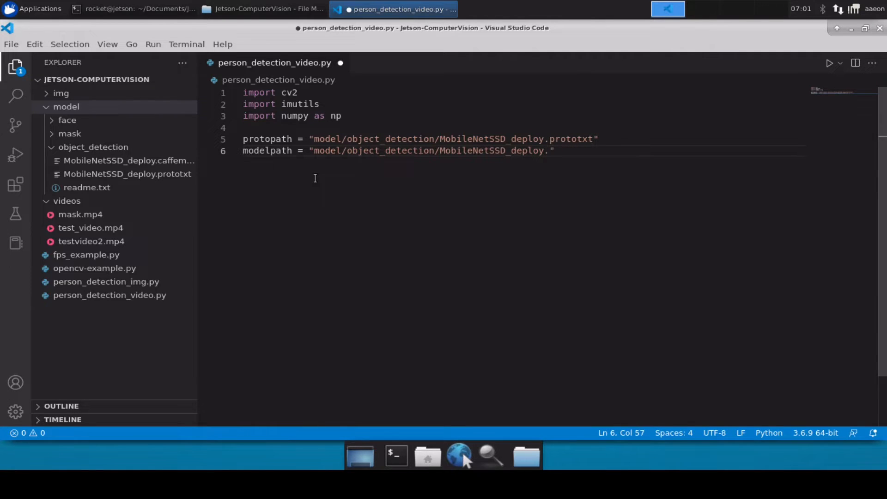
type("caffemodel")
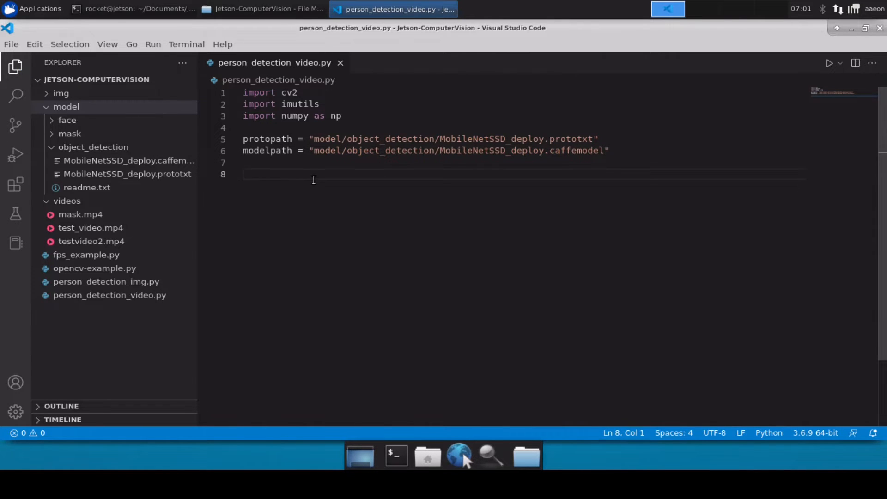
mouse_move(303, 192)
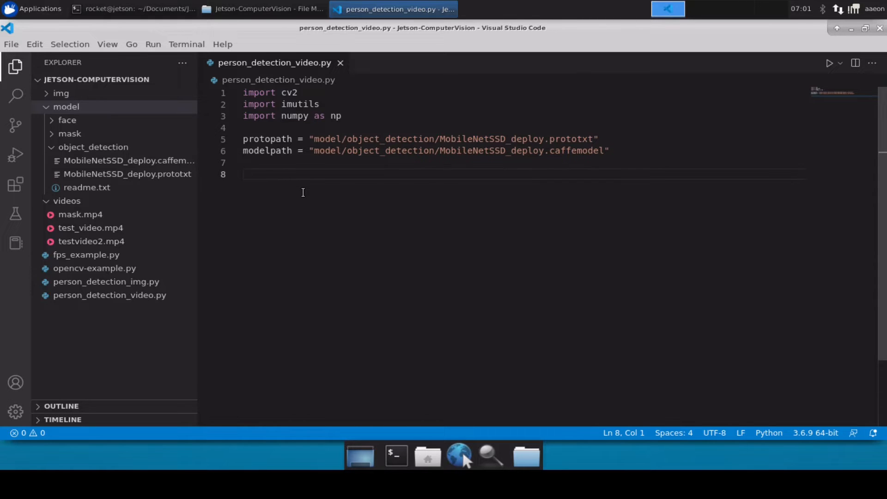
Add the CLASSES list of 21 MobileNetSSD labels, background through tvmonitor, and save.
type("CLASSES = [\"background\", \"aeroplane\", \"bicycle\", \"bird\", \"boat\",")
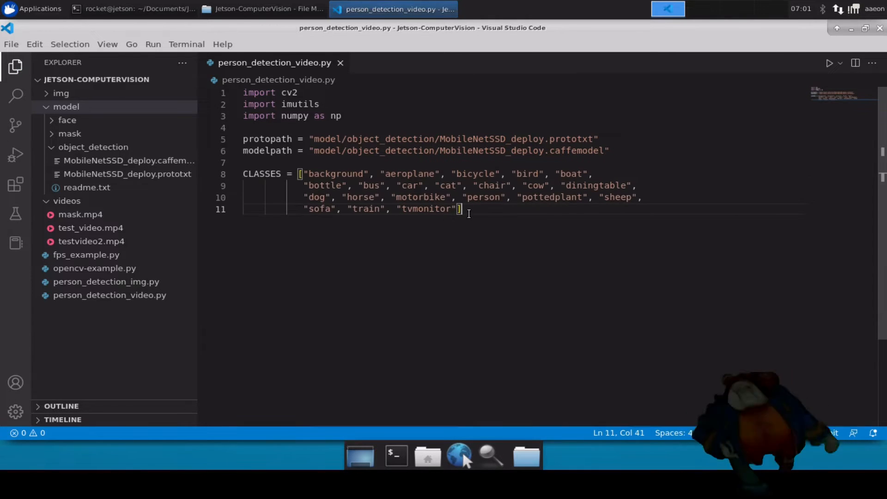
key("Enter")
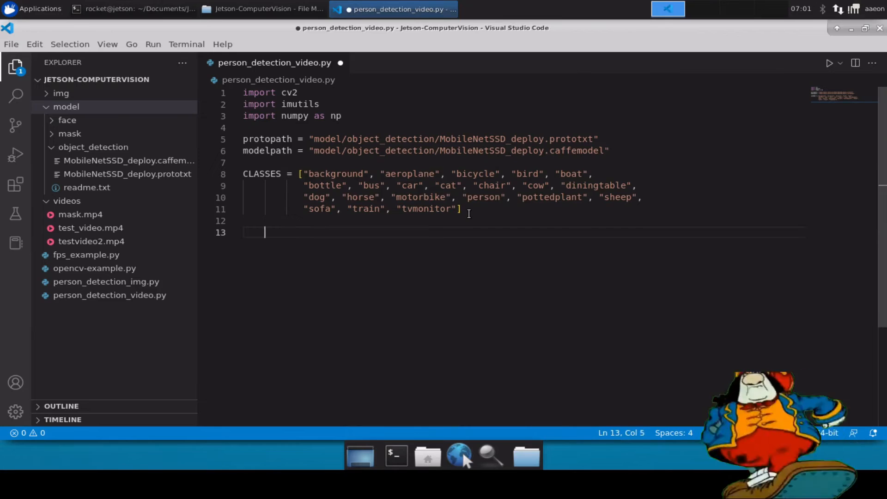
key("ctrl+s")
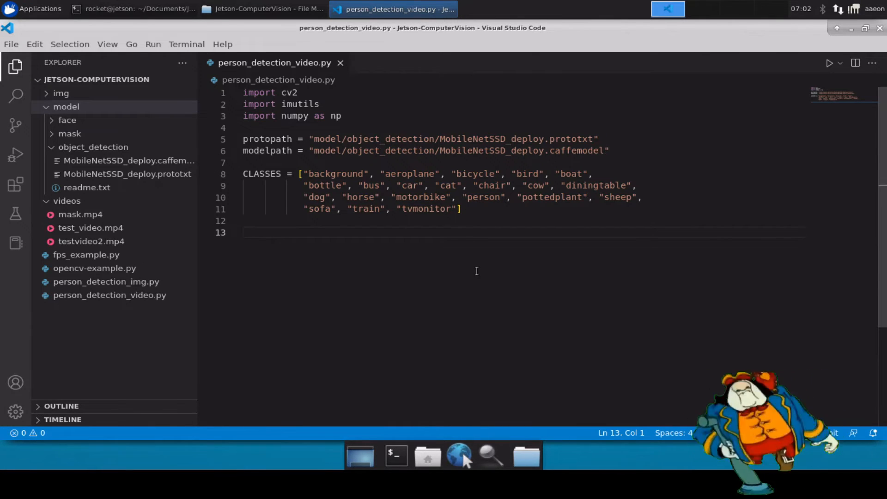
Add cap = cv2.VideoCapture() as the video capture source and save.
type("cap =")
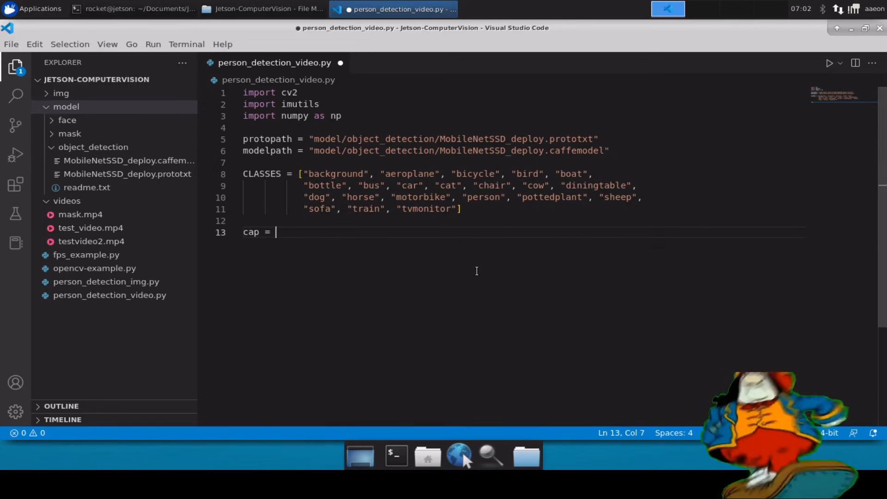
type("cv2.VideoCa")
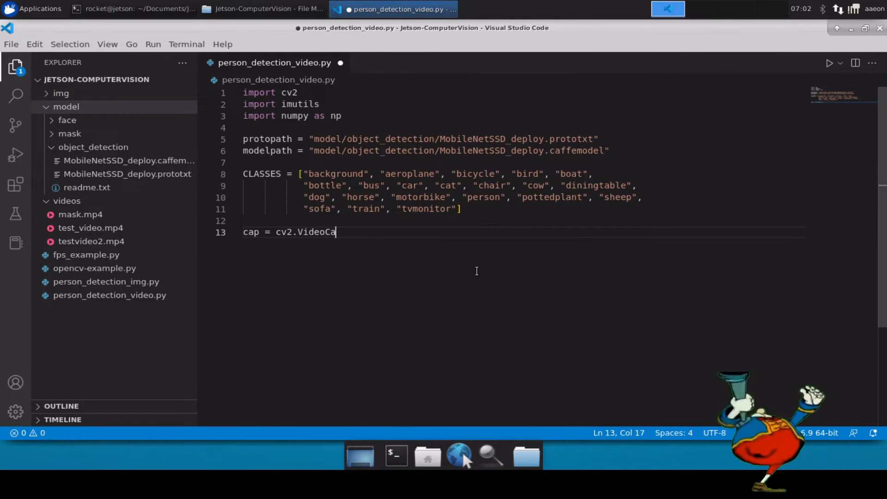
type("pture()")
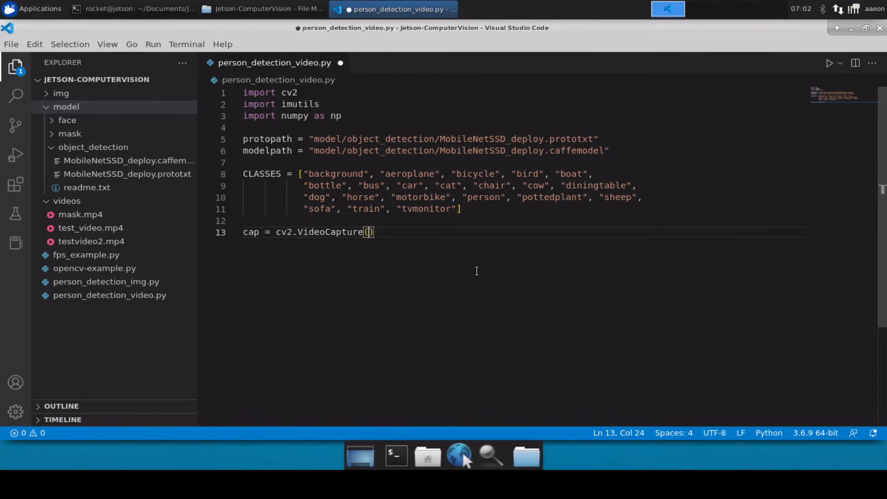
key("ctrl+s")
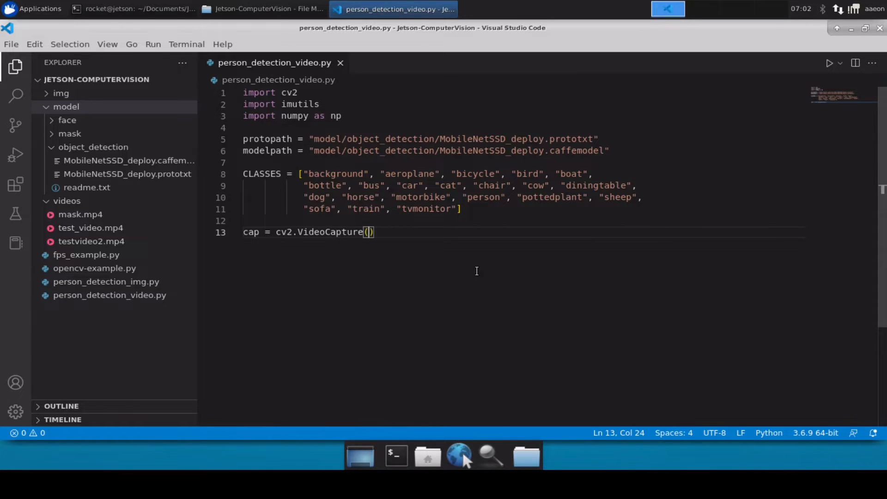
Point the capture at "videos/test_video.mp4" and save the script.
type("\"")
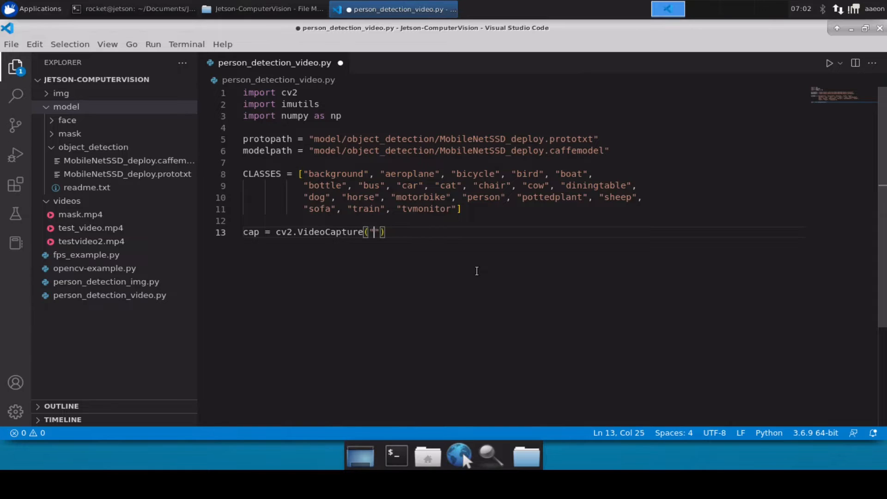
type("videos")
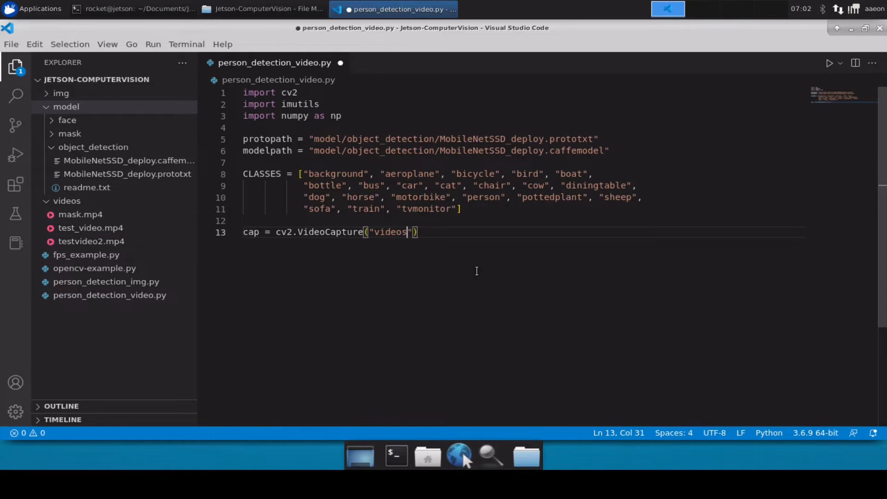
type("/test_v")
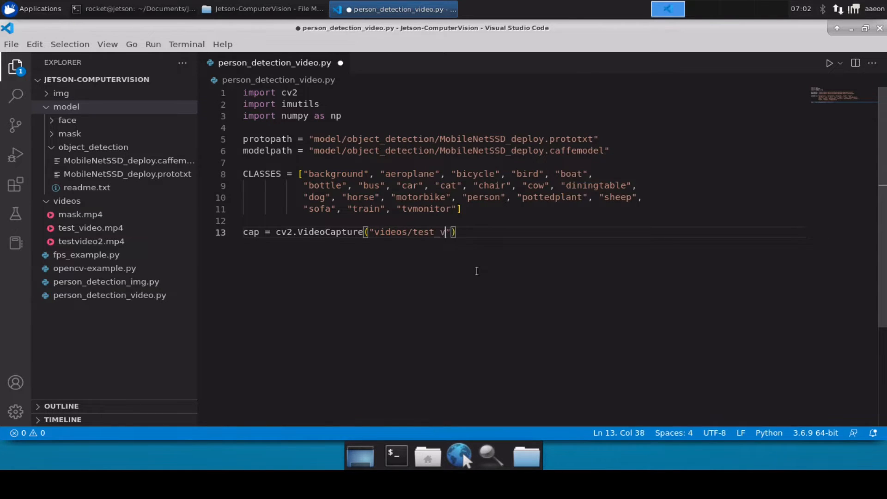
type("ideo.mp4")
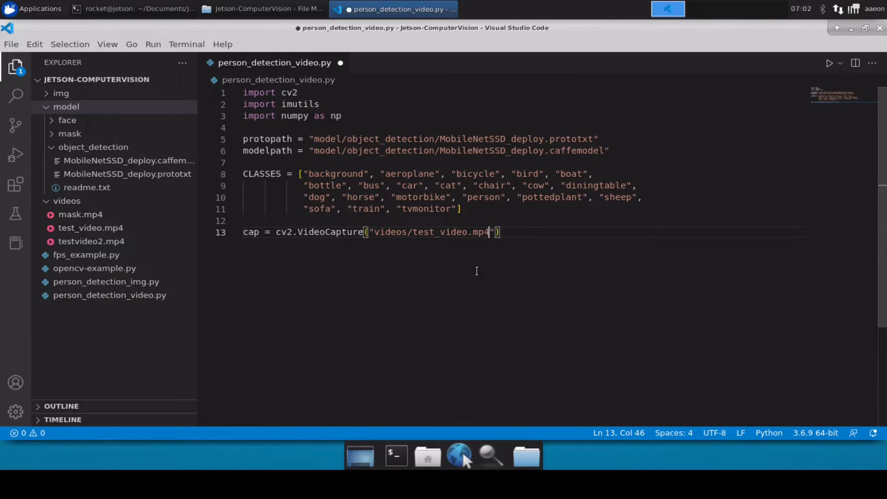
key("ctrl+s")
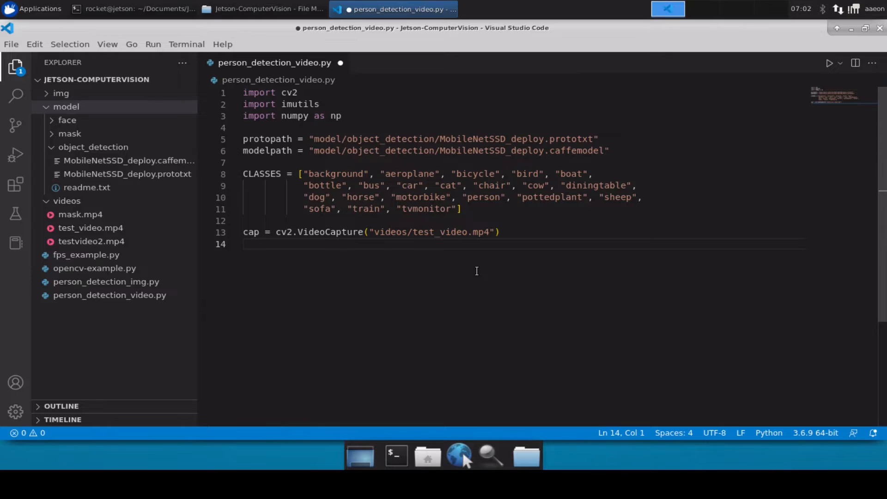
key("ctrl+s")
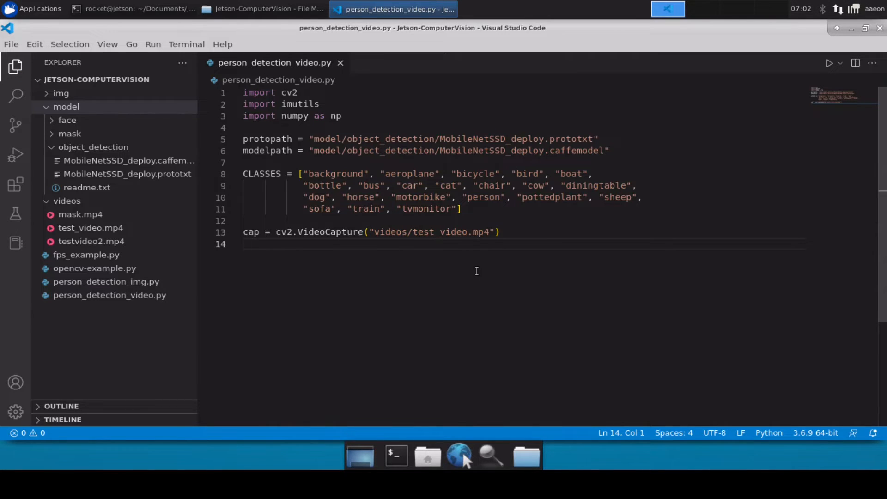
Start a while True loop that reads a frame from cap and resizes it with imutils to width 600.
type("while True:")
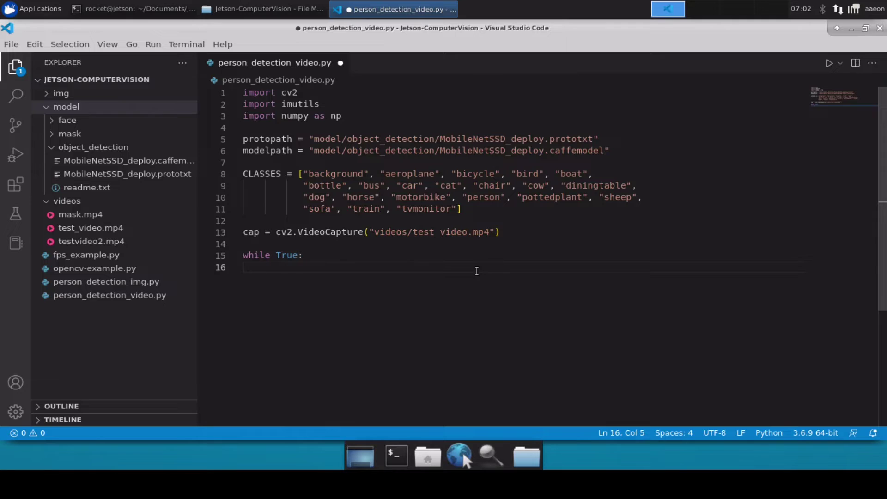
type("ret, frame")
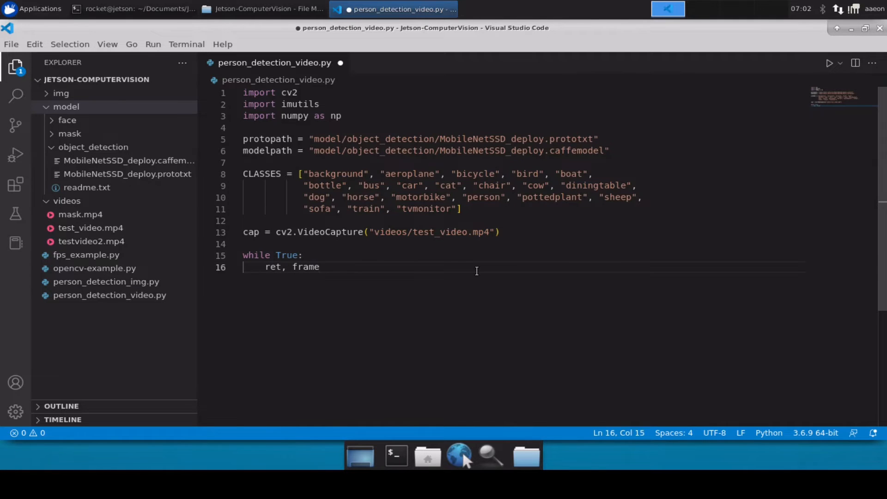
type("= cap.")
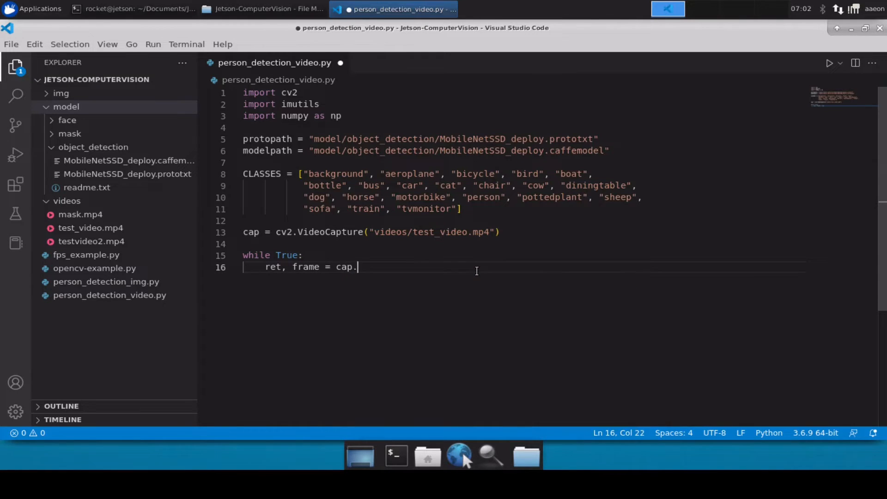
type("read()")
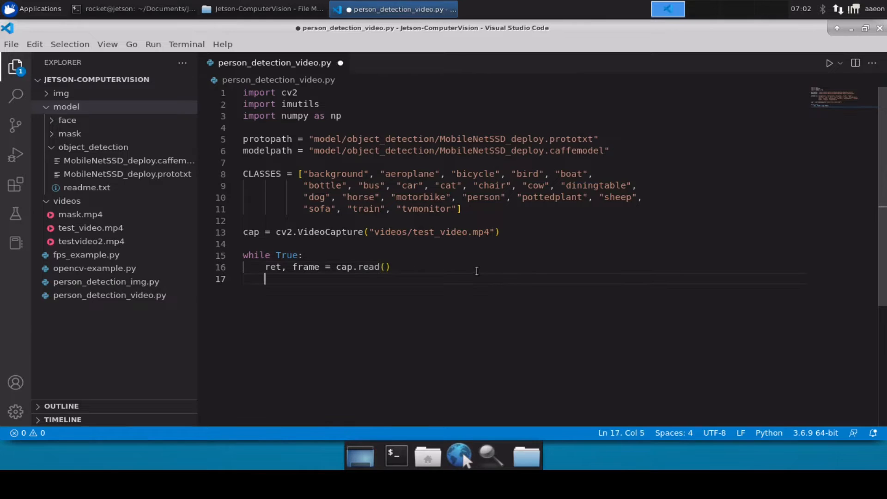
type("frame =")
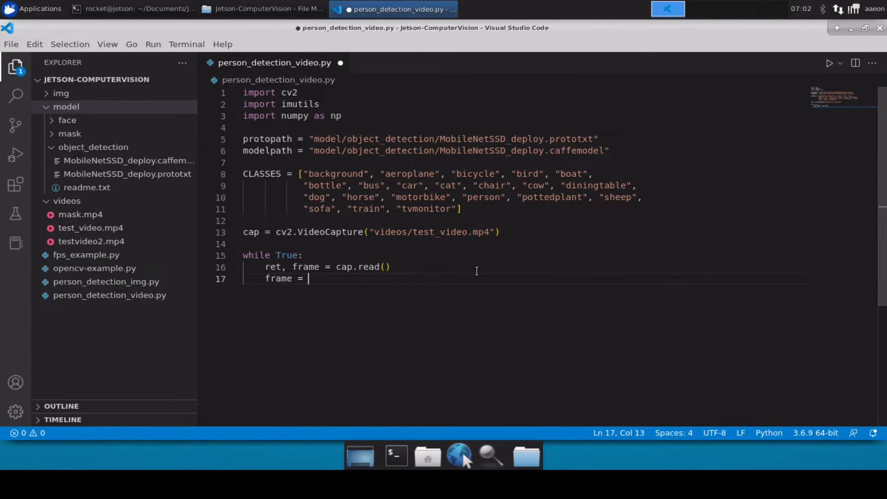
type("imutils")
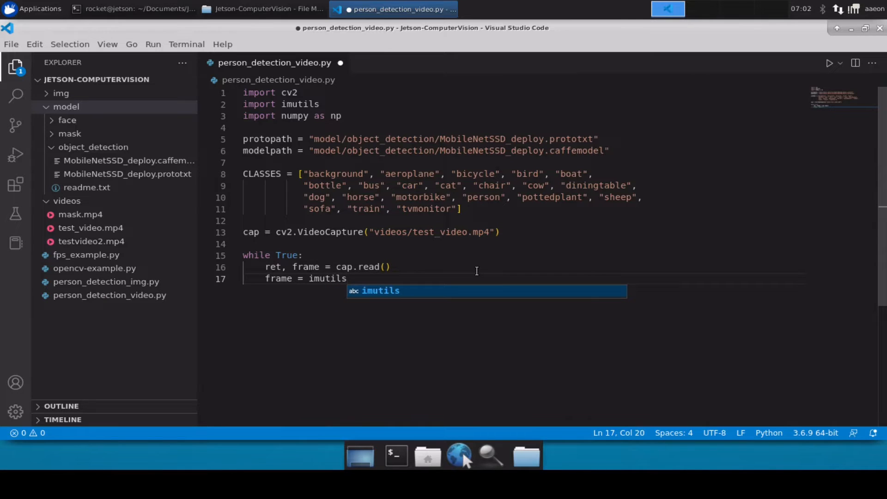
type(".resiz")
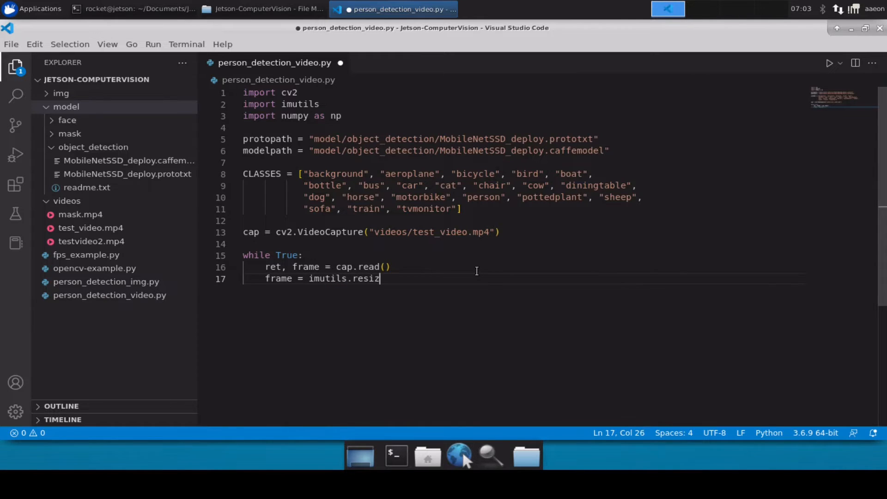
type("e(")
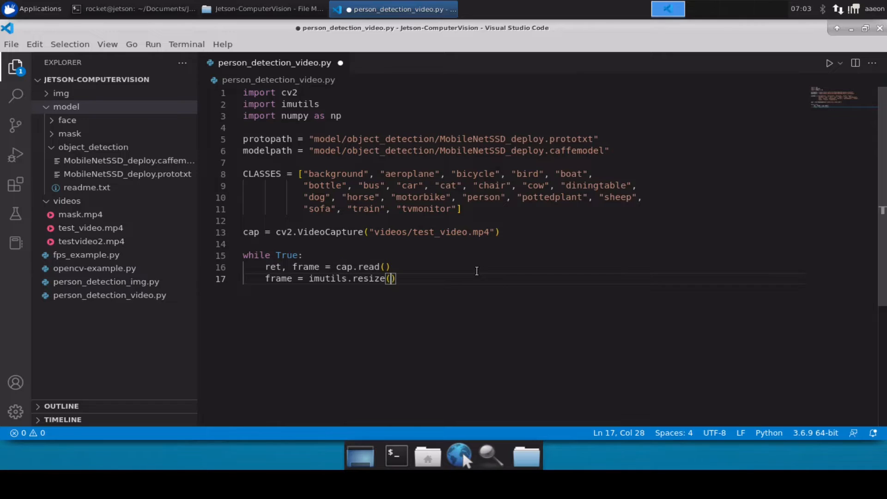
type("frame,")
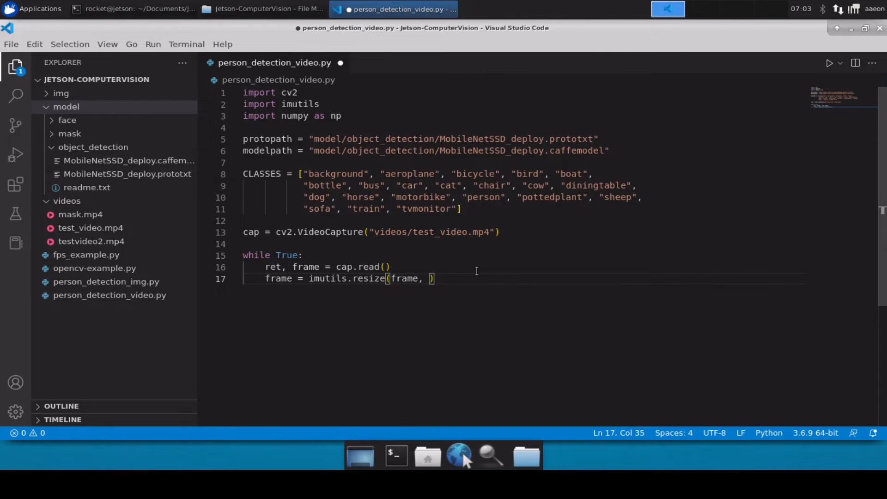
type("width=")
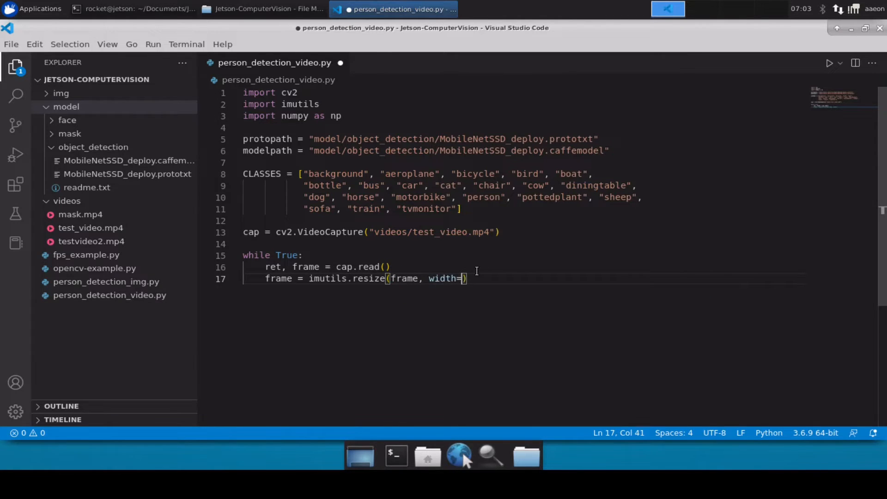
type("600")
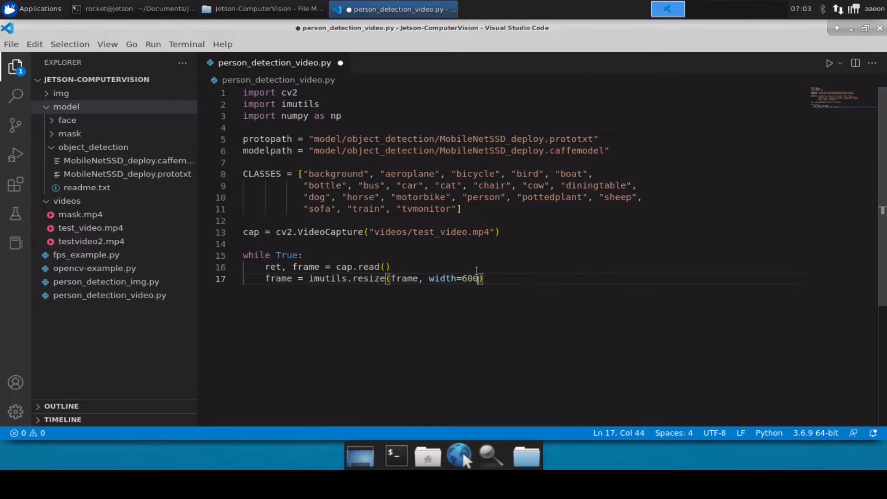
key("Enter")
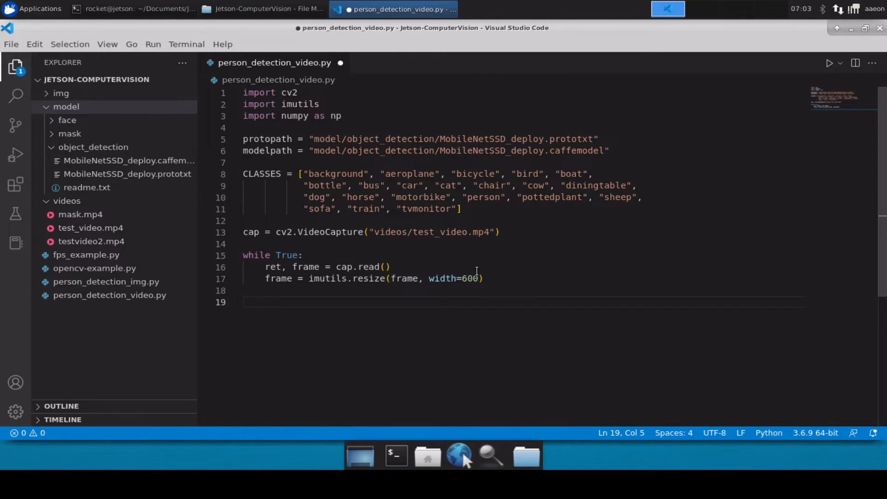
Store the frame's height and width as (H, W) = frame.shape[:2] inside the loop.
type("()")
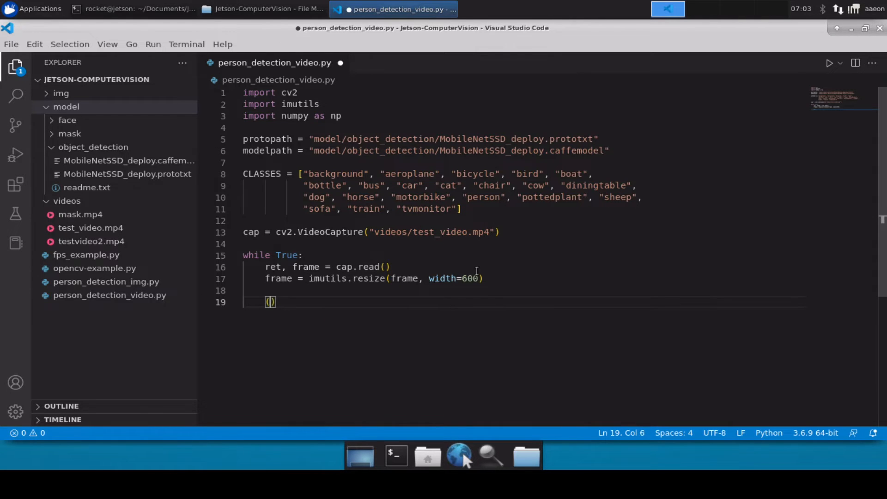
type("H, W")
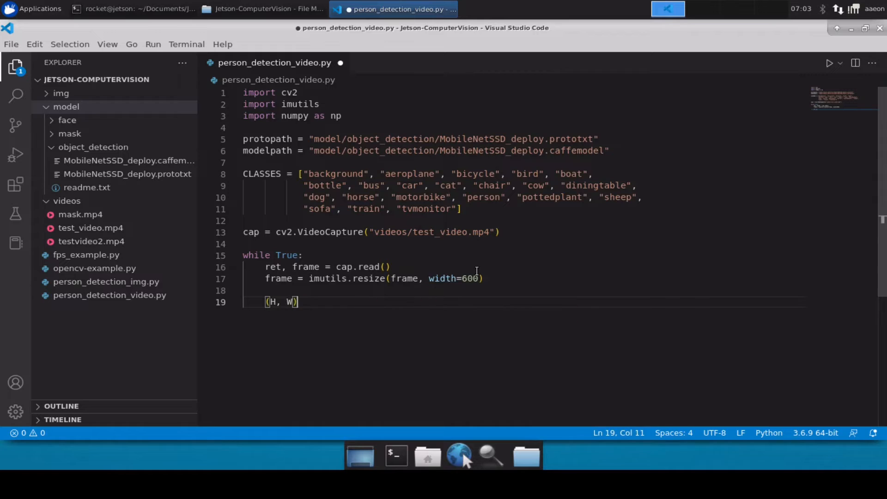
type("= fa")
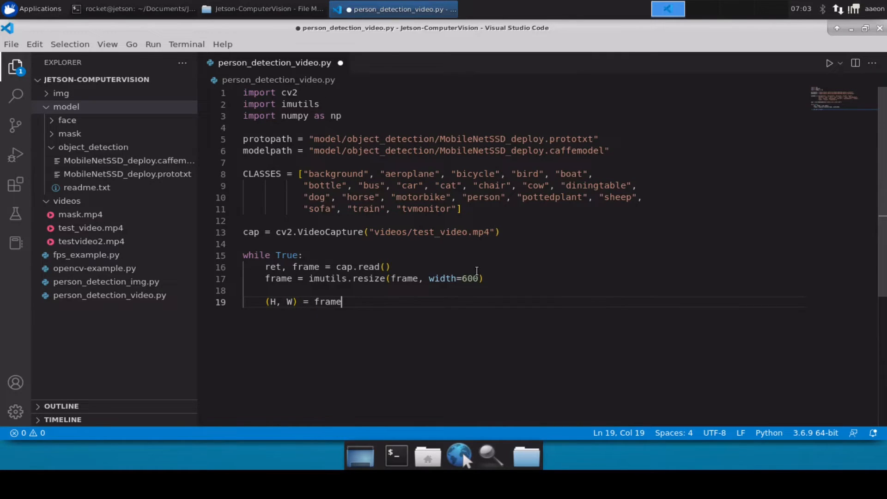
type(".shape")
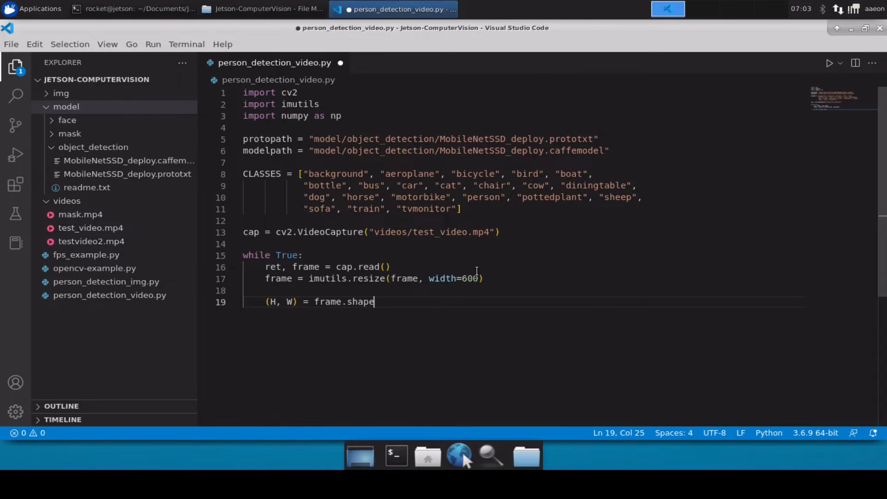
type("[:2]")
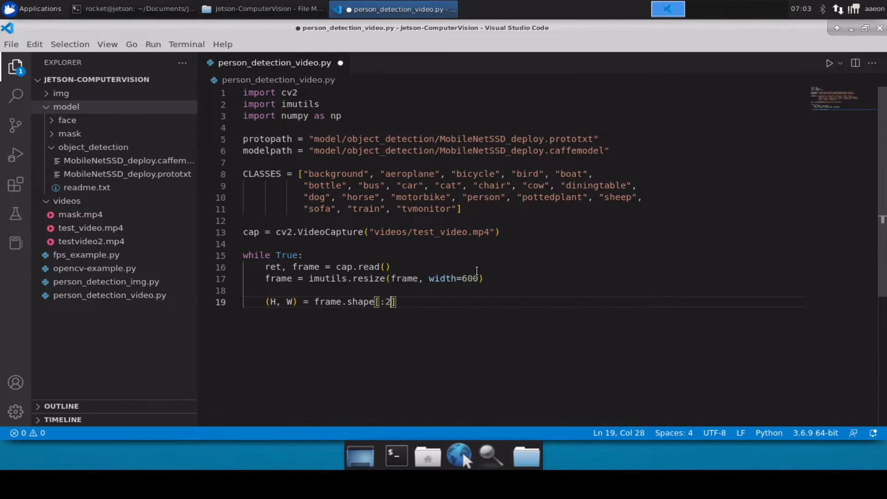
key("Return")
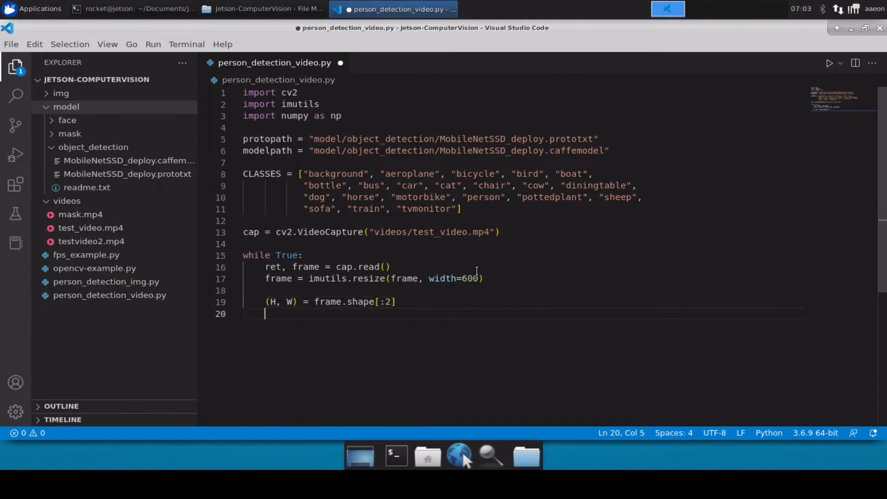
Begin a blob = cv2. line in the loop and insert a blank line after modelpath.
type("blob =")
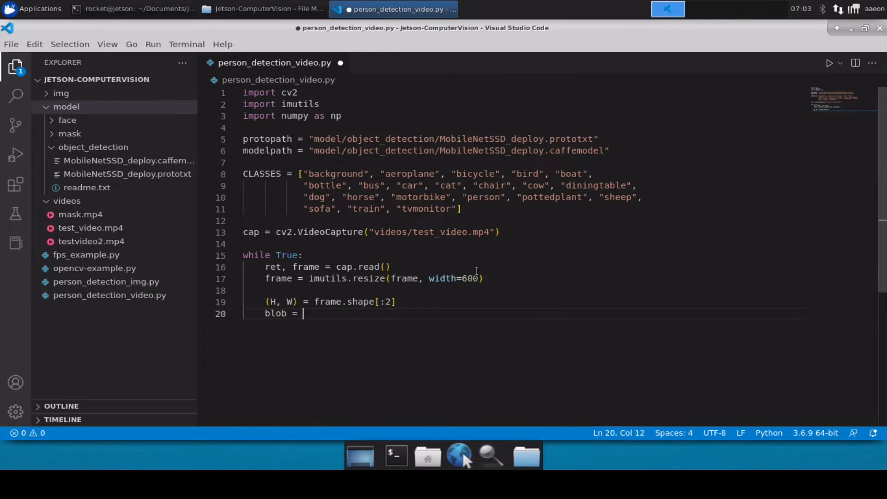
type("cv2.")
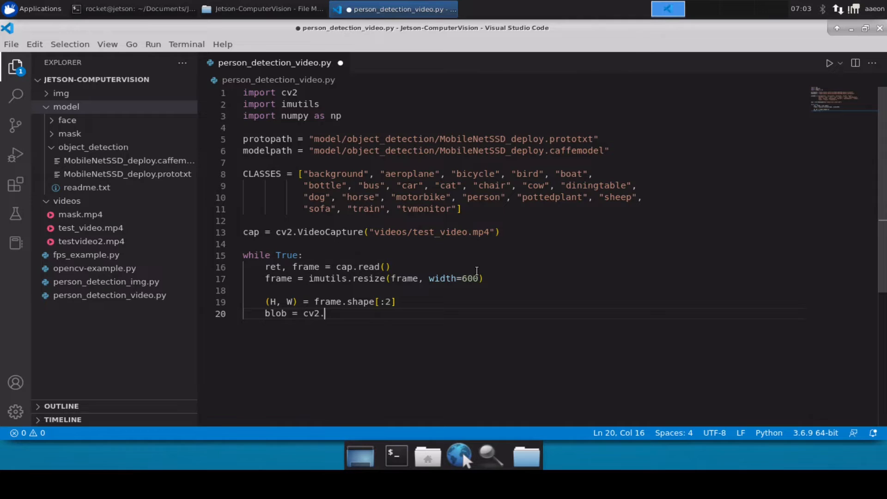
key("ctrl+s")
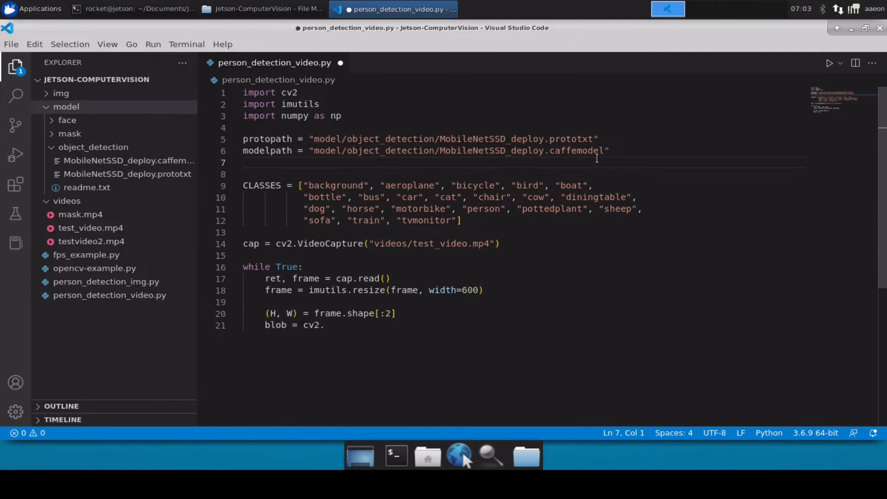
Load the detector with cv2.dnn.readNetFromCaffe(protopath, modelpath) on line 7.
type("detectp")
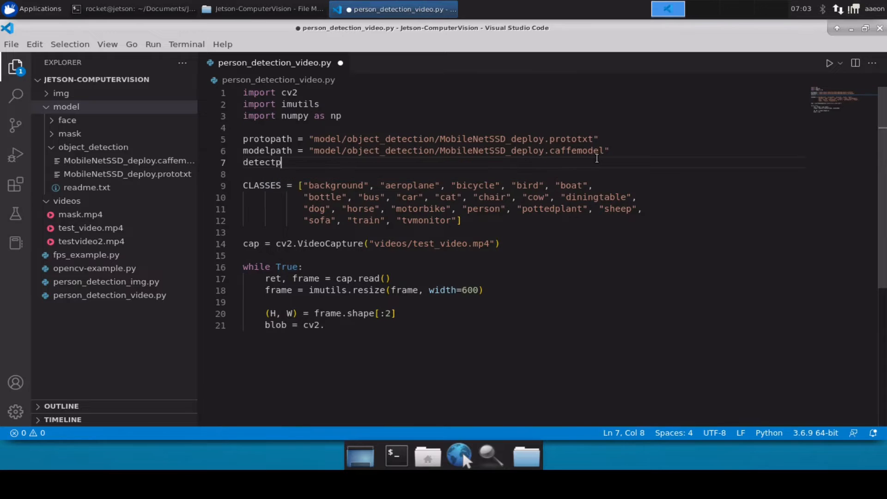
type("r")
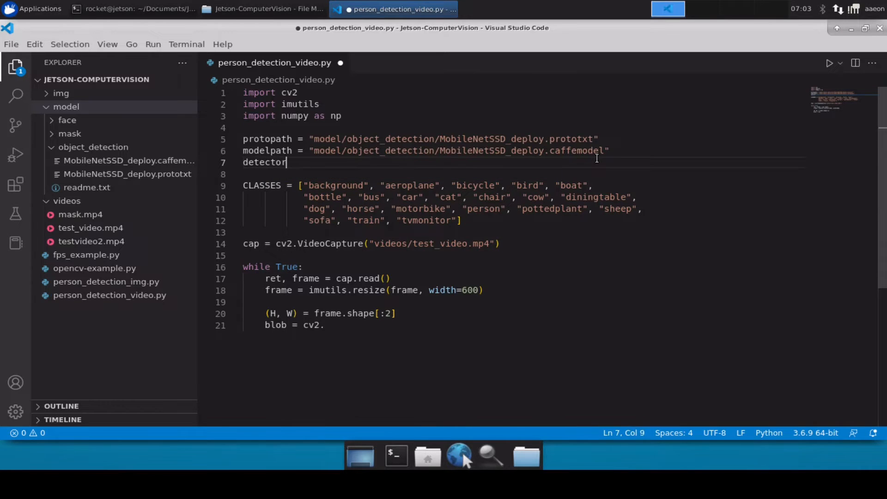
type("= cv2.d")
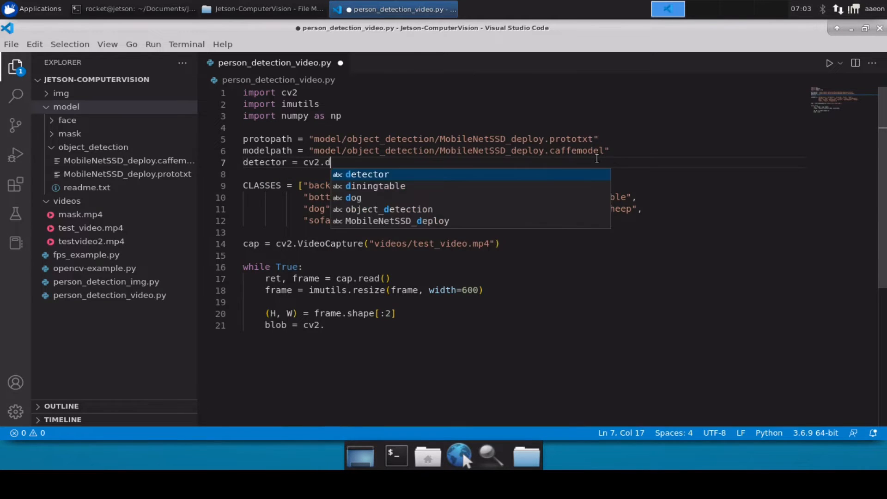
type("nn.readNetFr")
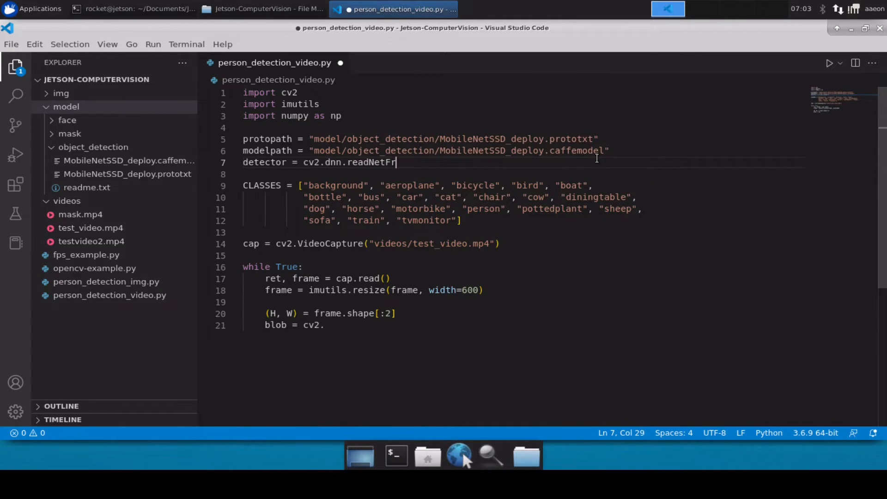
type("omCaffe")
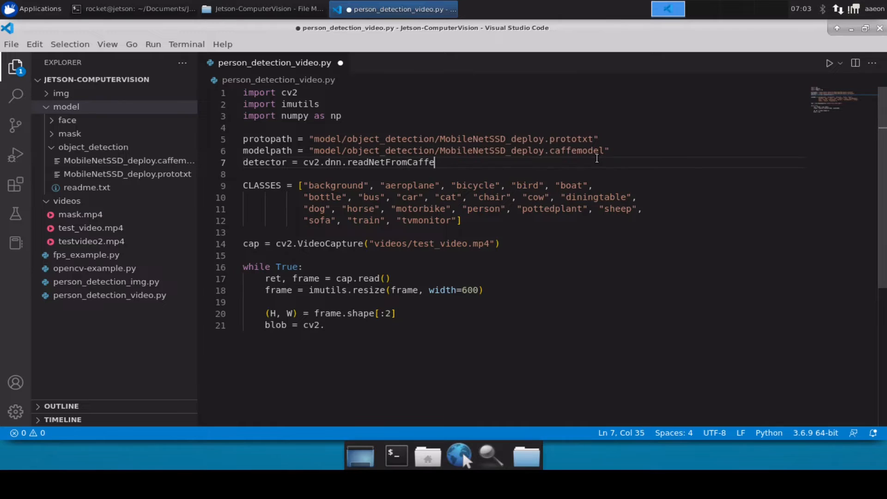
type("()")
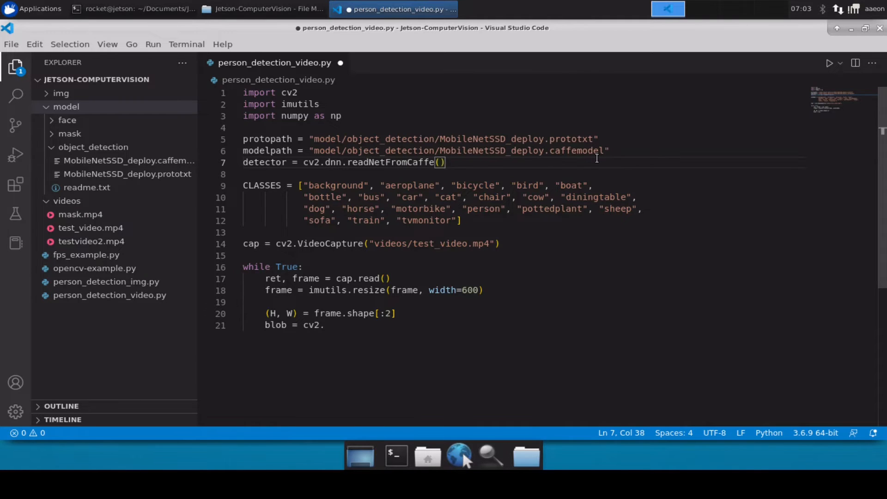
type("protopath,")
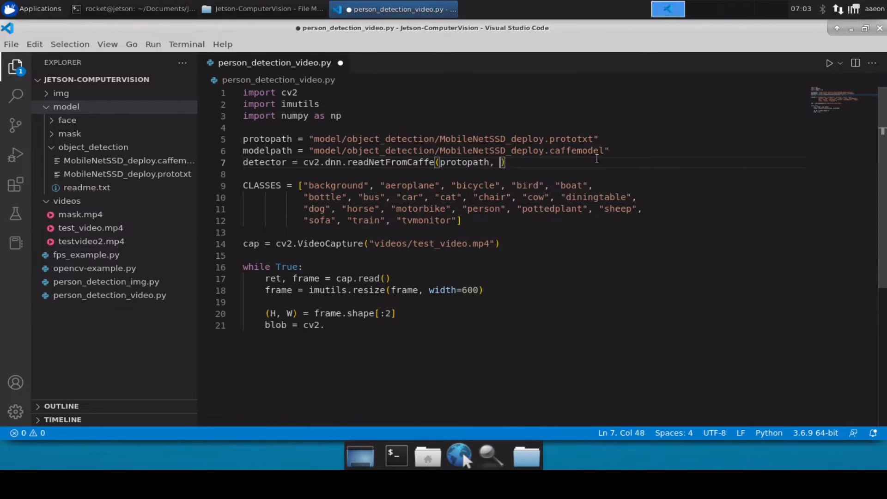
type("modelpath")
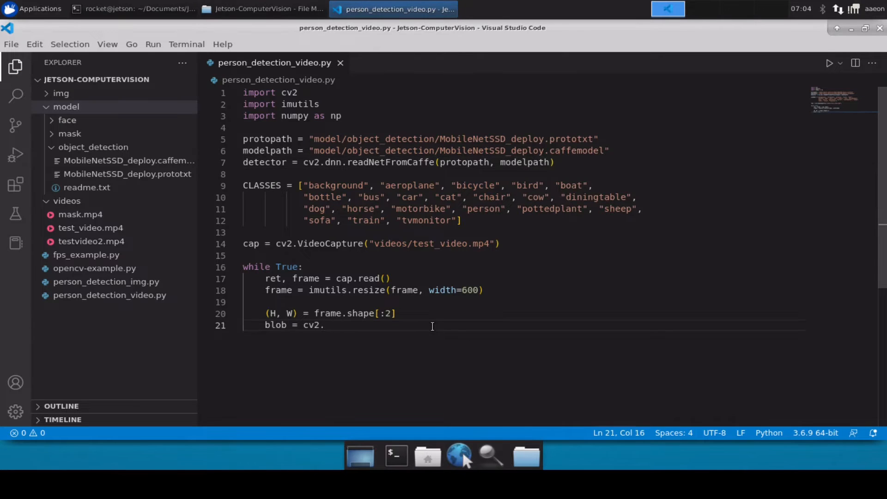
Complete the blob as cv2.dnn.blobFromImage(frame, 0.007843, (W, H), 127.5).
type("dnn.")
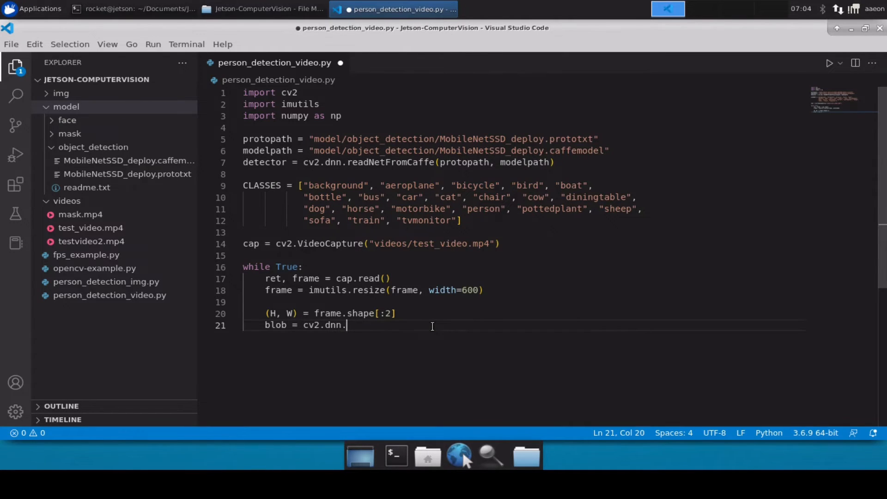
type("blob")
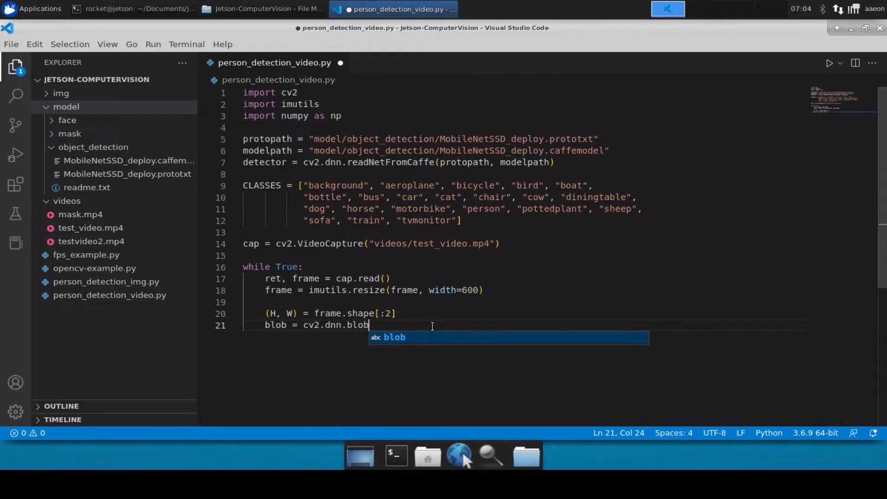
type("Fr")
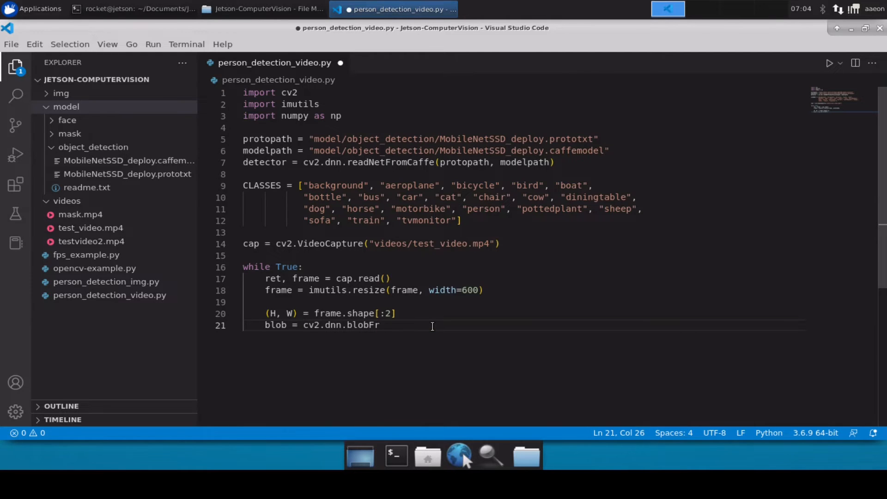
type("omImage(frame")
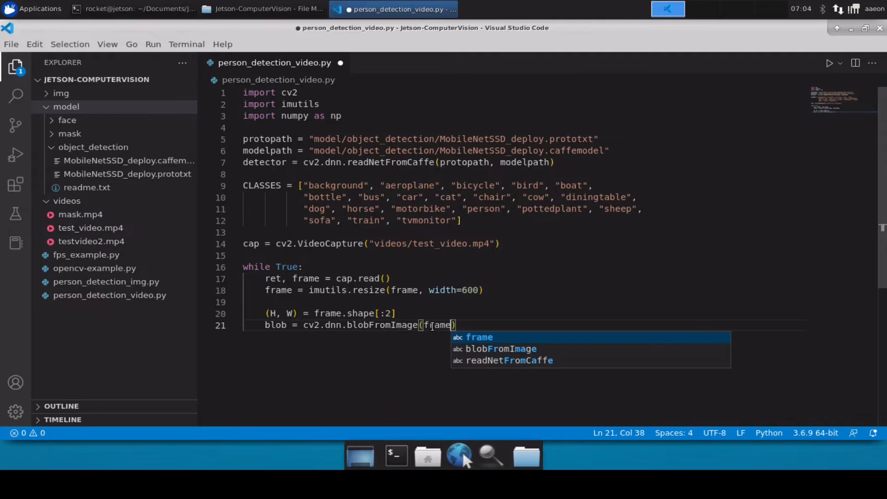
type(", 0.")
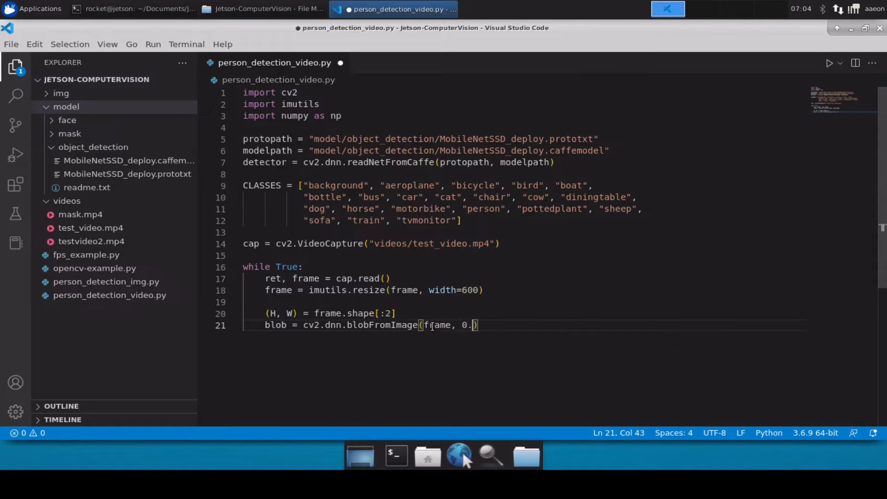
type("007")
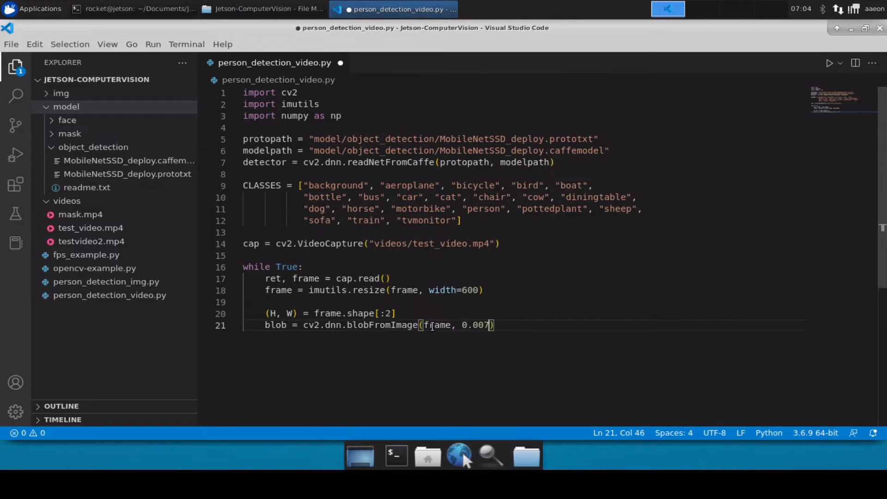
type("843")
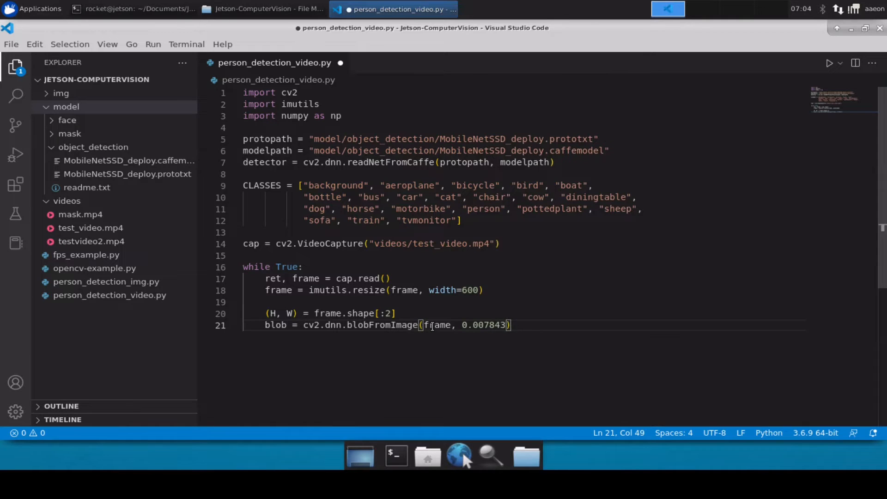
type(", ()")
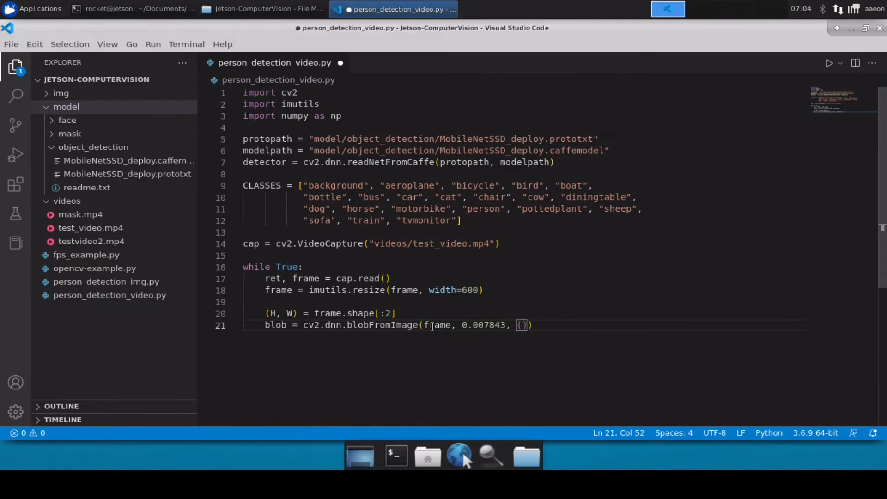
type("W, H")
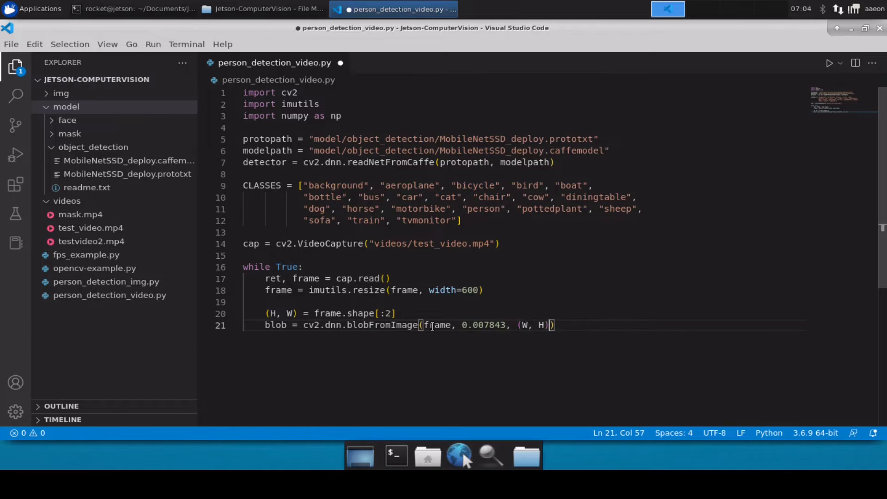
type(",")
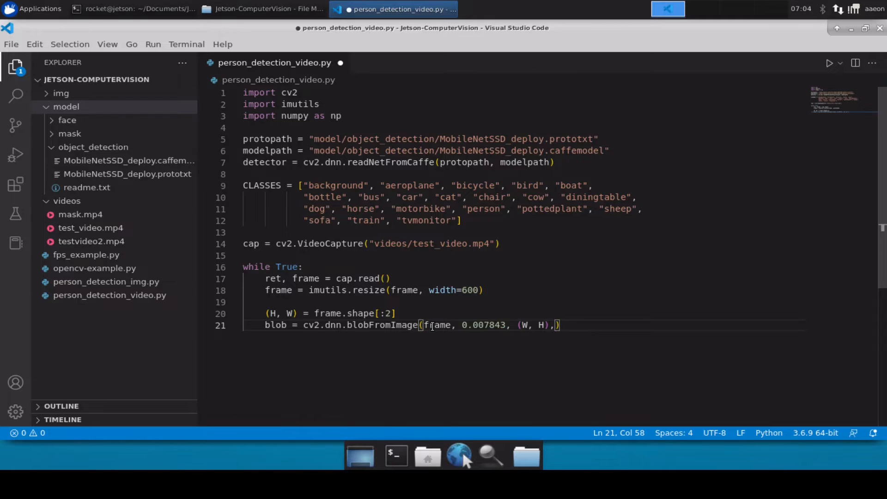
type("12")
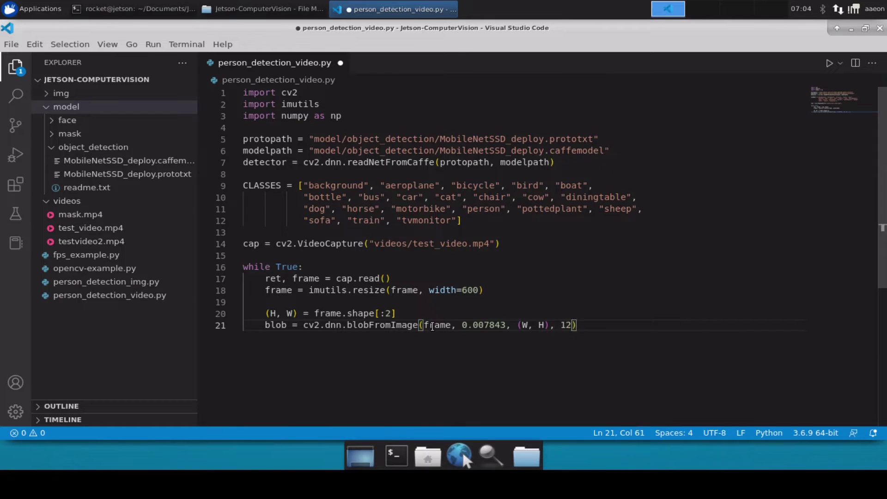
type("7.5")
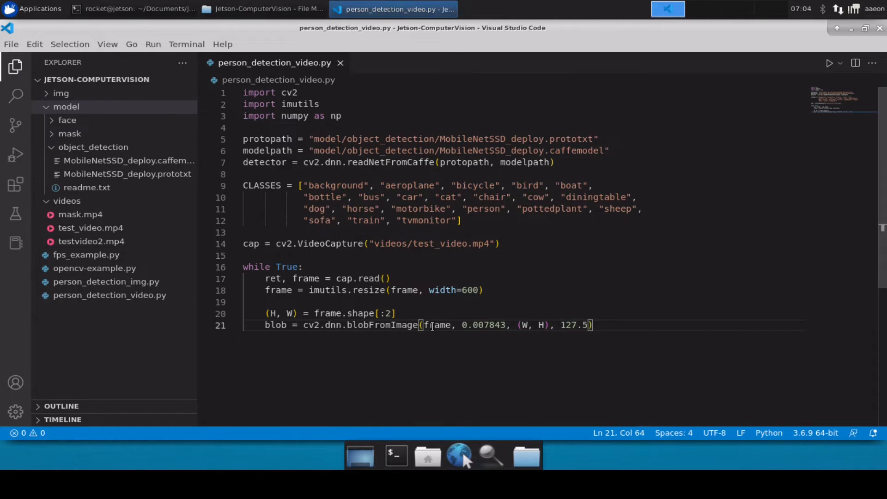
key("Return")
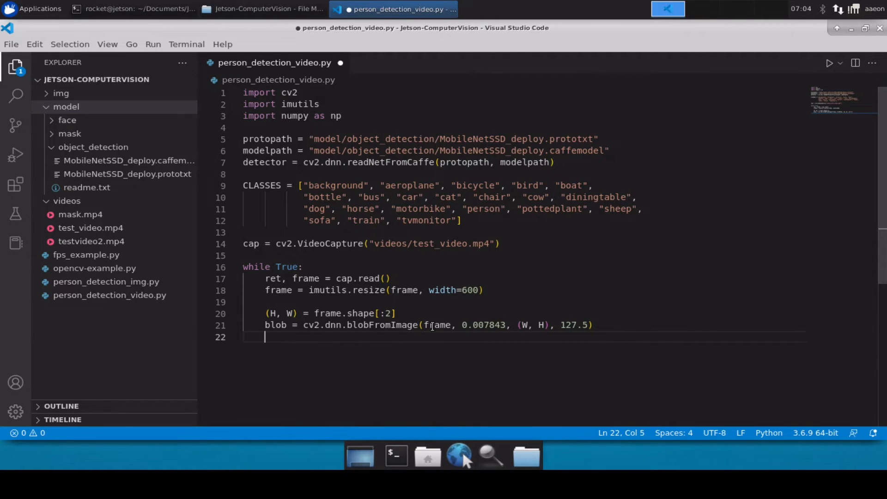
Feed the blob into the network with detector.setInput(blob).
type("detector.")
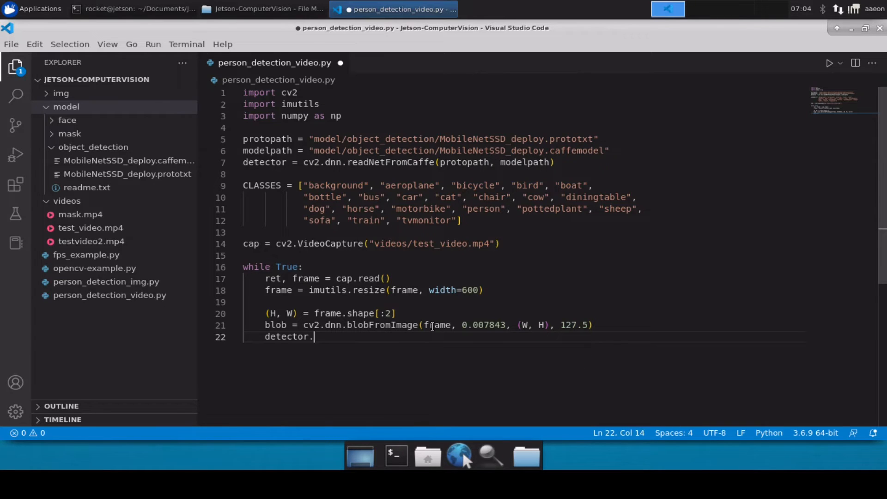
type("setInput")
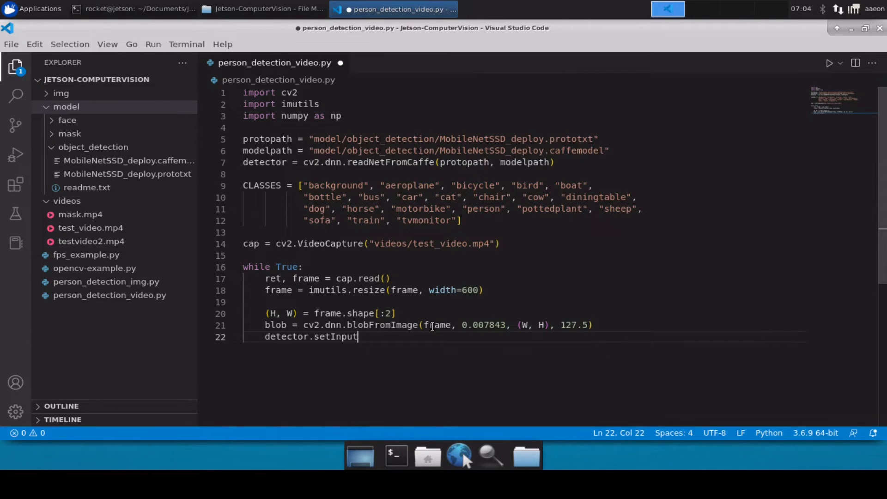
type("(blob")
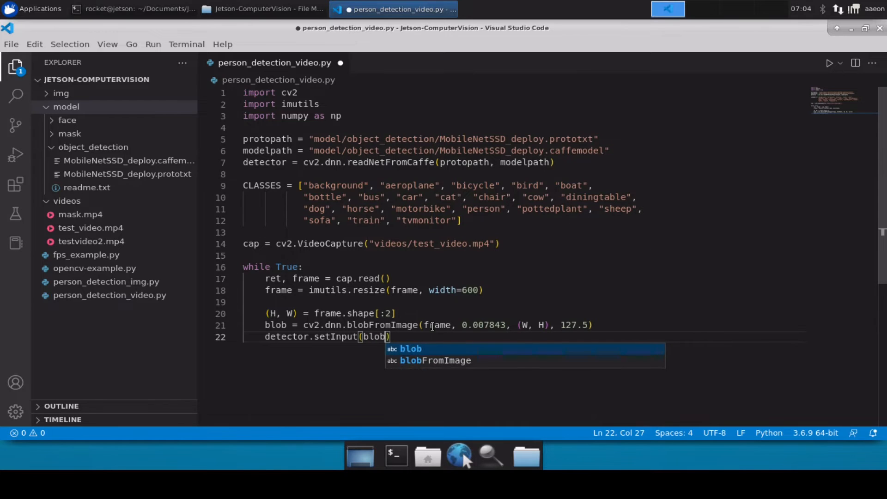
key("Return")
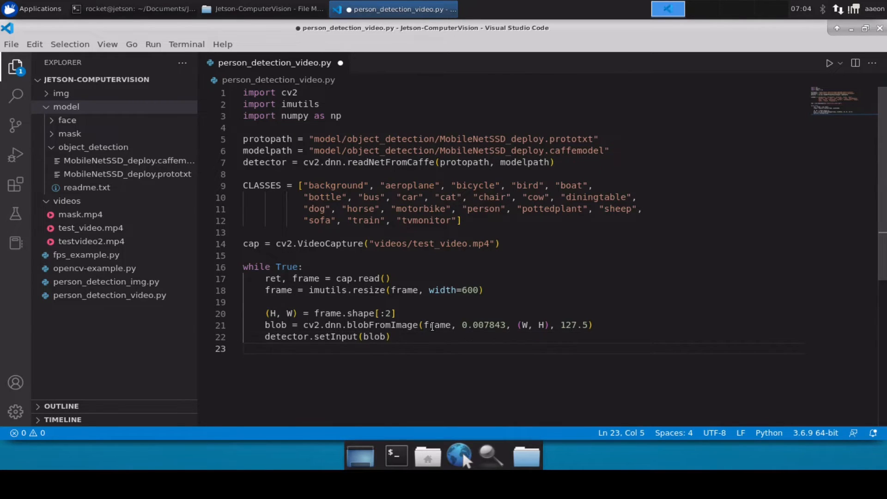
Store the forward pass result as person_detections = detector.forward() and save.
type("person_de")
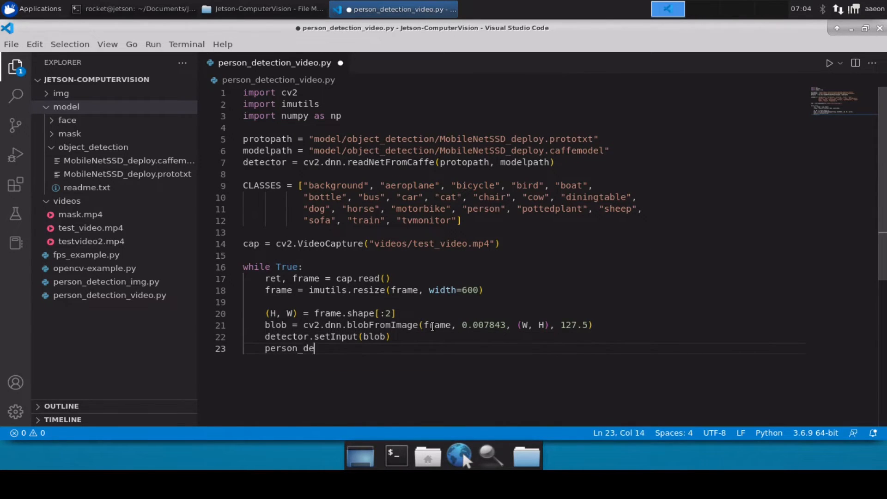
type("tections")
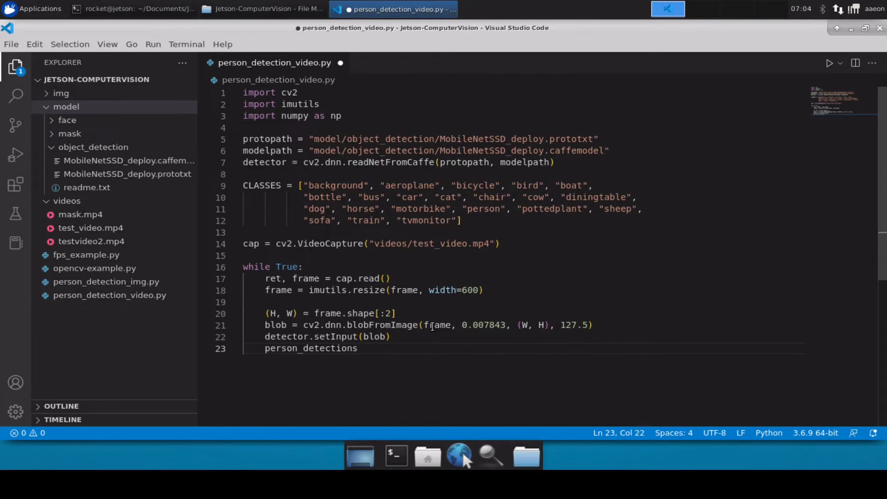
type("= detector.")
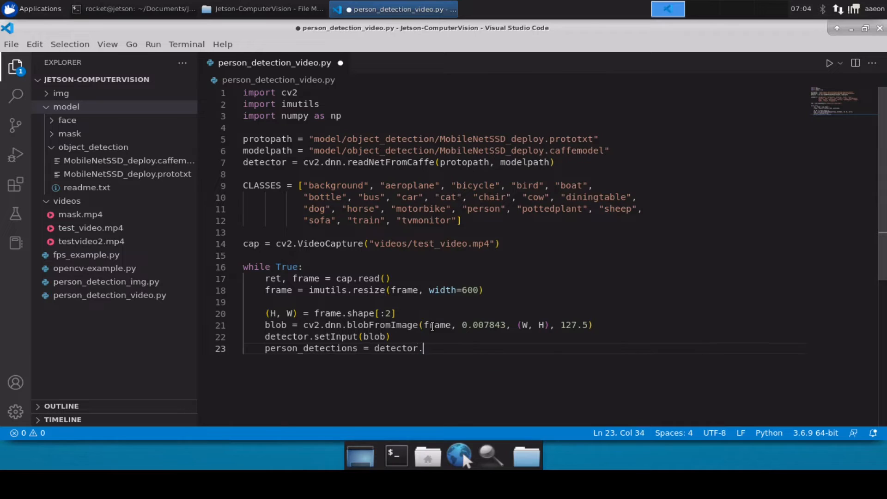
type("forward(")
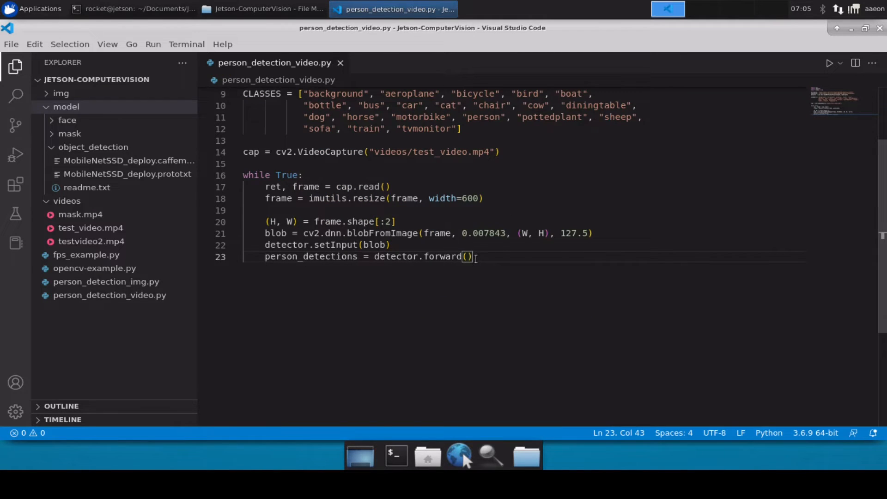
Write the loop 'for i in np.arange(0, person_detections.shape[2]):' over every detection.
key("enter")
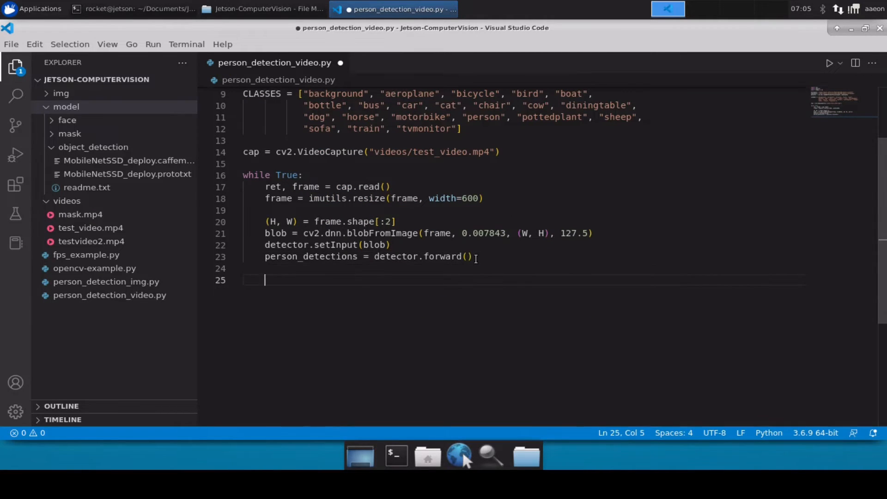
type("for")
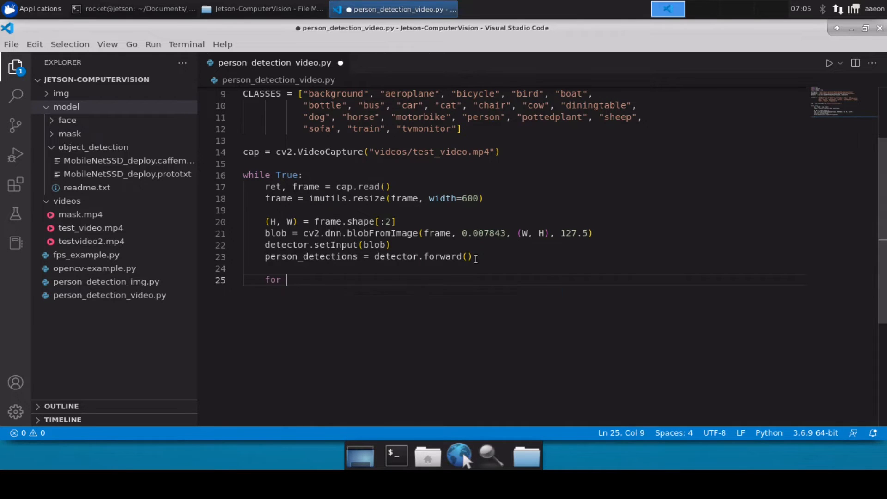
type("i")
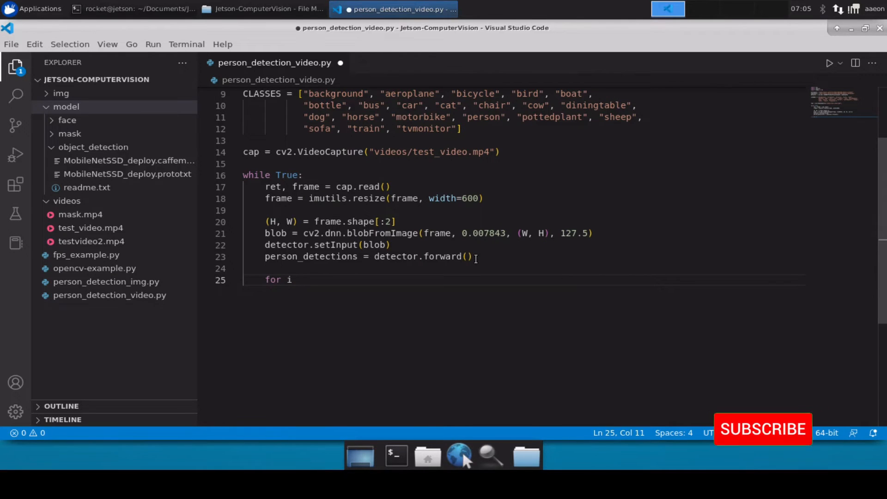
type("in np")
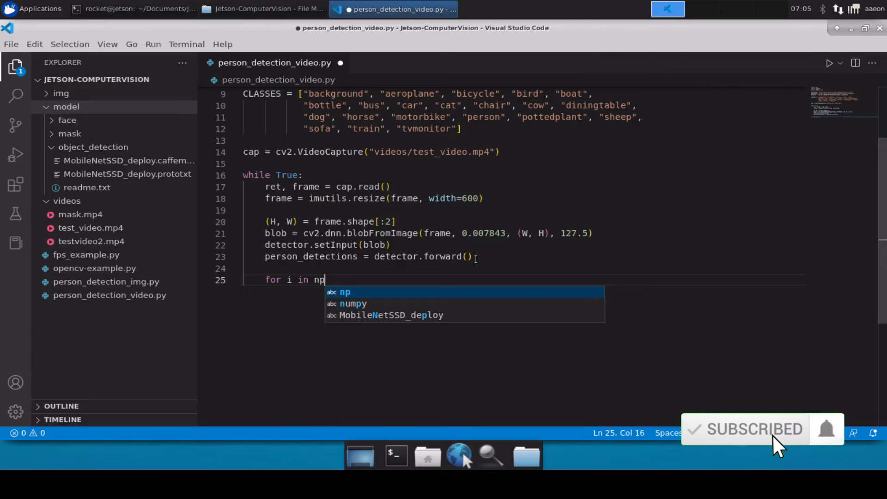
type(".arran")
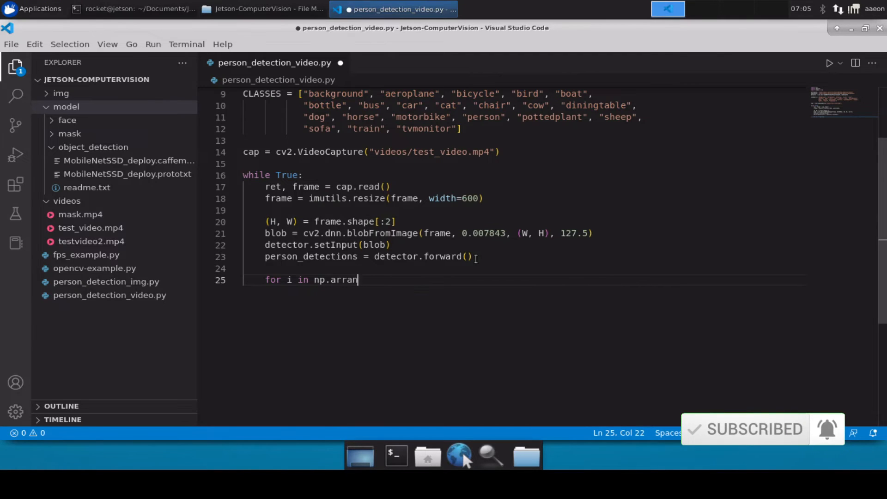
type("ge()")
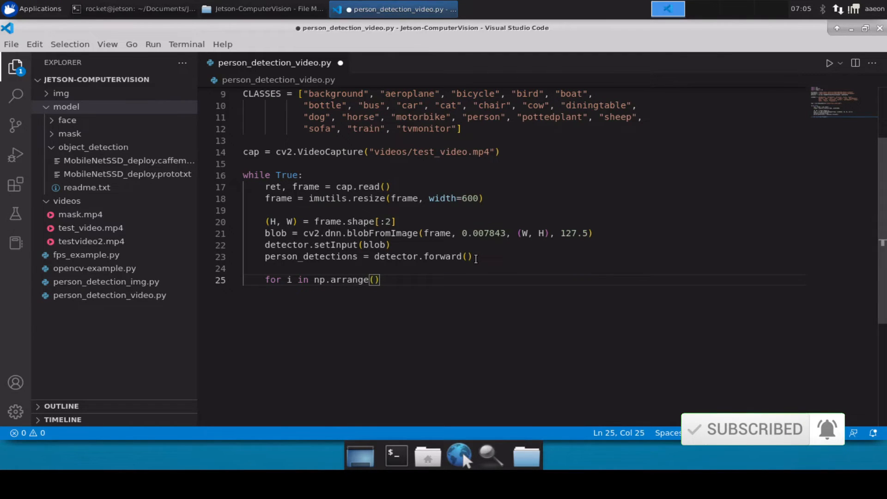
type("0,")
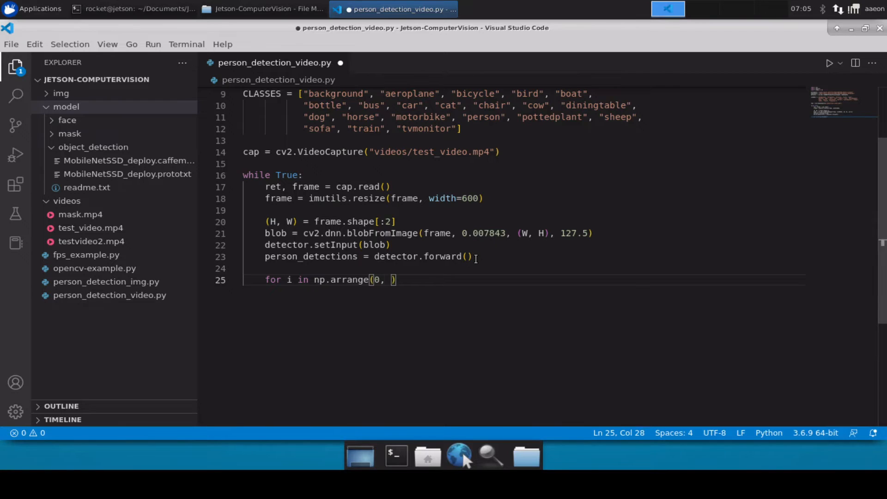
type("person_detections")
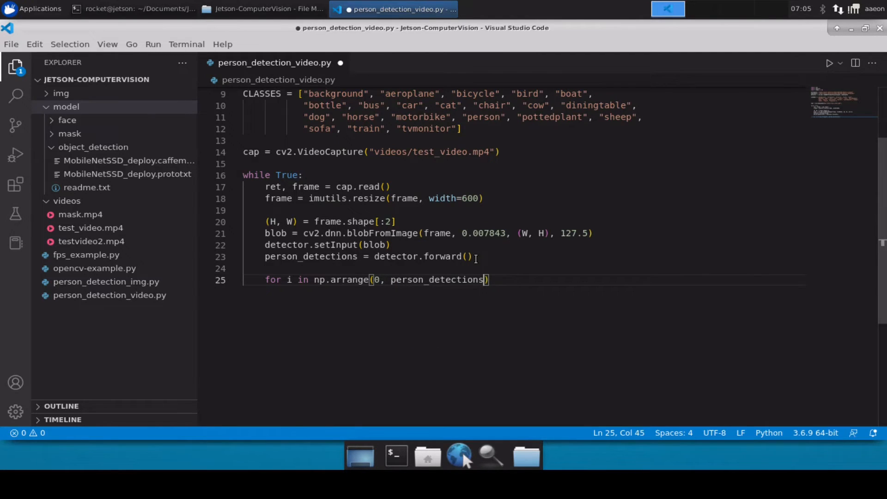
type(".shape")
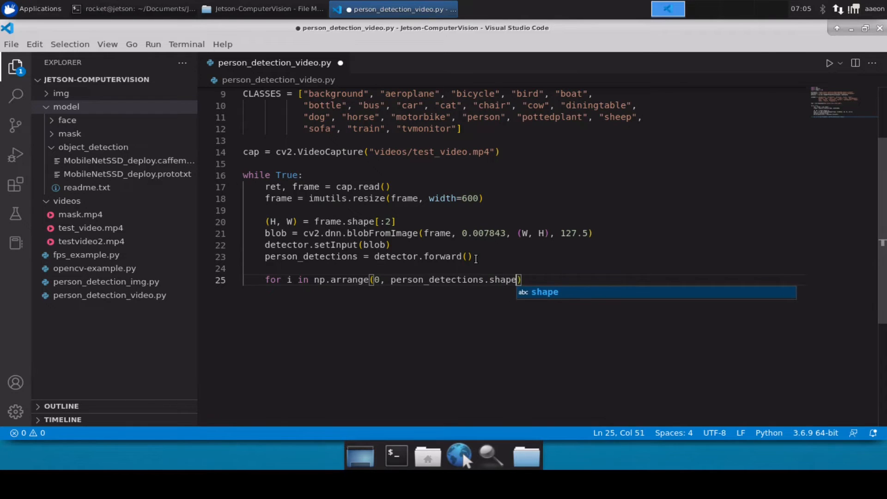
type("[")
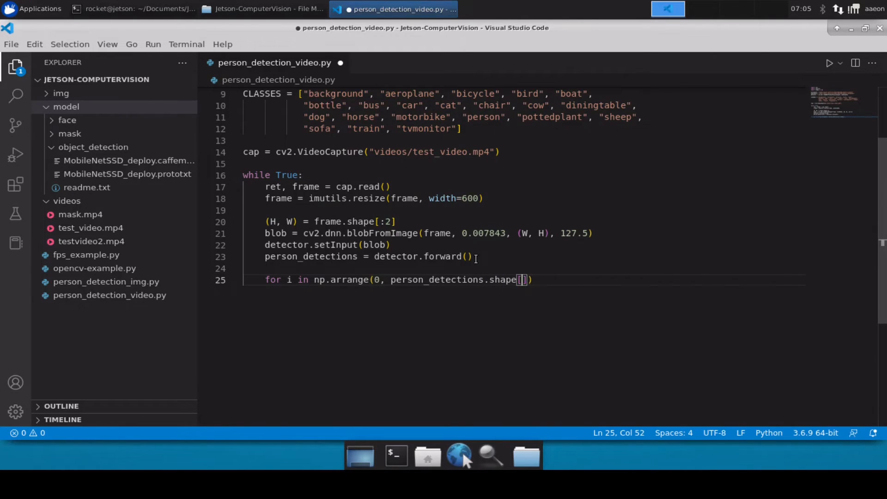
type("2")
type("conf")
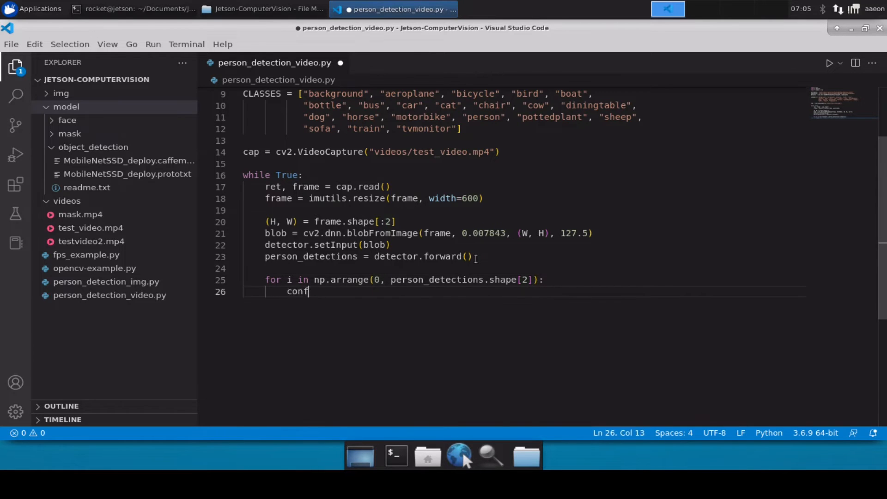
Read each detection's confidence as person_detections[0, 0, i, 2].
type("ided")
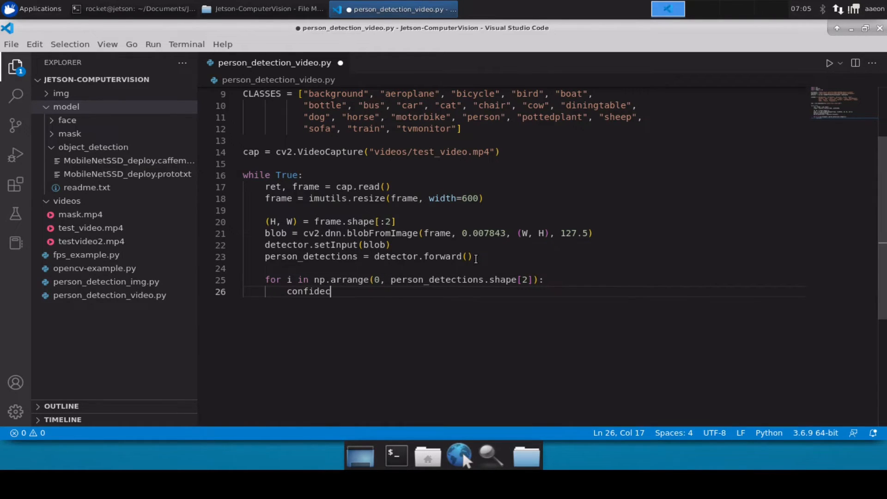
type("nce =")
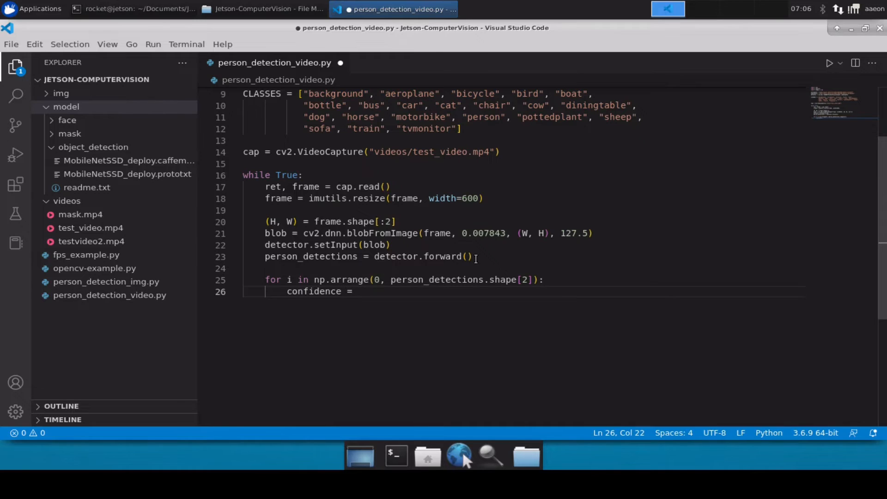
type("person_detections")
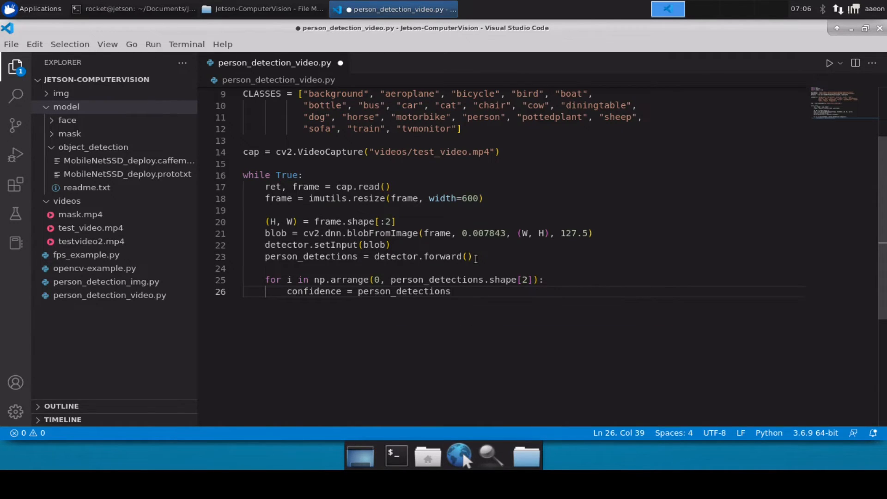
type("[")
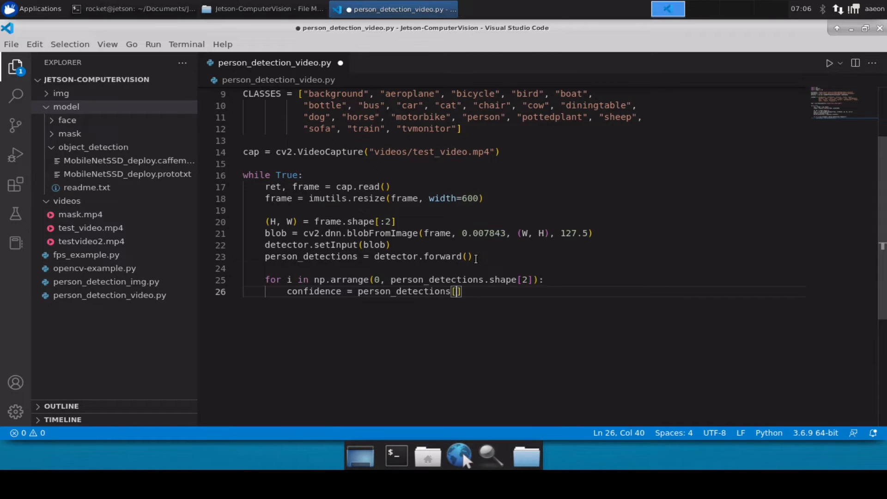
type("0, 0")
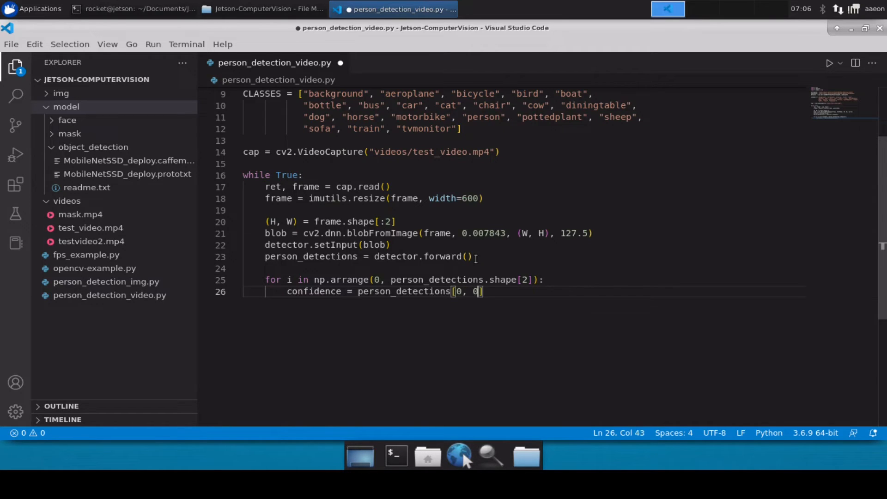
type(", i, 2")
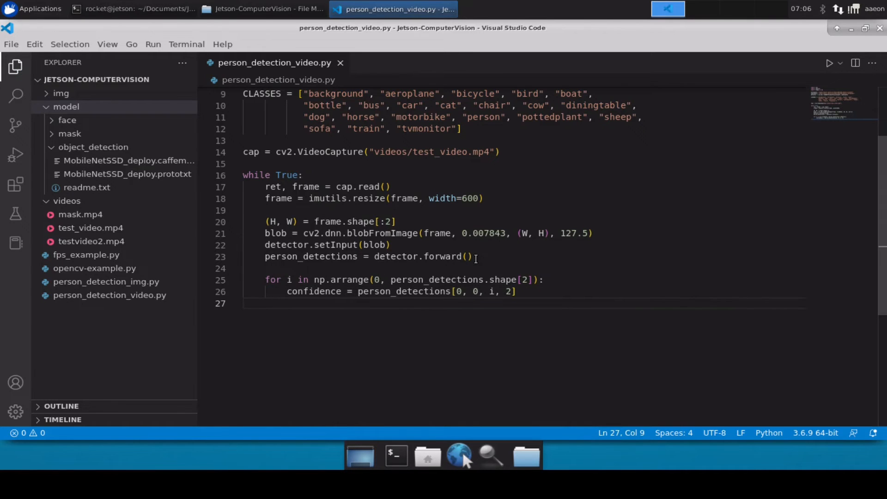
For confidence above 0.5, get idx = int(person_detections[0, 0, i, 1]).
type("if co")
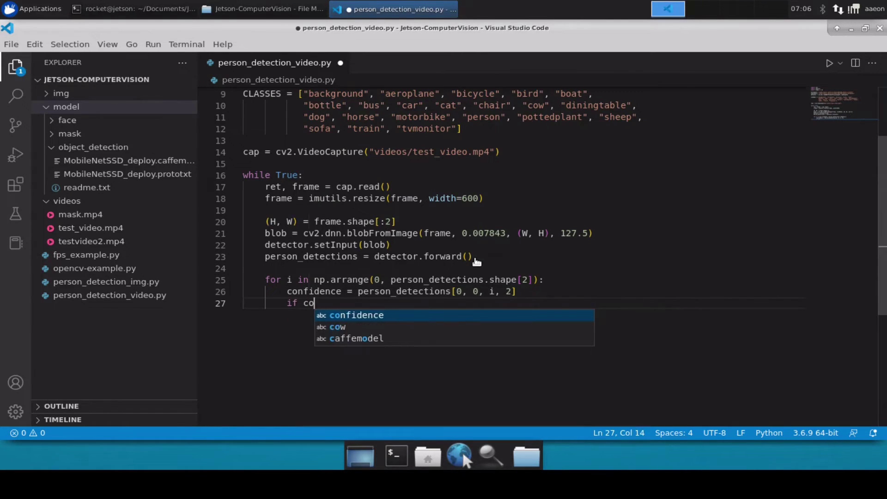
type("nfidence >")
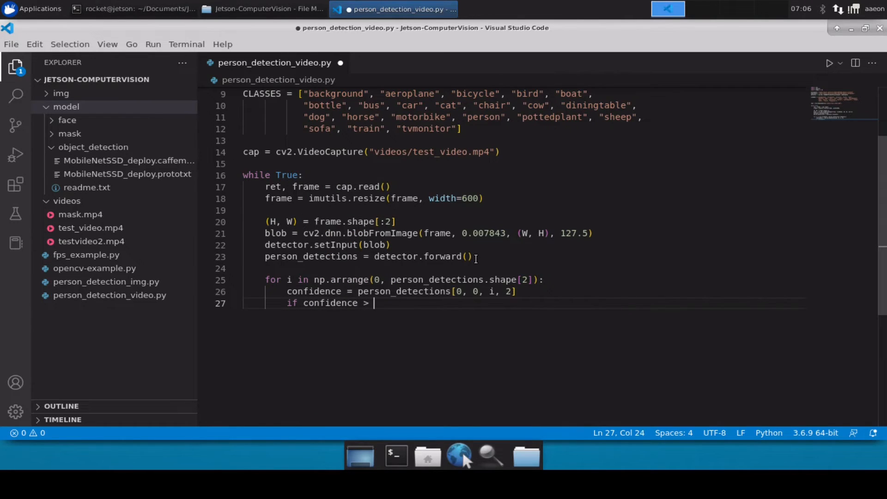
type("0.5:")
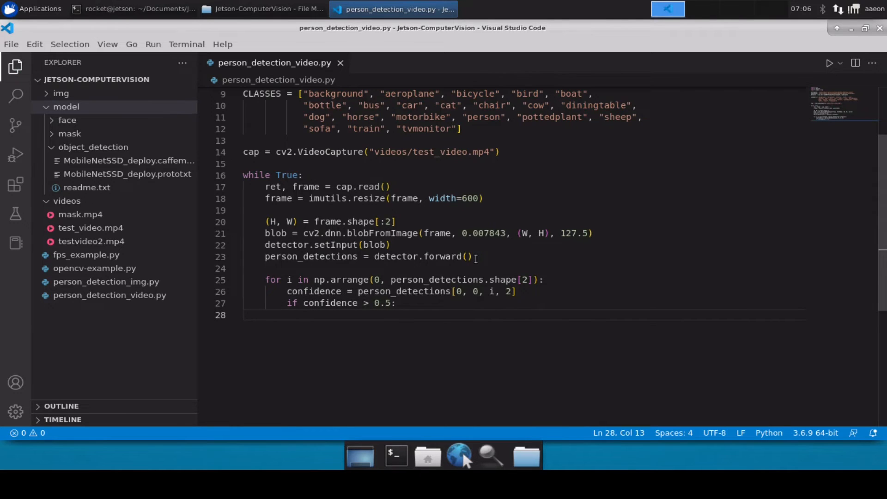
type("idx =")
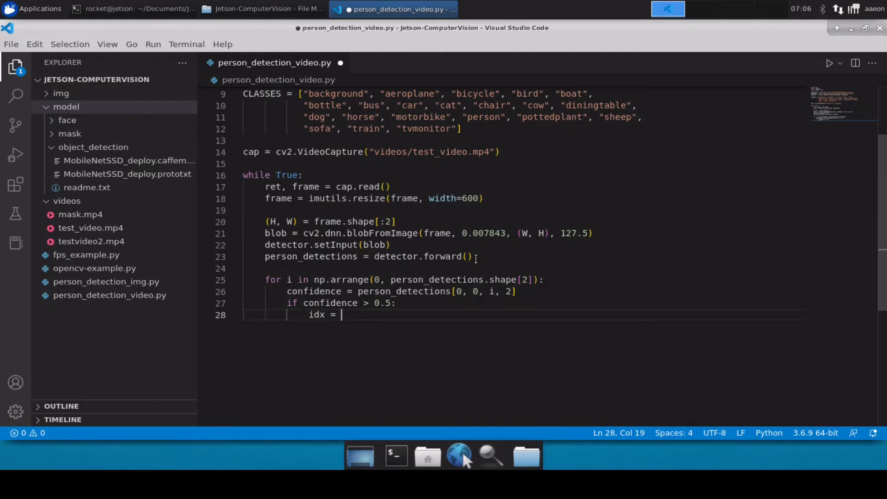
type("int(person_detections")
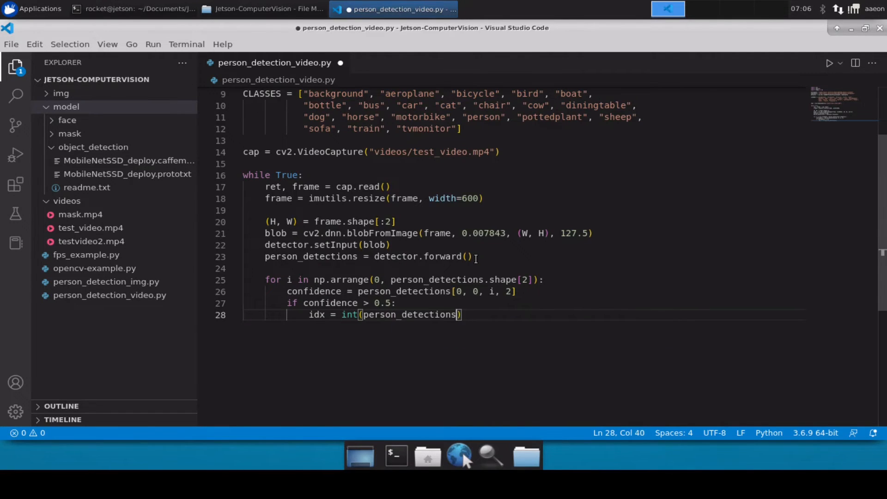
type("[0,")
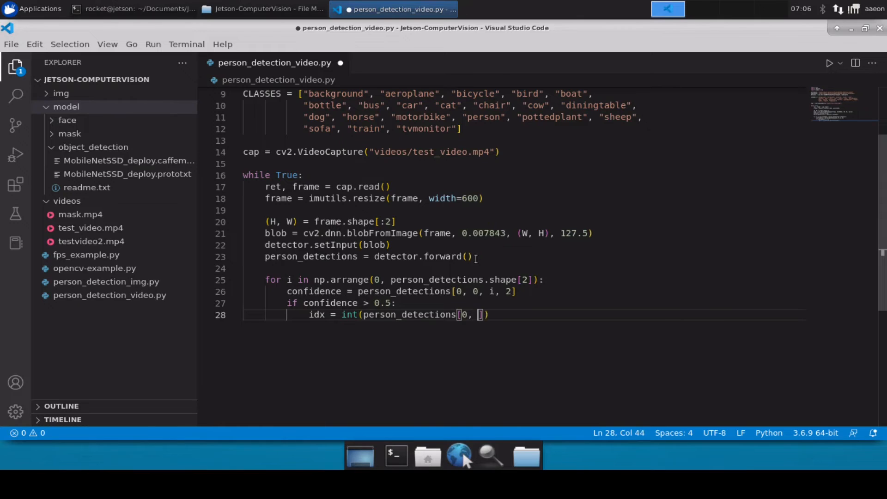
type("0, i, 1")
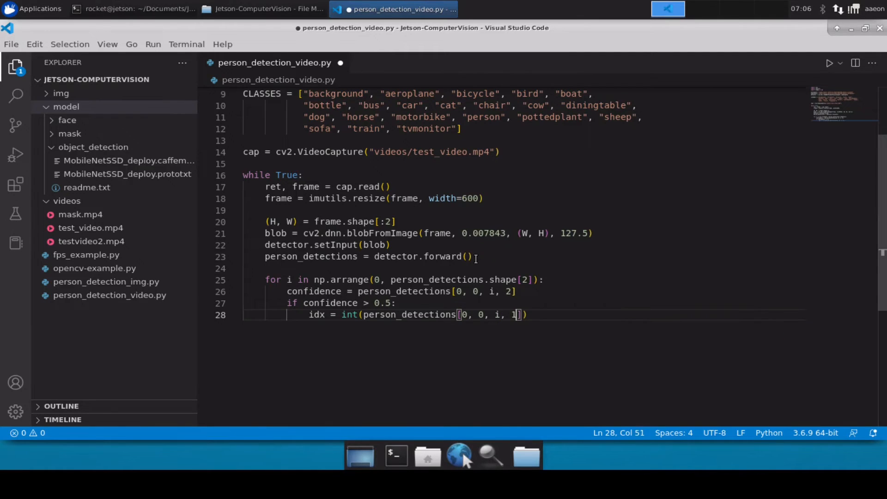
type("]")
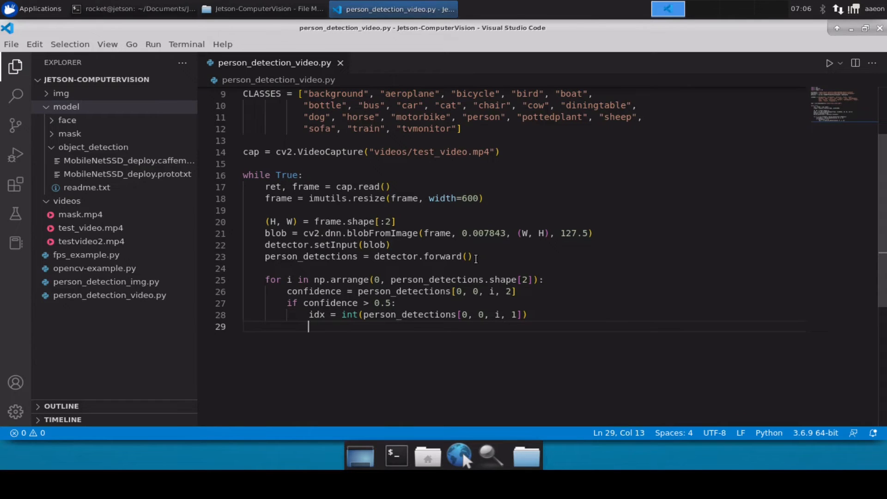
Skip detections where CLASSES[idx] != "person" with continue.
type("if CLASSES")
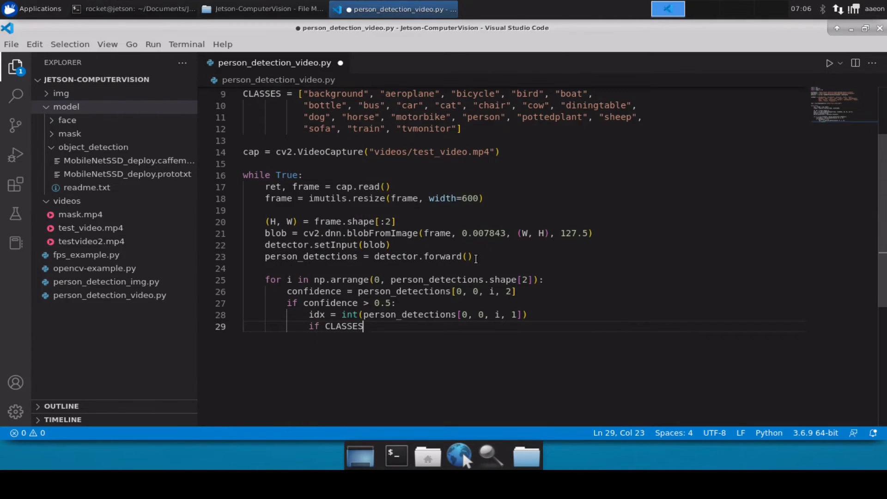
type("[i]")
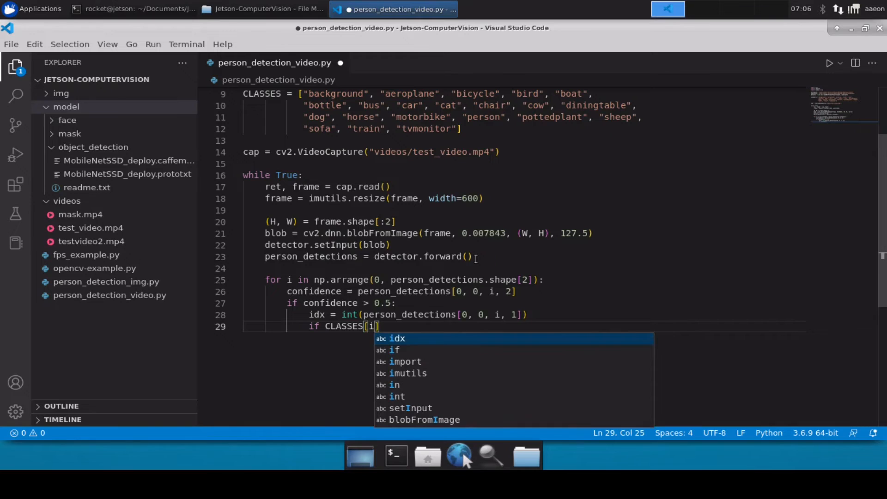
type("dx] !=")
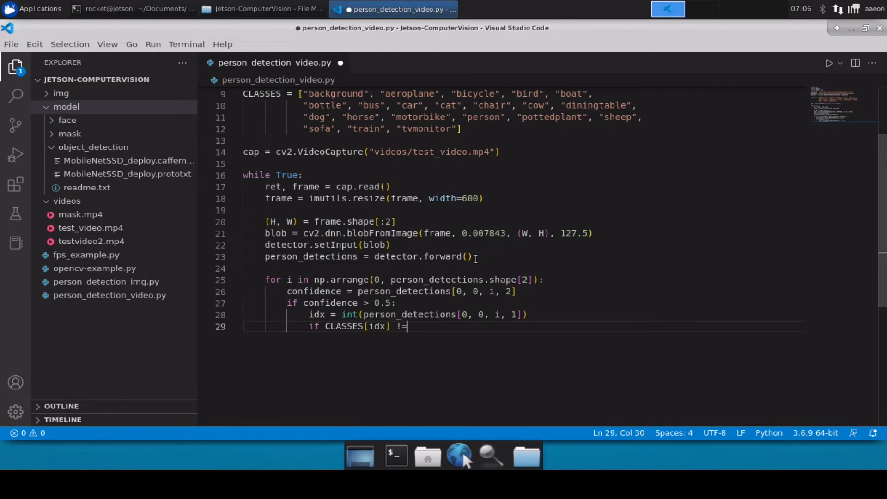
type("\"person\"")
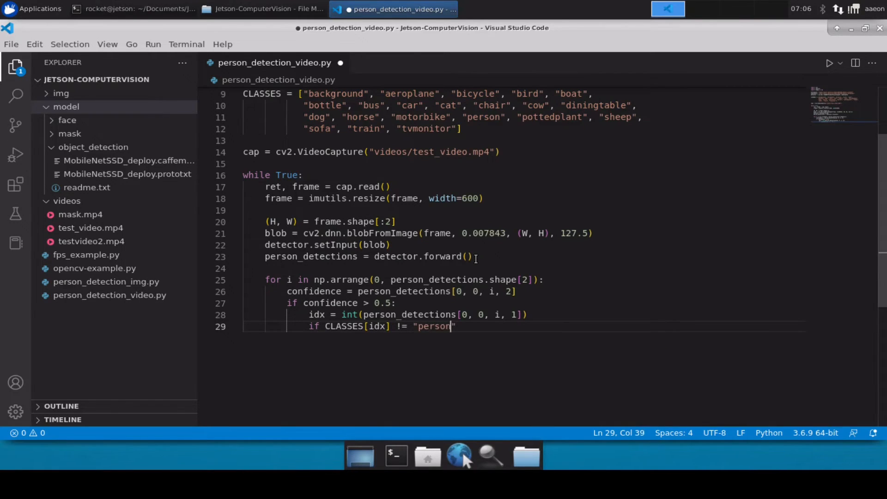
key("Return")
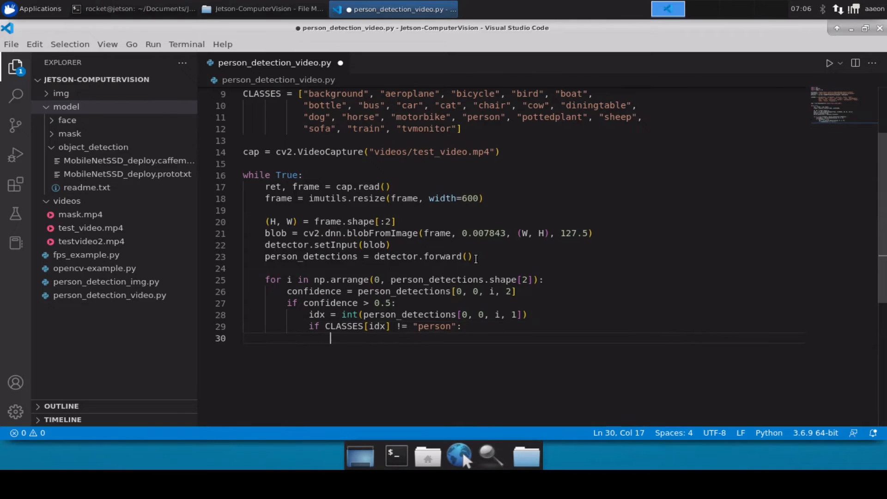
type("continue")
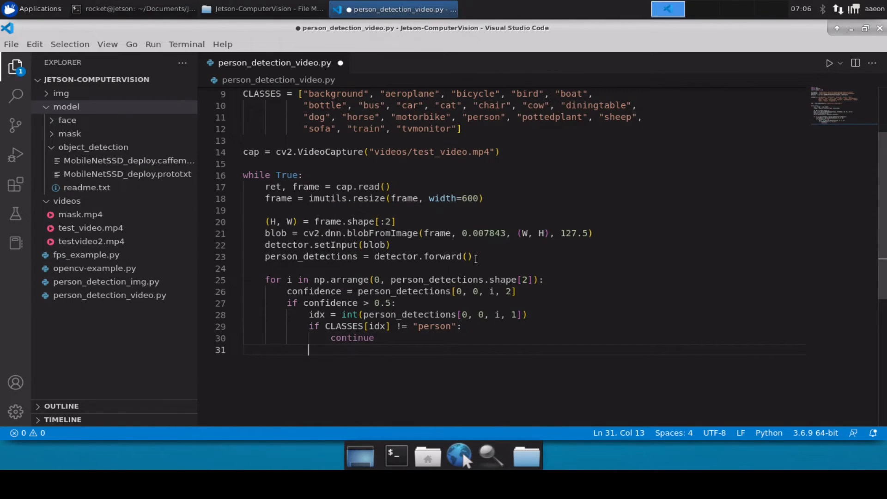
Compute person_box = person_detections[0, 0, i, 3:7] * np.array([W, H, W, H]).
type("person_box =")
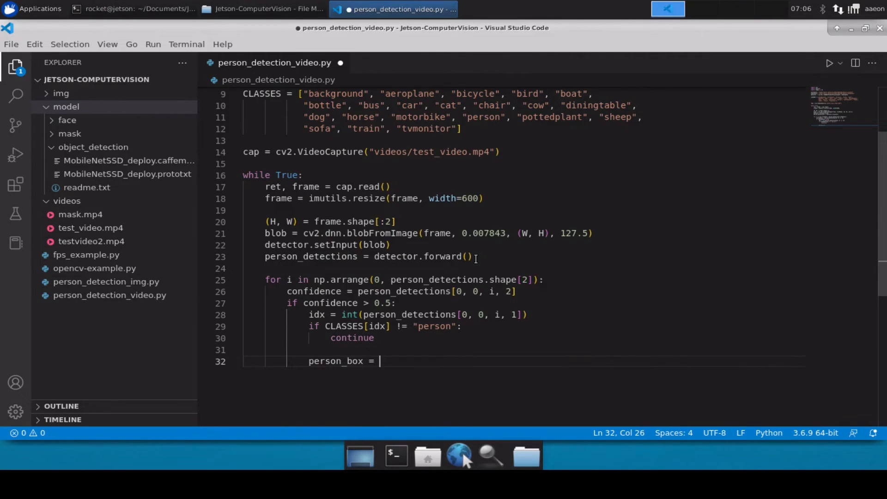
type("person_detections")
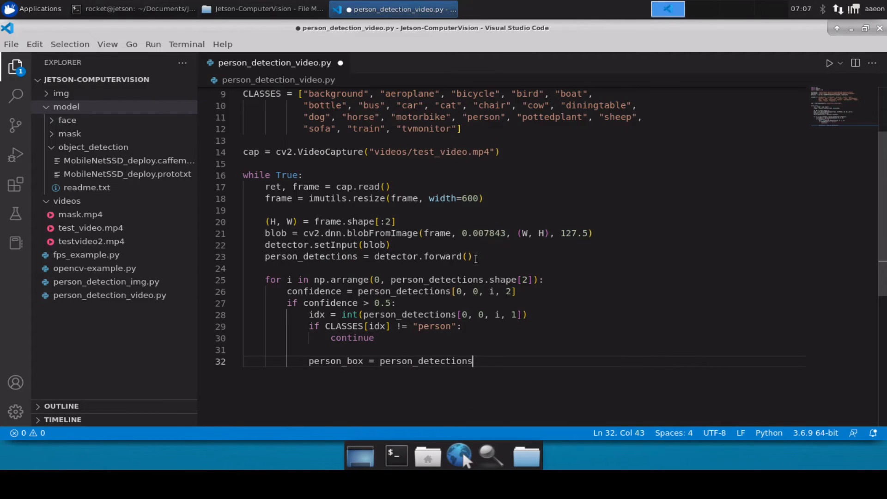
type("[0, 0]")
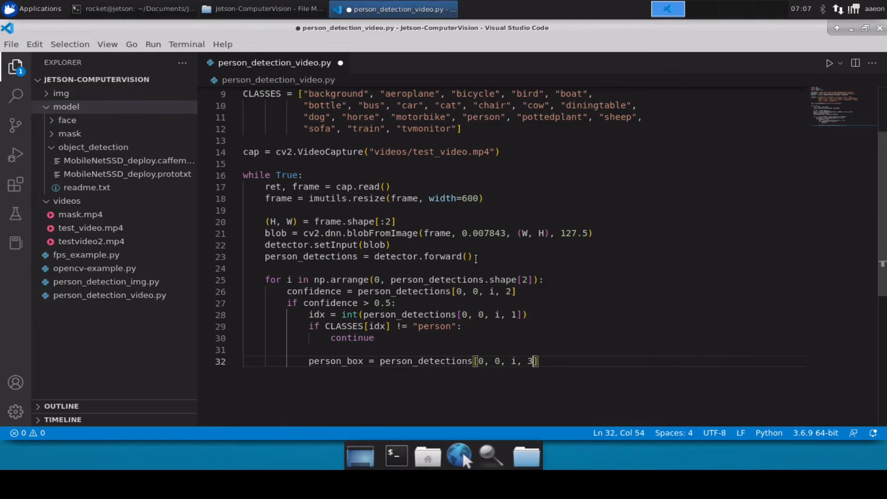
type(":7")
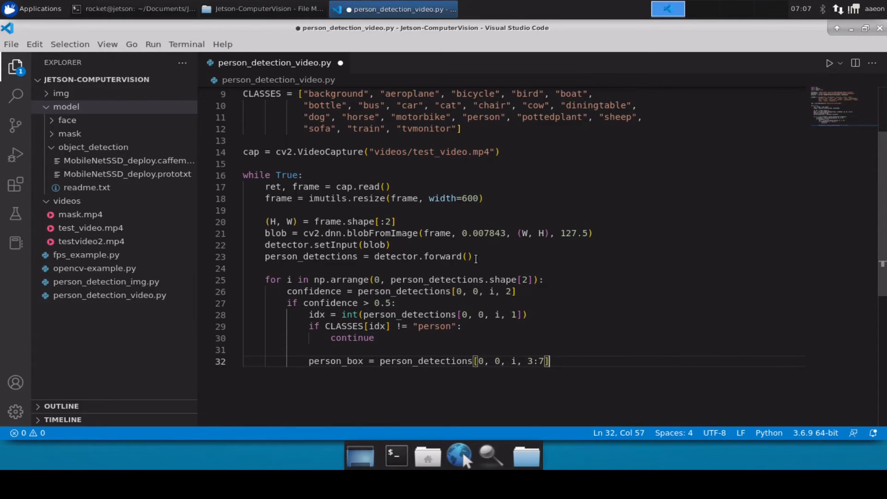
type("* nnp")
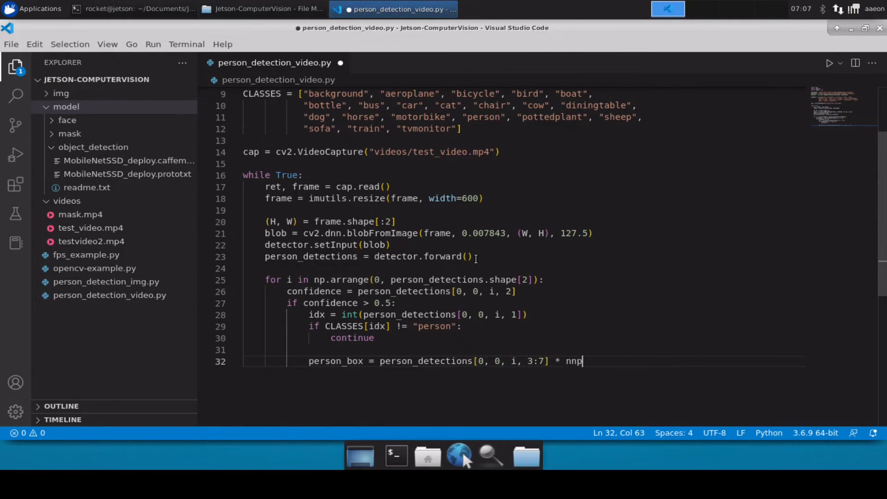
key("BackSpace")
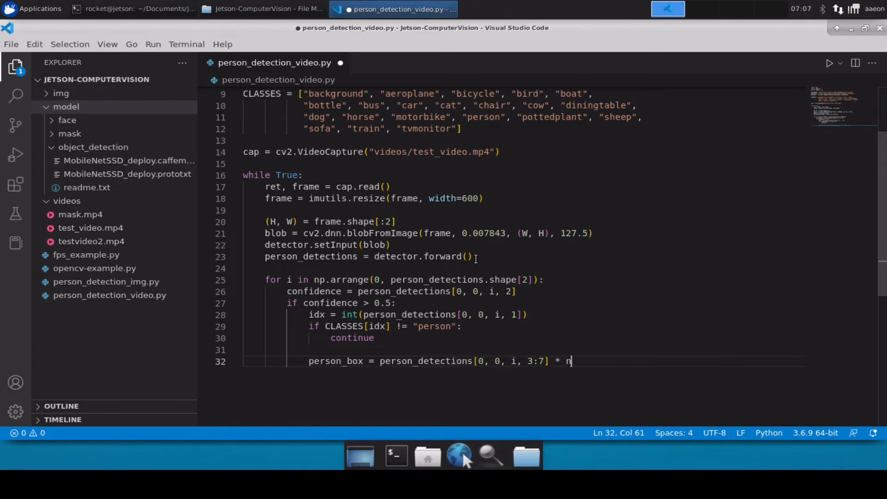
type("p.array([W, H")
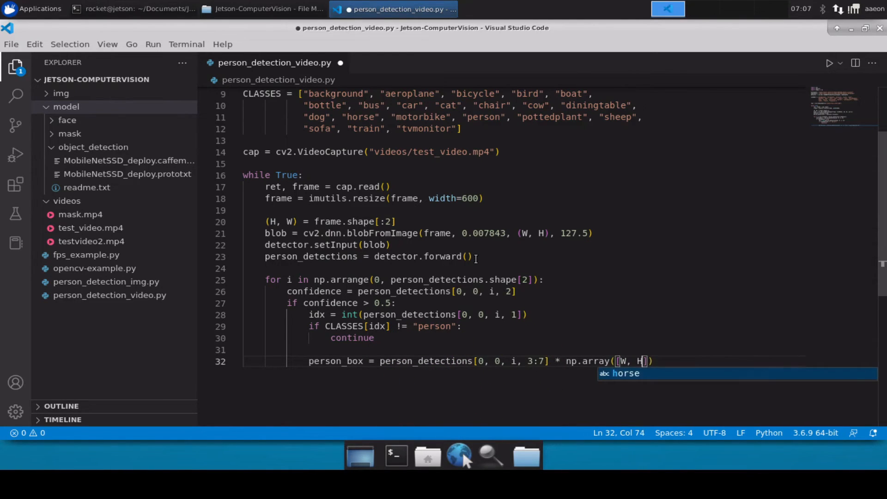
type(", W")
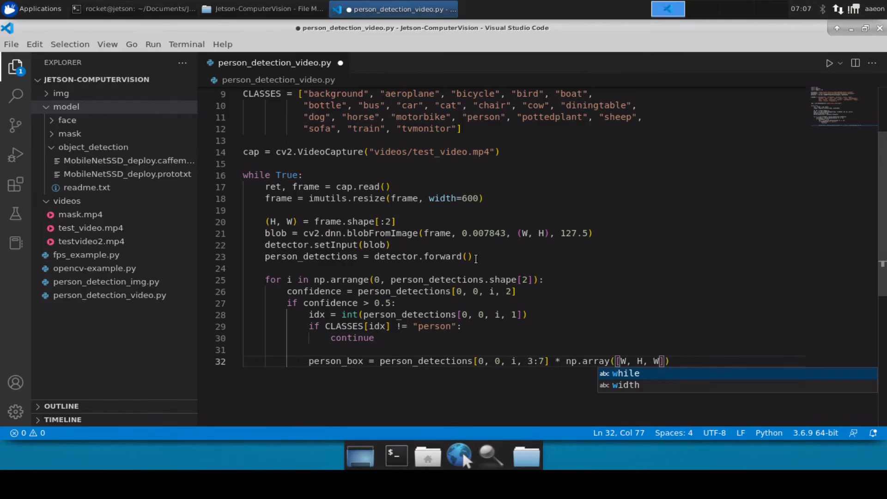
type(", H")
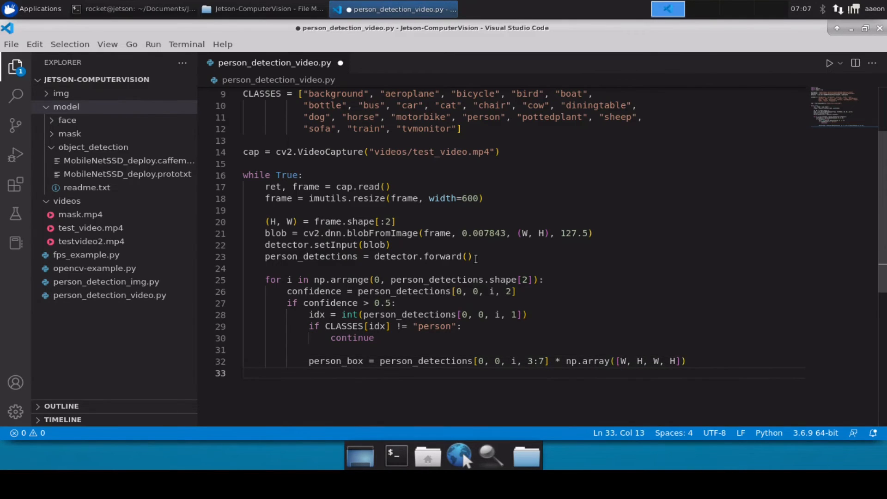
Unpack (startX, startY, endX, endY) = person_box.astype("int").
type("(")
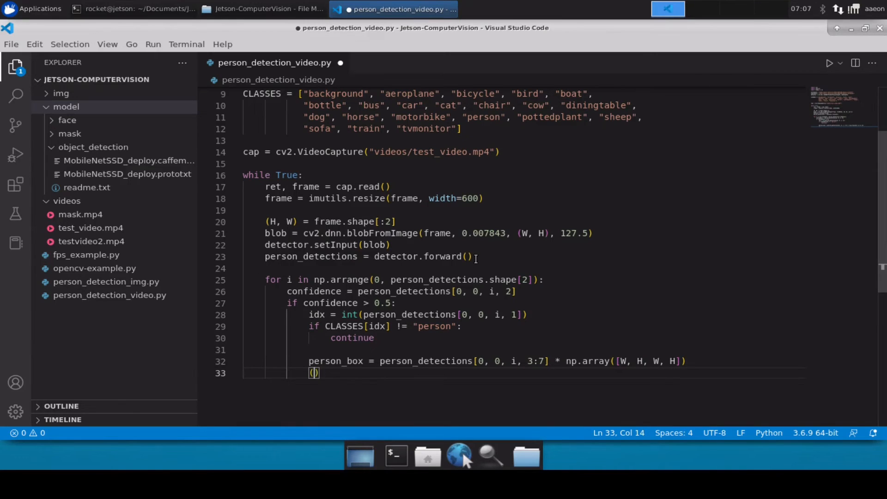
type("startX, startY,")
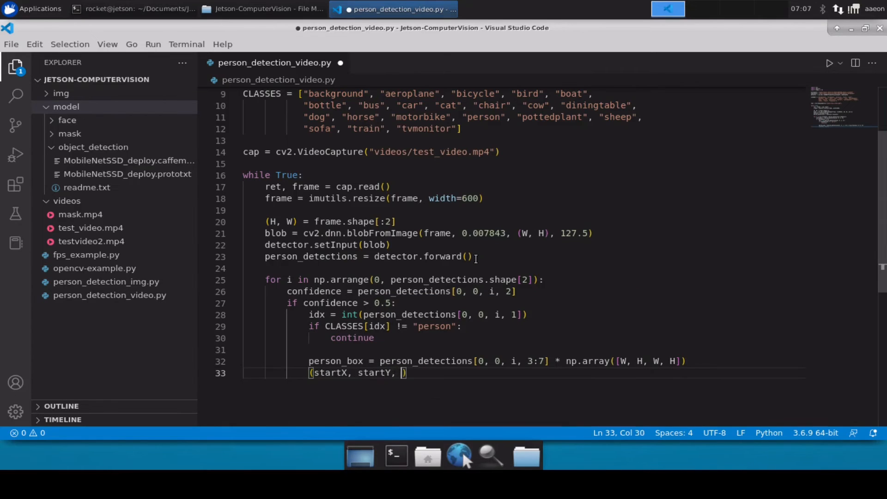
type("endX, e")
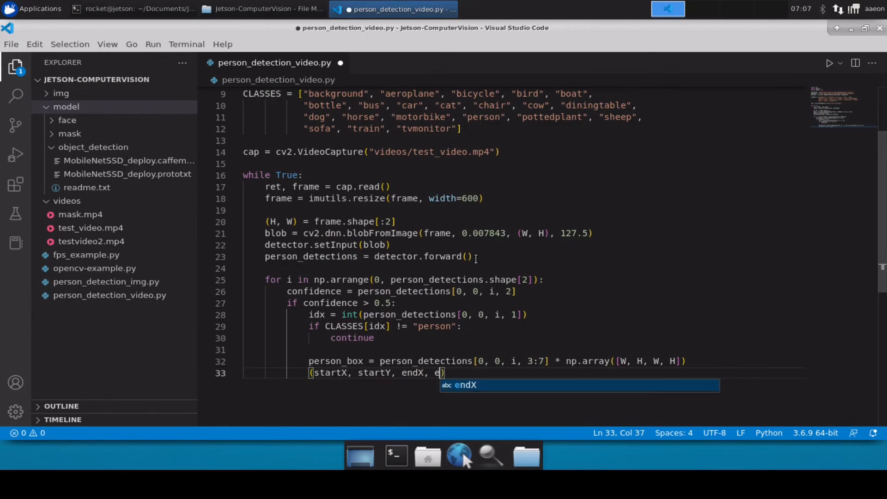
type("ndY) =")
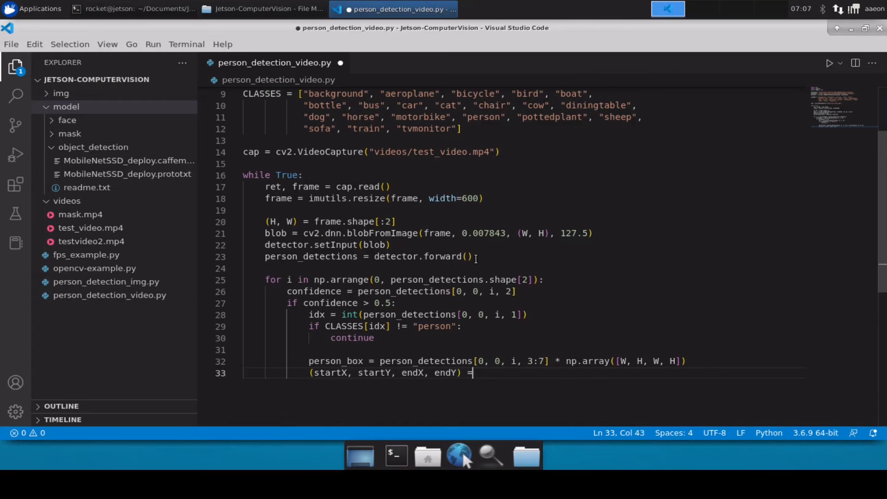
type("person_box.astype(")
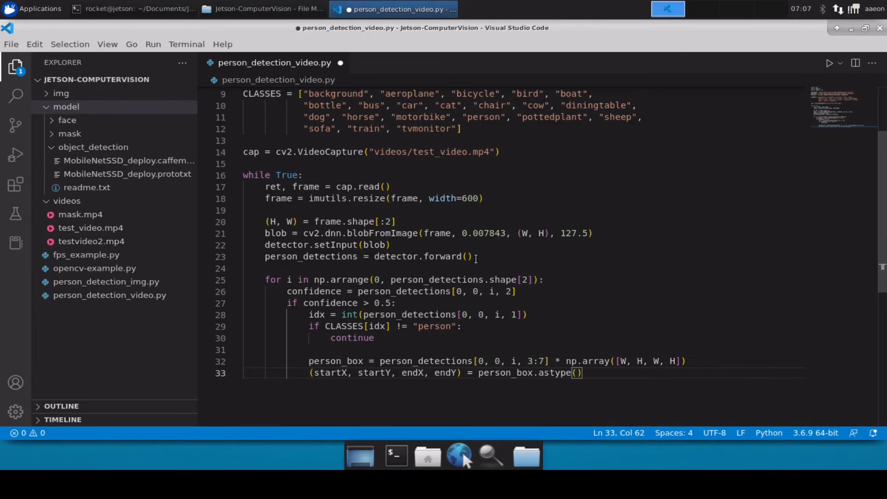
type("int\"")
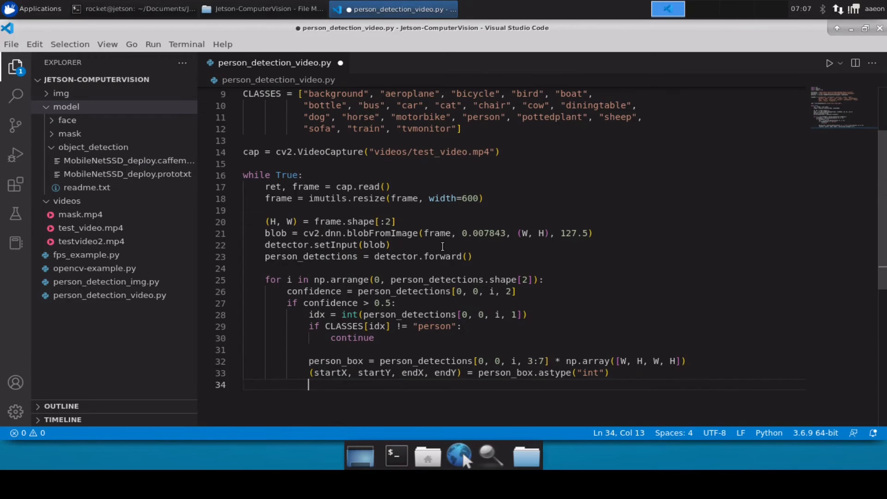
Write cv2.rectangle on frame from (startX, startY) to (endX, endY).
type("cv2.")
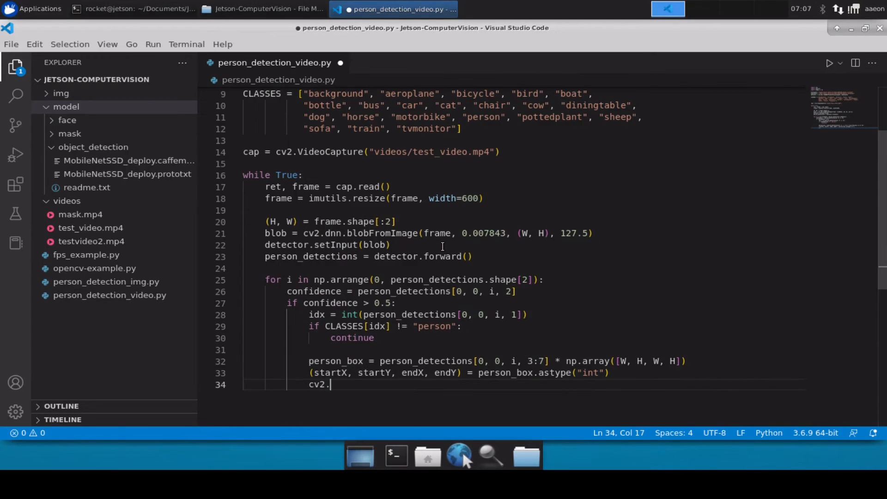
type("rectangle")
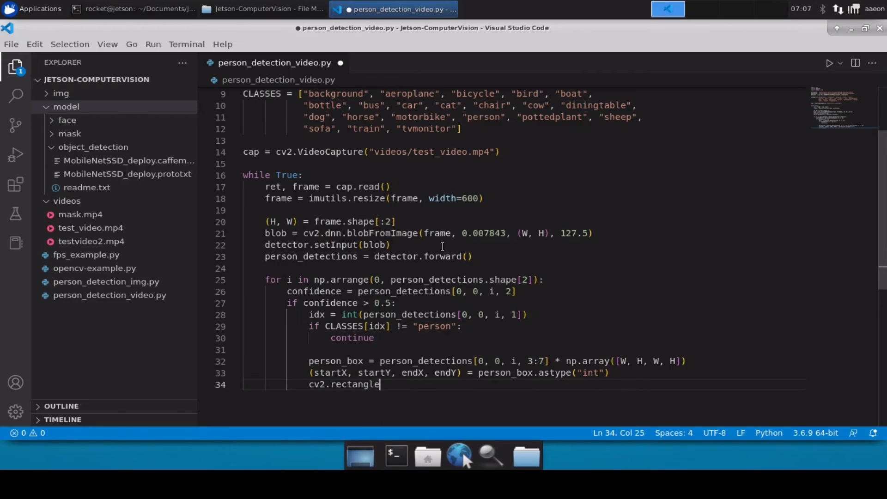
type("()")
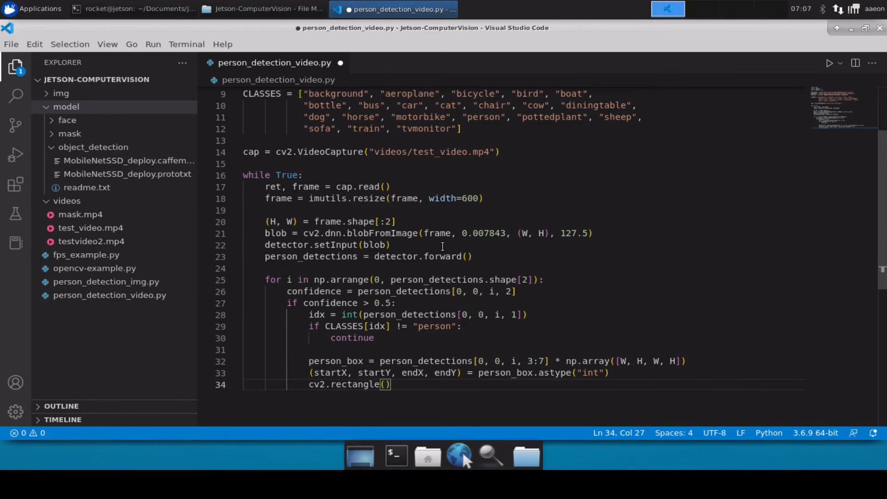
type("frame,")
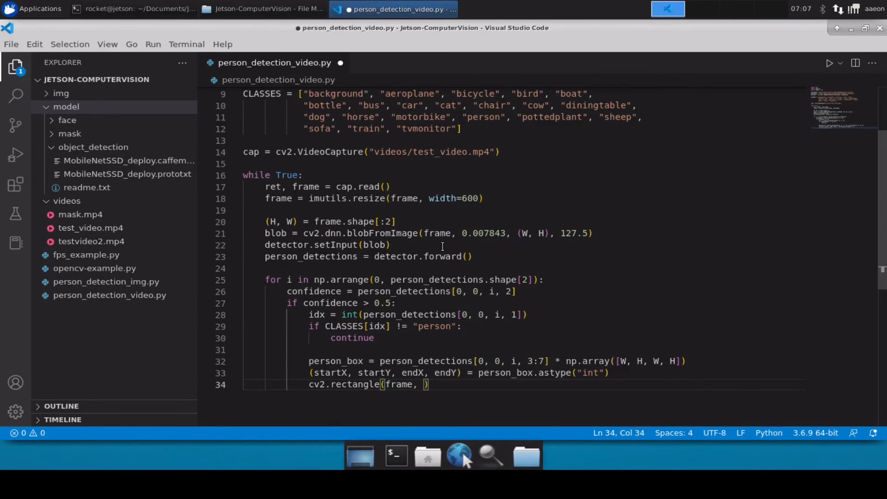
type("(")
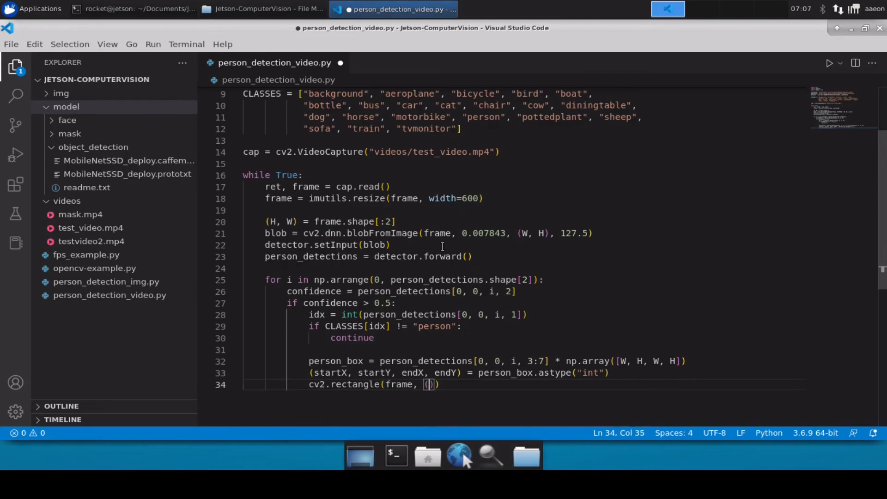
type("startX,")
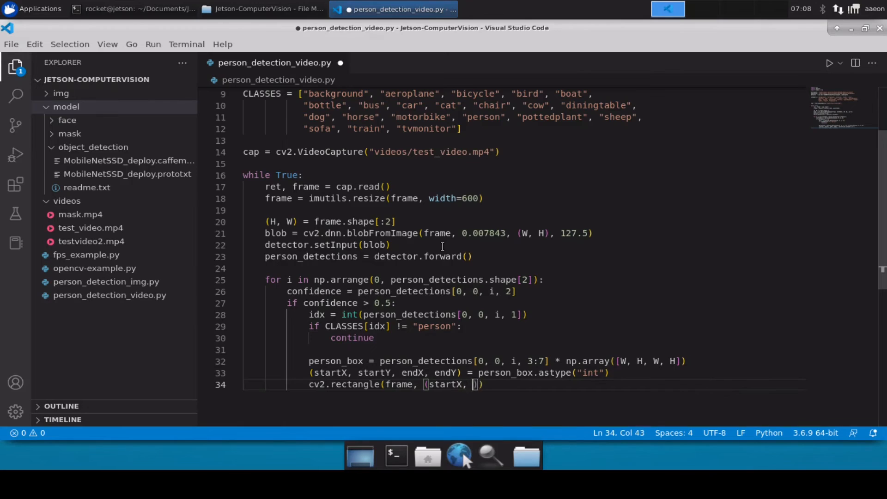
type("startY), (")
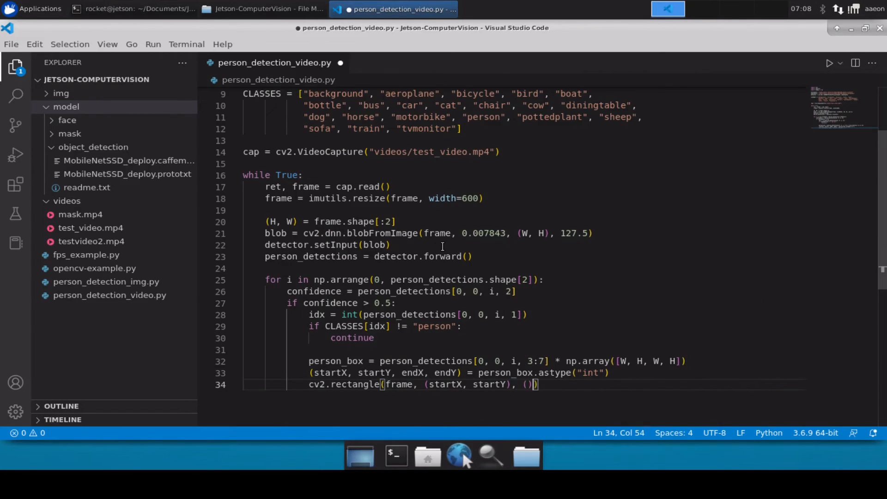
type("endX")
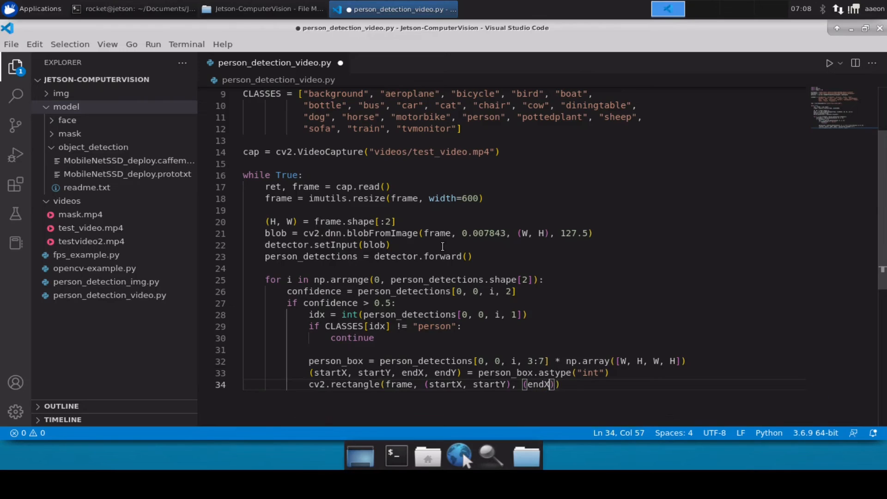
type(", endY")
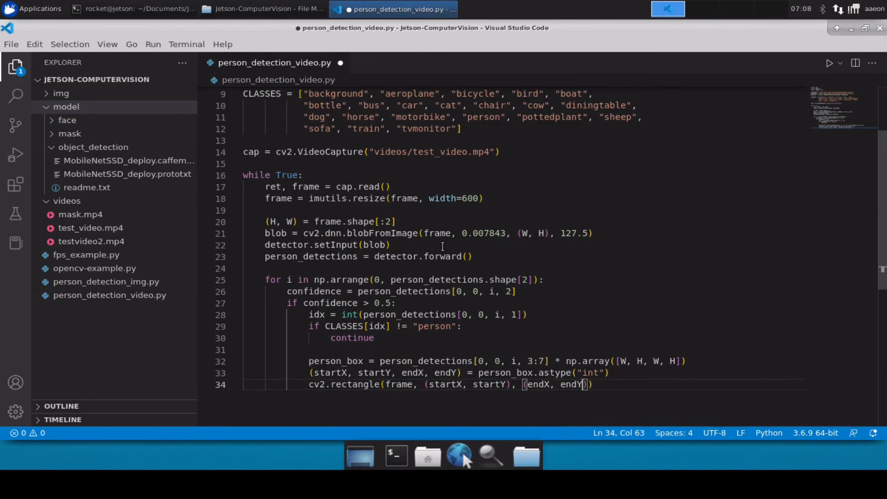
Give the rectangle colour (0, 0, 255) red and thickness 2.
type(",")
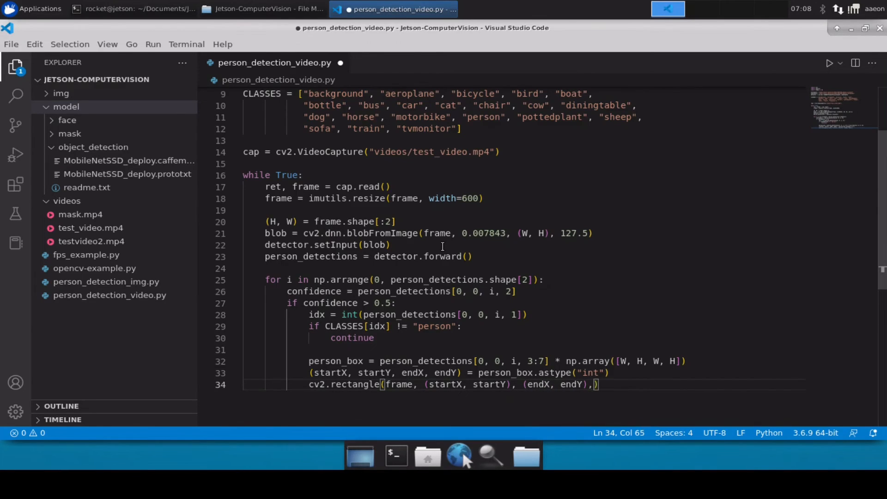
type("()")
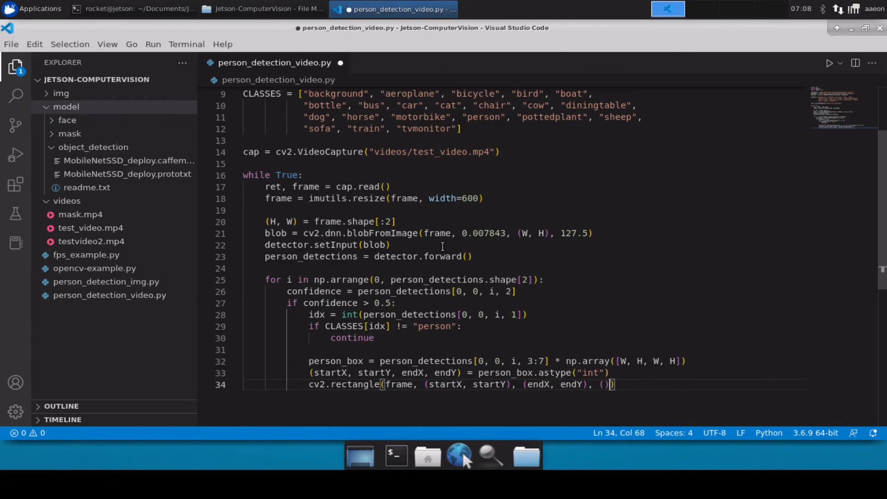
type("0,")
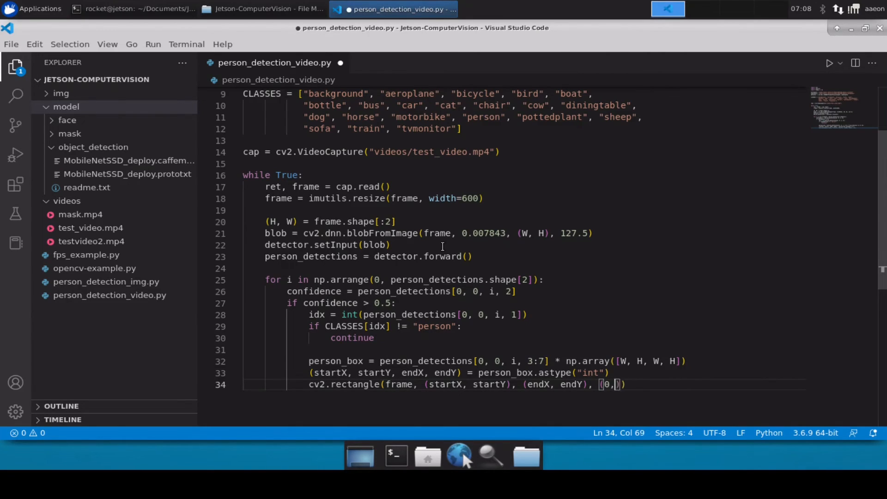
type(", 0, 255")
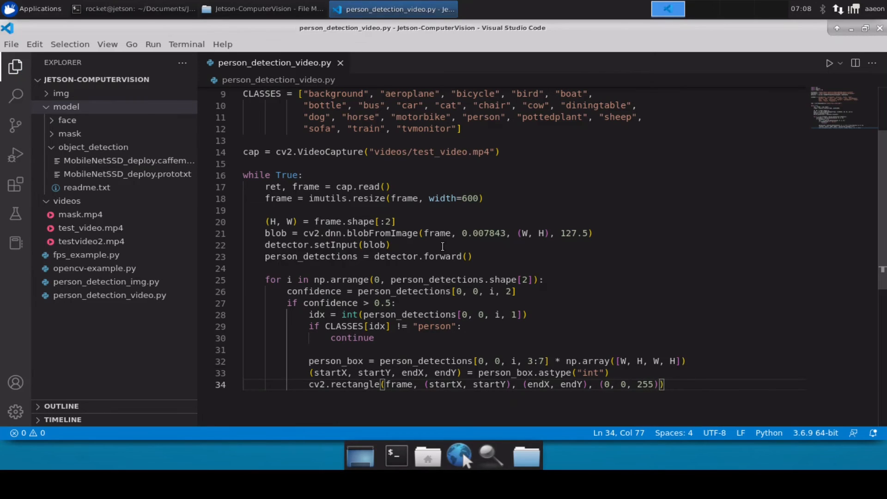
type(", 2")
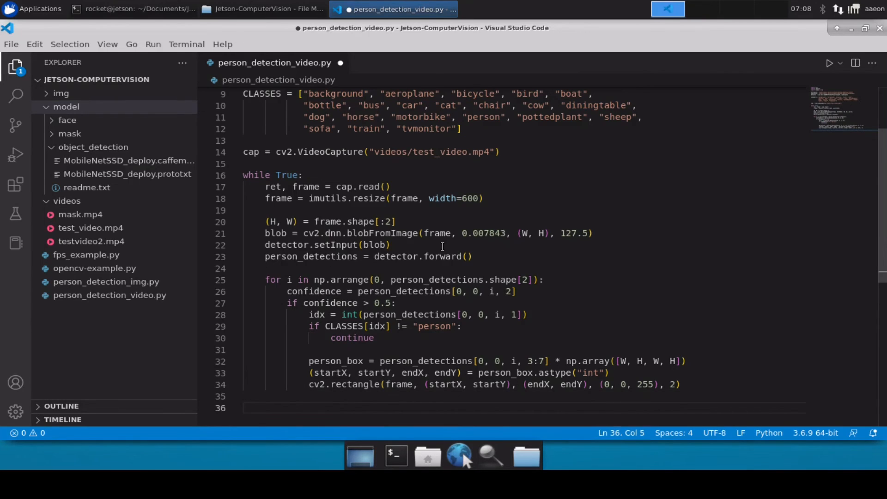
Show each frame with cv2.imshow("Application", frame).
type("cv")
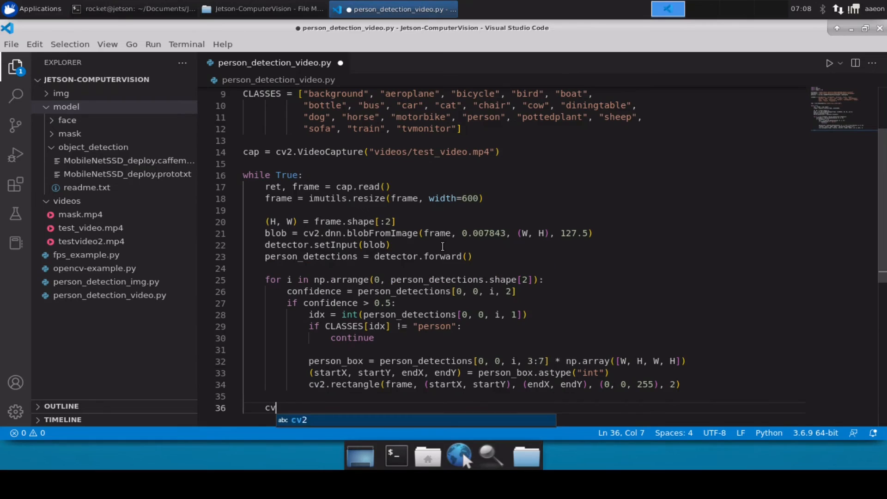
type("2.imshow()")
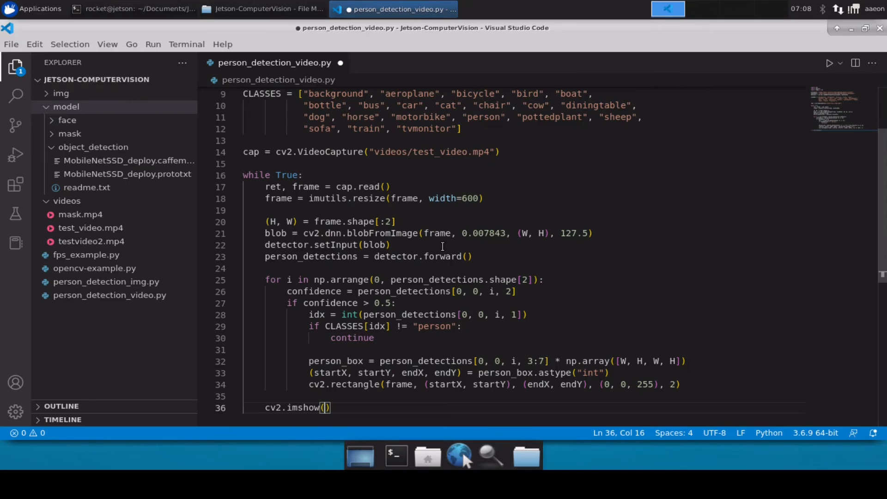
type("\"Ap\"")
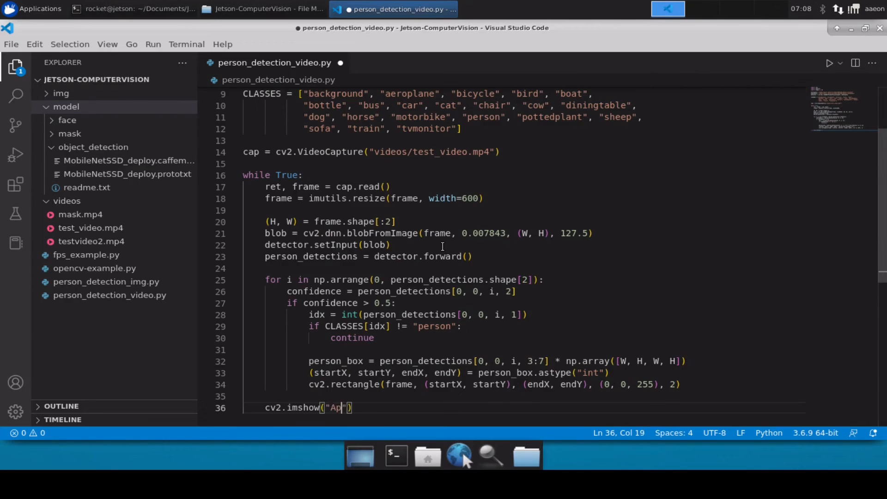
type("pliud")
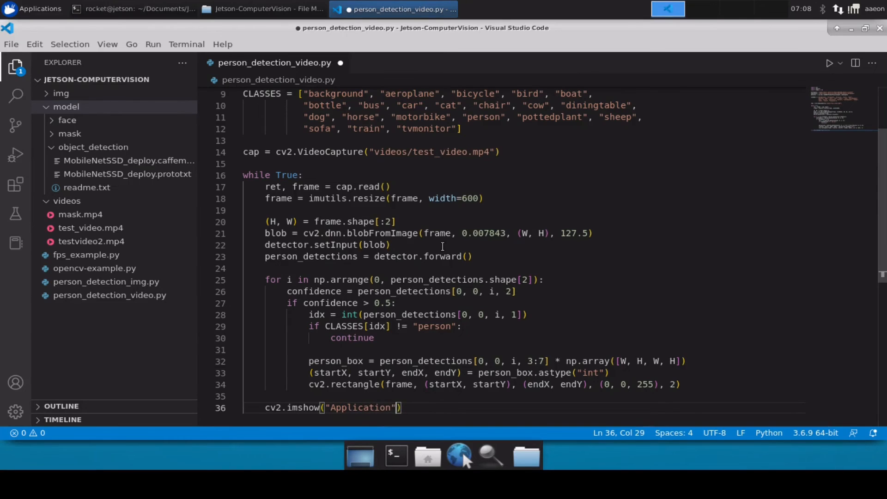
type(", frame")
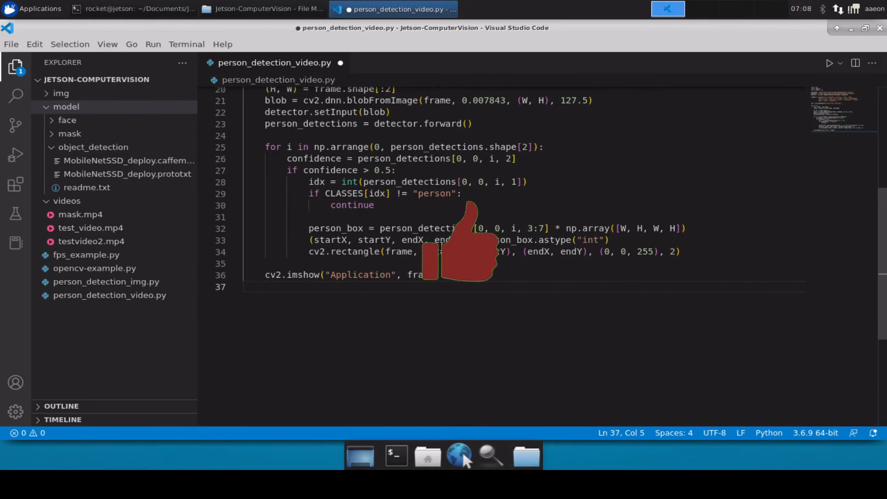
Read key = cv2.waitKey(1) and break when key == ord("q"), then save.
type("key = cv2.wait")
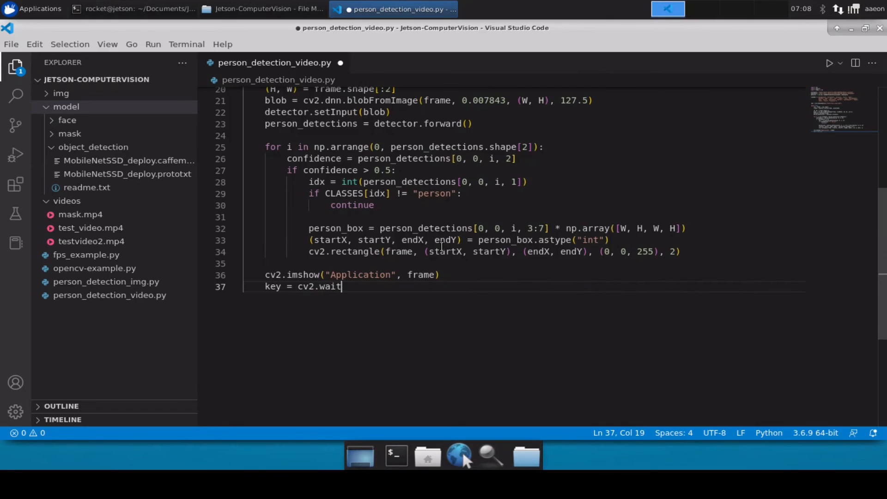
type("Key()")
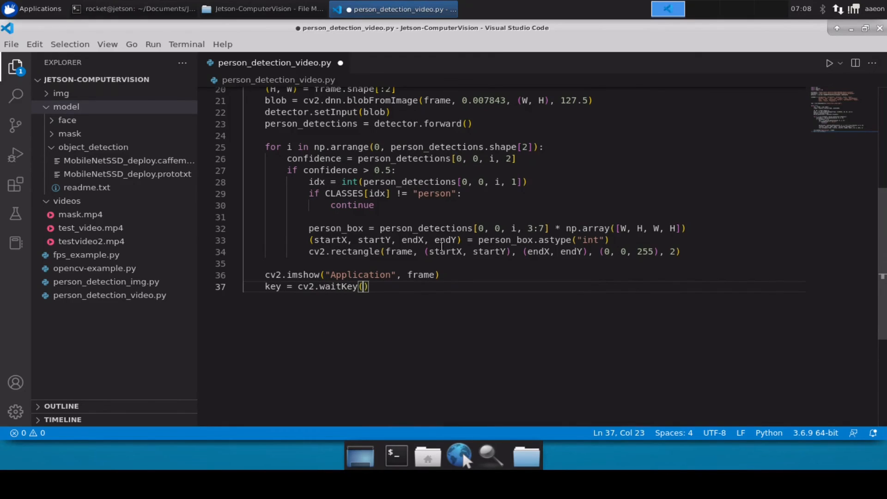
type("1")
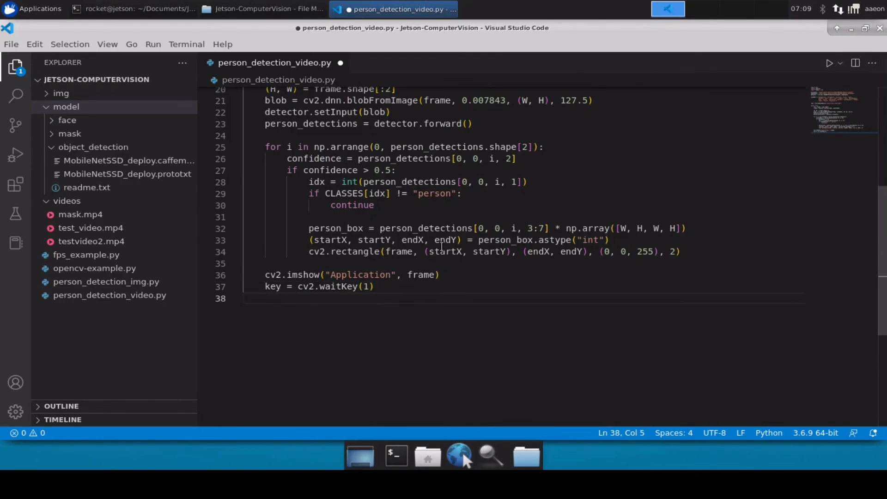
type("if key =")
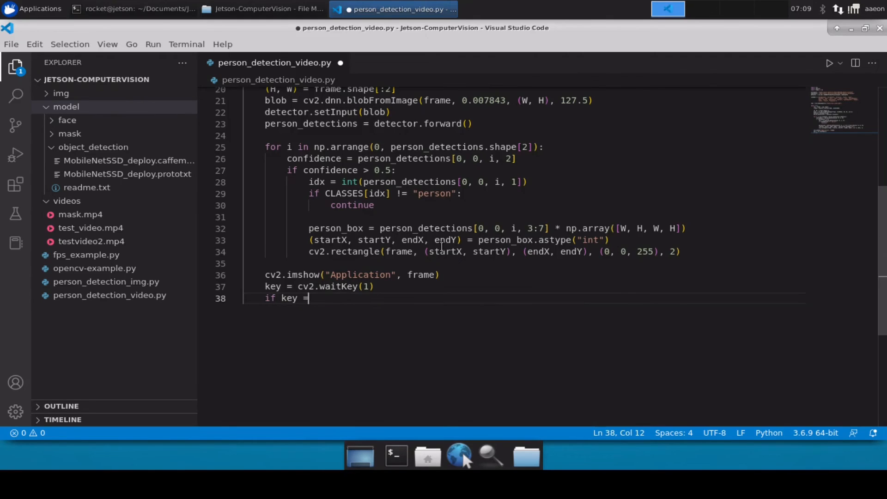
type("= ord(\"q\"):")
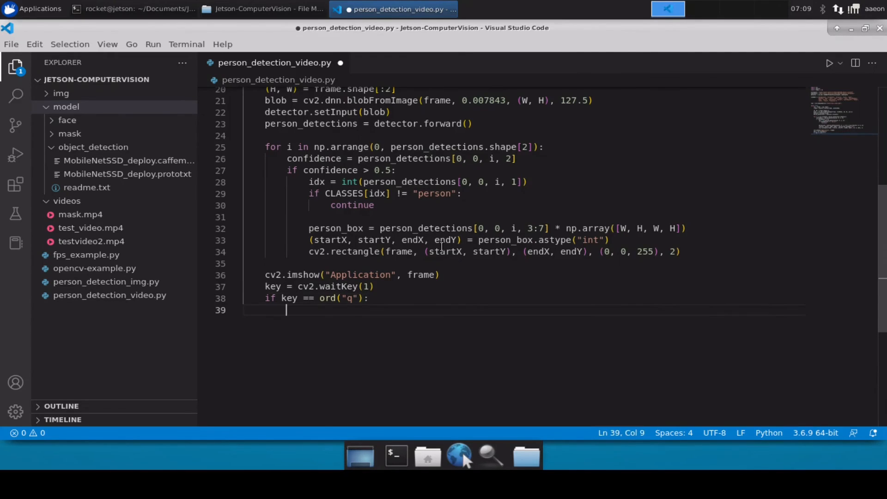
type("break")
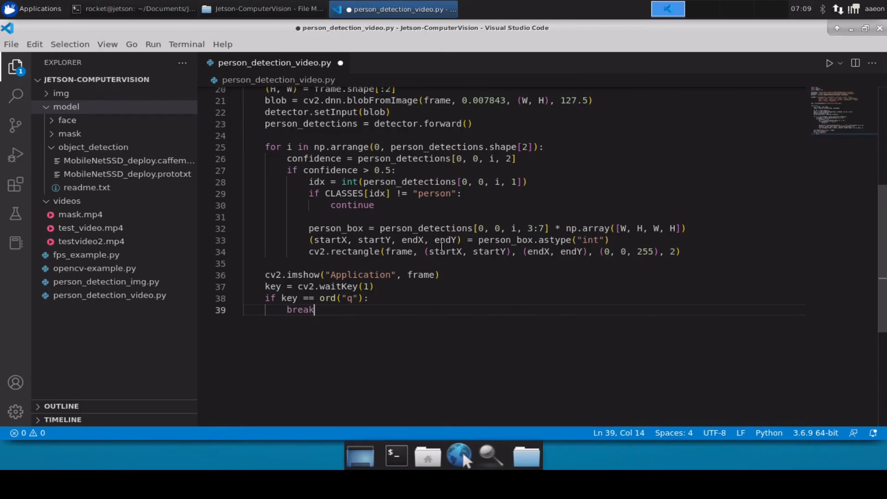
key("ctrl+s")
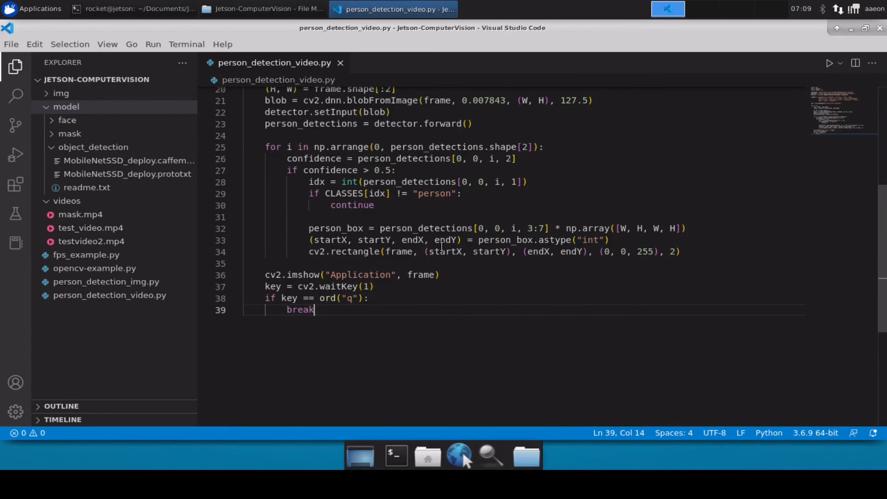
key("Enter")
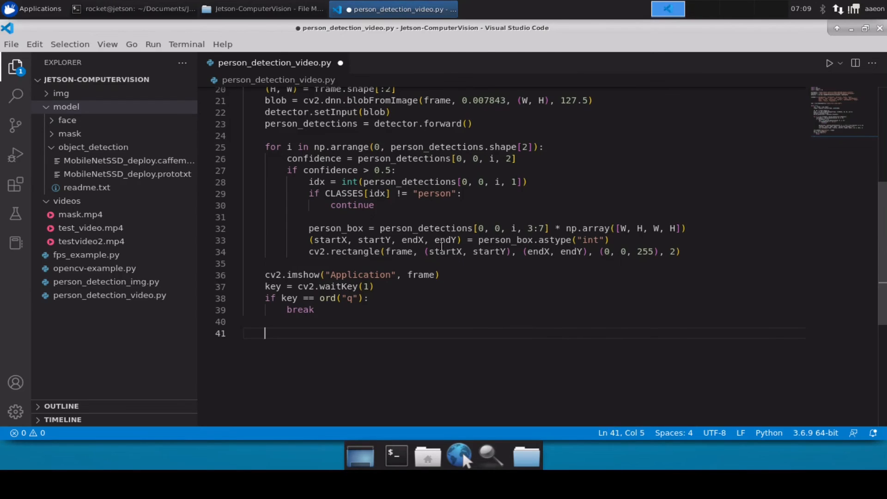
Add cv2.destroyAllWindows() after the loop and scroll back to the top.
type("c")
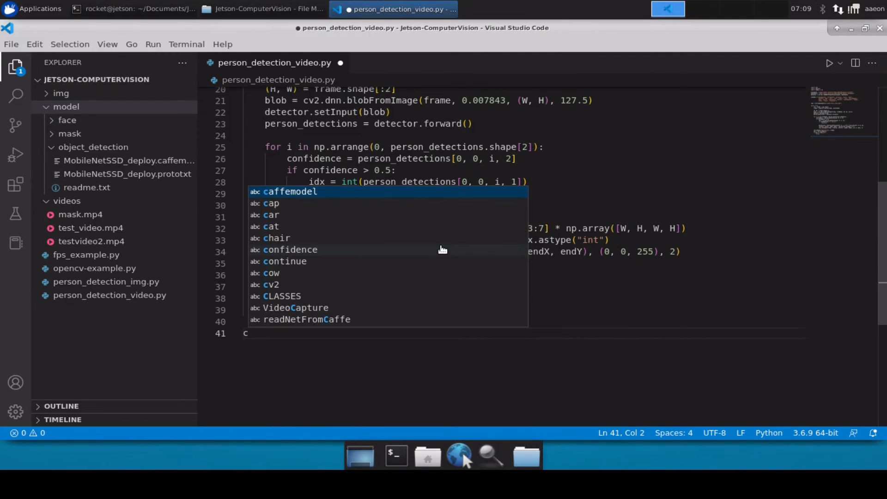
type("v2.des")
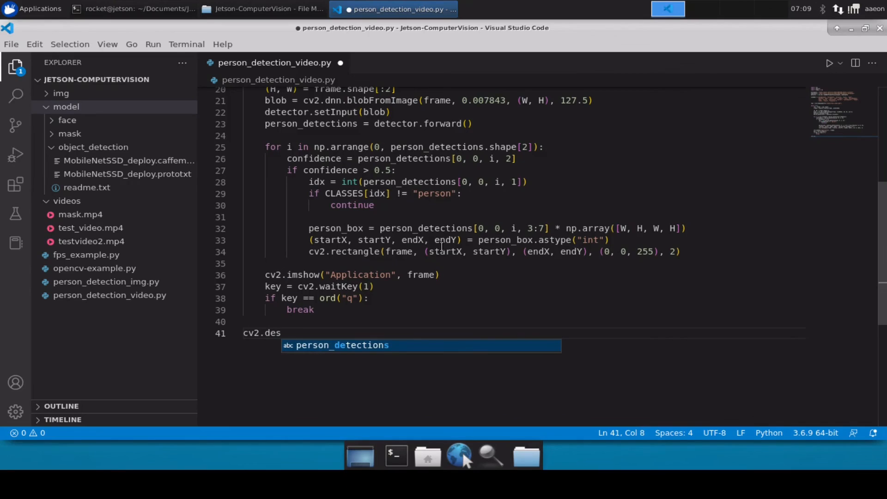
type("trouA")
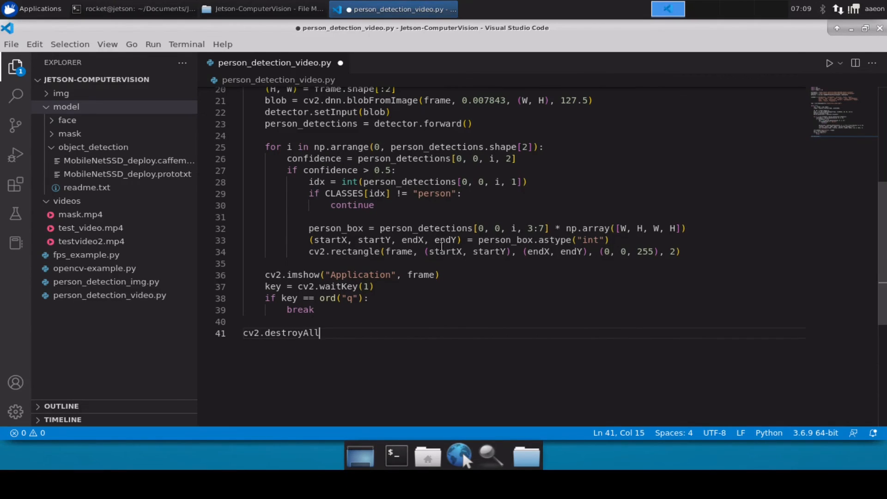
type("Windows()")
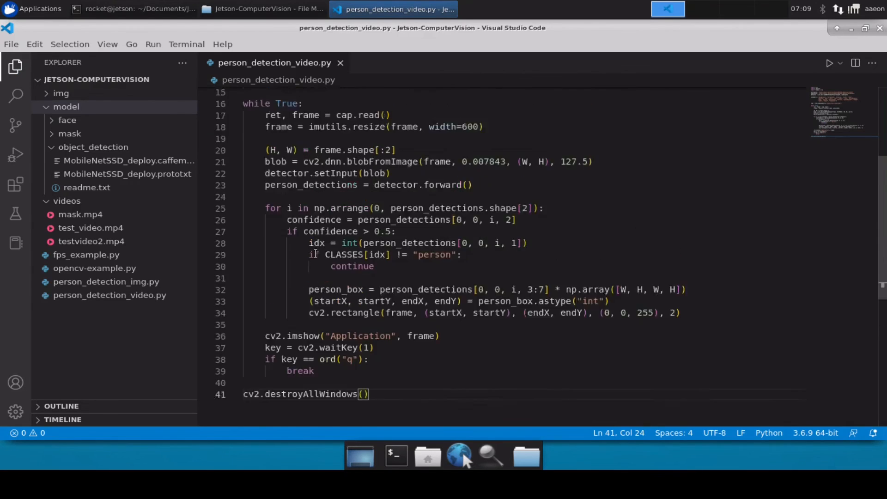
scroll("up", 3)
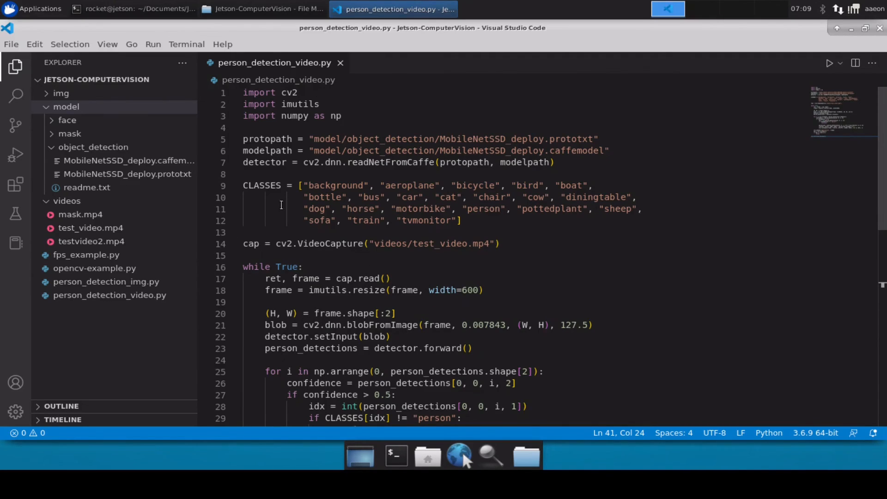
Run python3 person_detection_video.py in the terminal, hitting the numpy 'arrange' AttributeError.
left_click(133, 8)
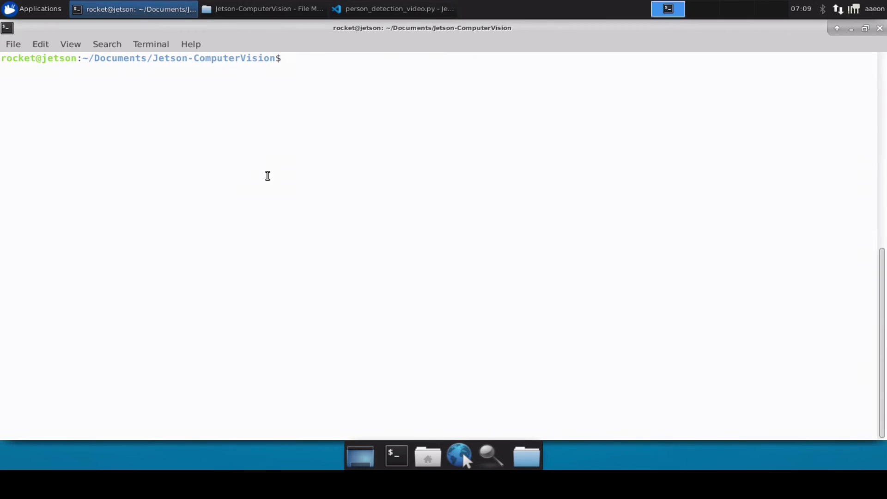
type("python3 person_detection_video.py")
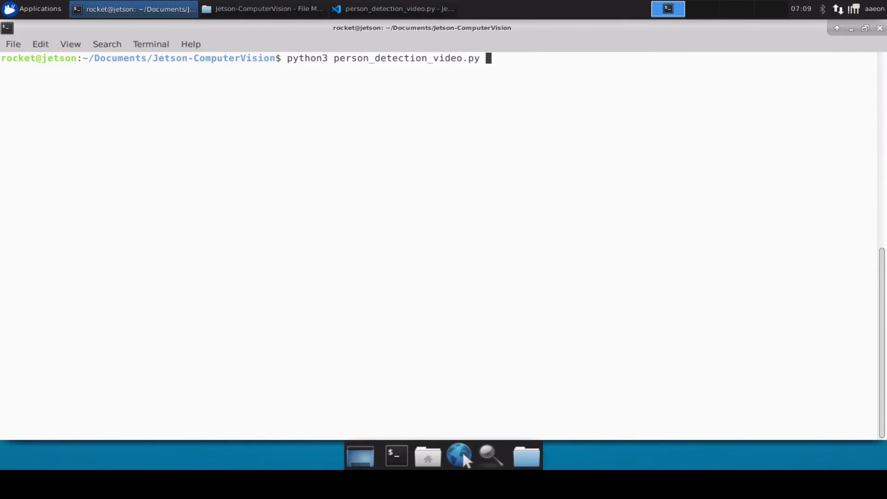
key("Return")
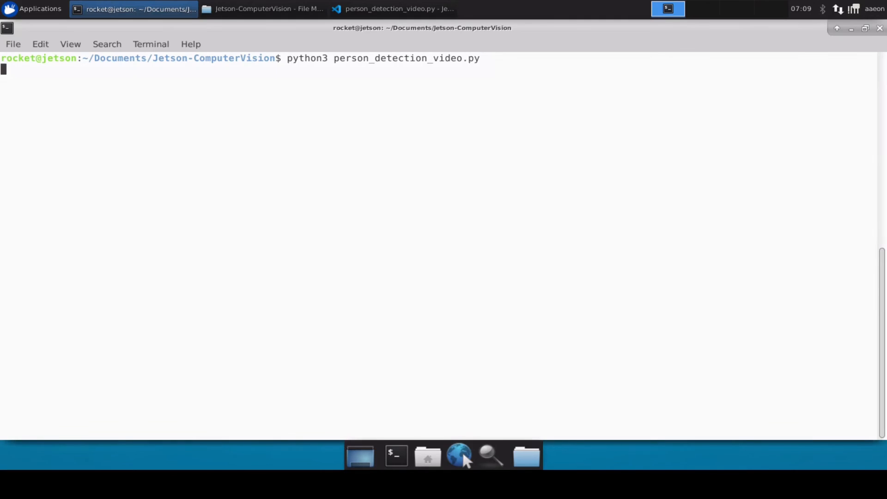
key("Return")
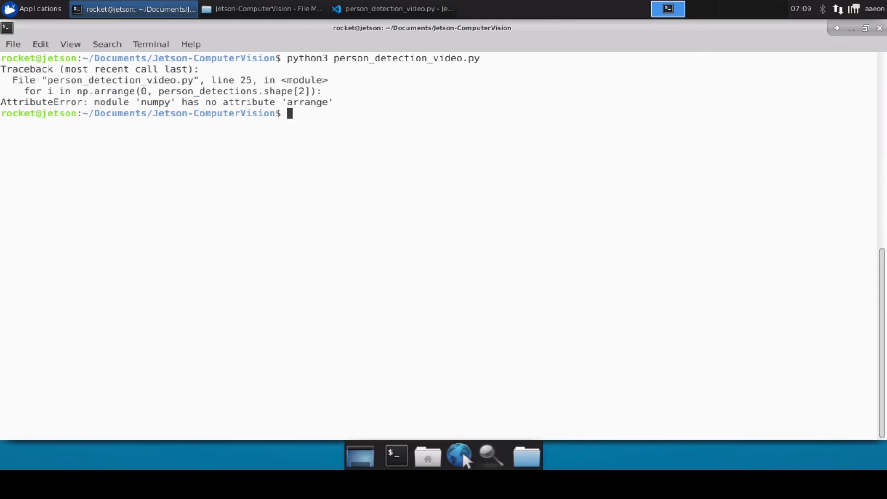
left_click(393, 8)
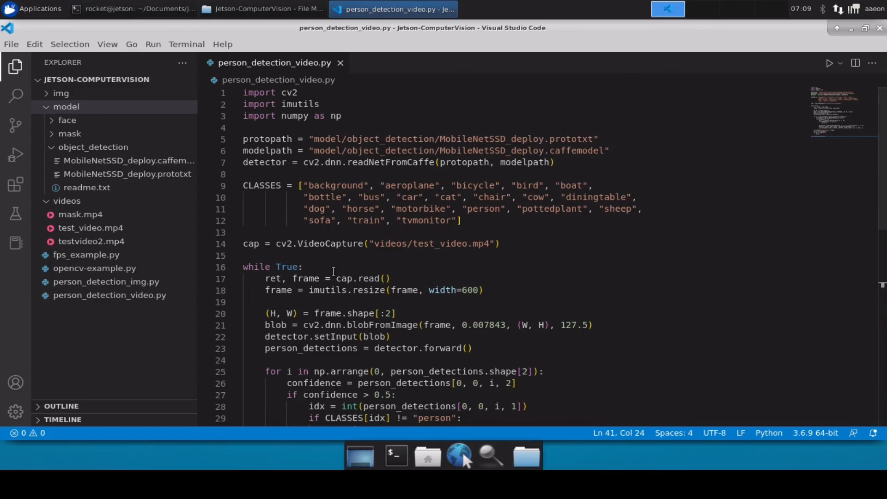
Fix np.arrange to np.arange, save, and rerun so the Application window plays the video.
scroll("down", 3)
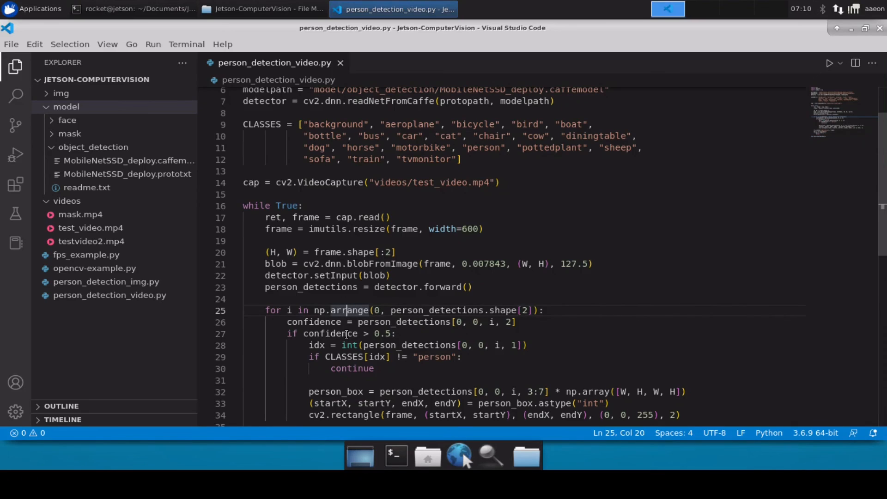
key("Backspace")
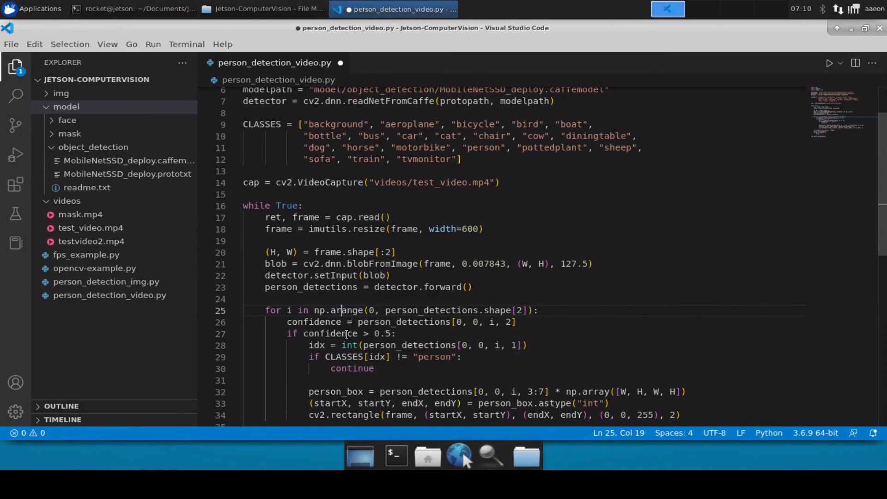
key("ctrl+s")
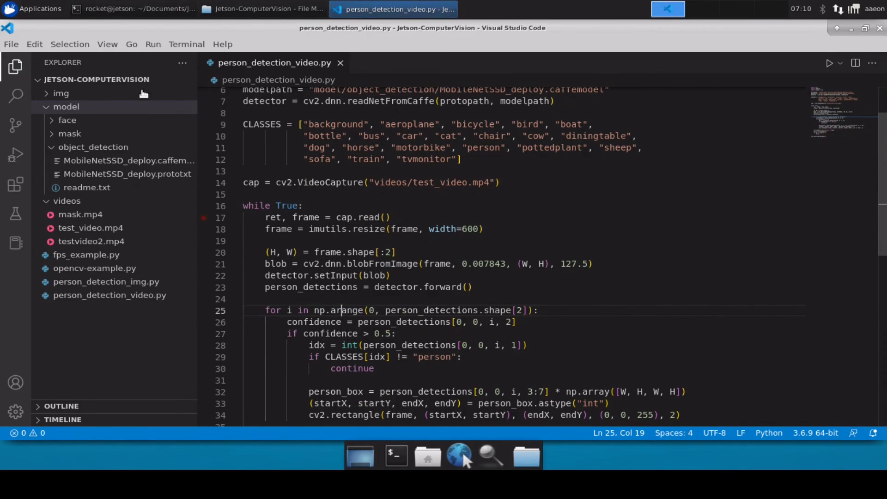
left_click(134, 9)
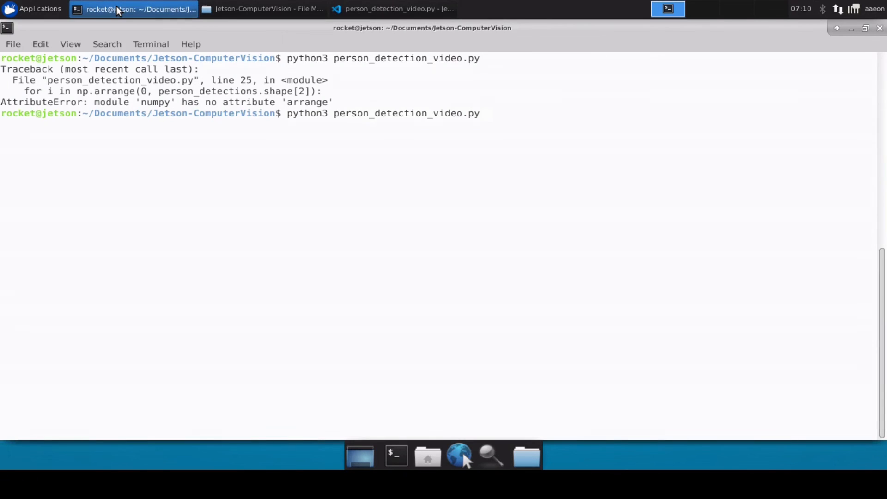
key("Return")
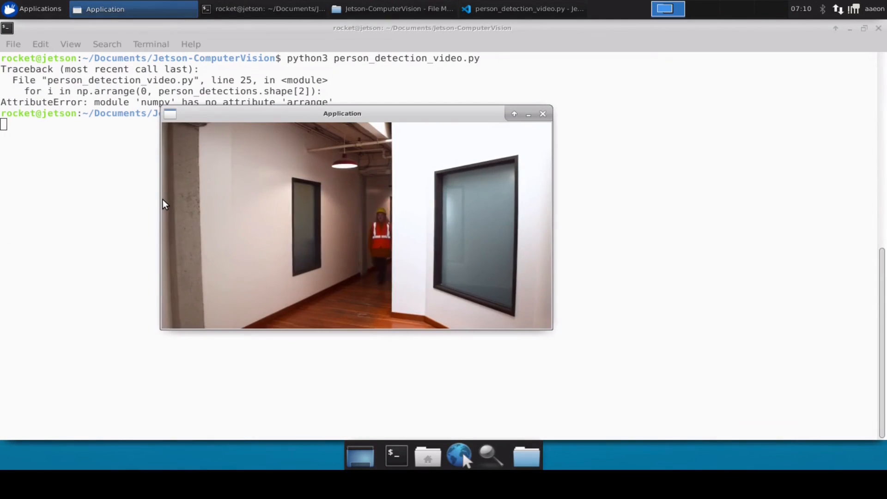